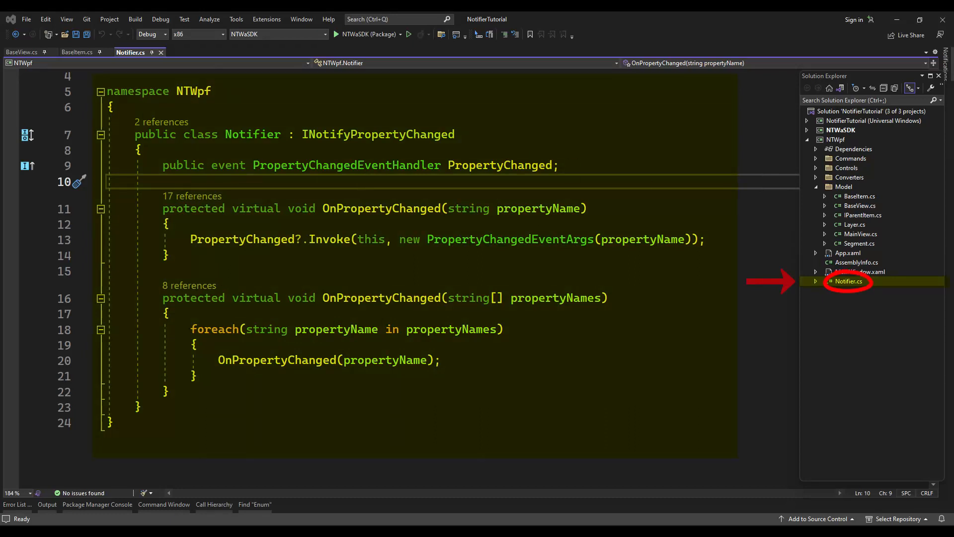
mouse_move(472, 228)
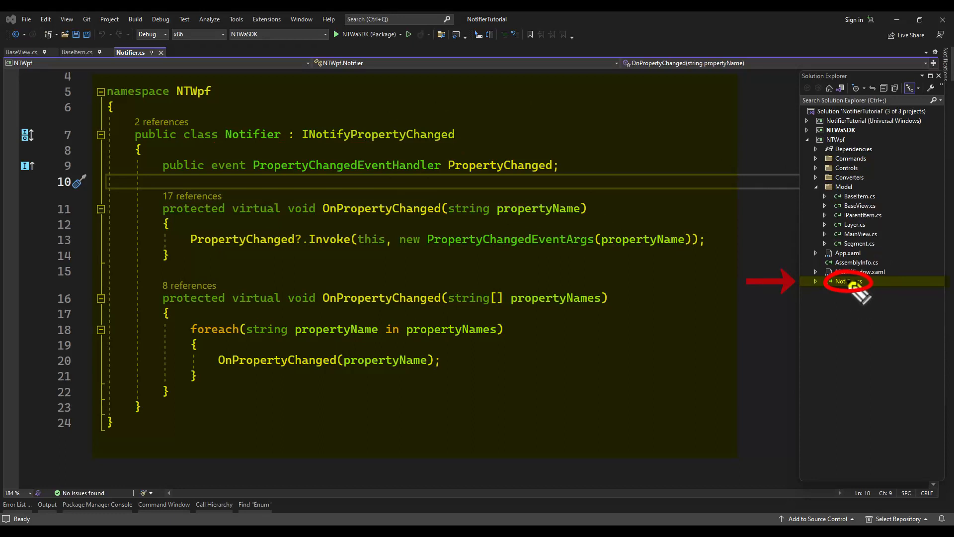
mouse_move(851, 146)
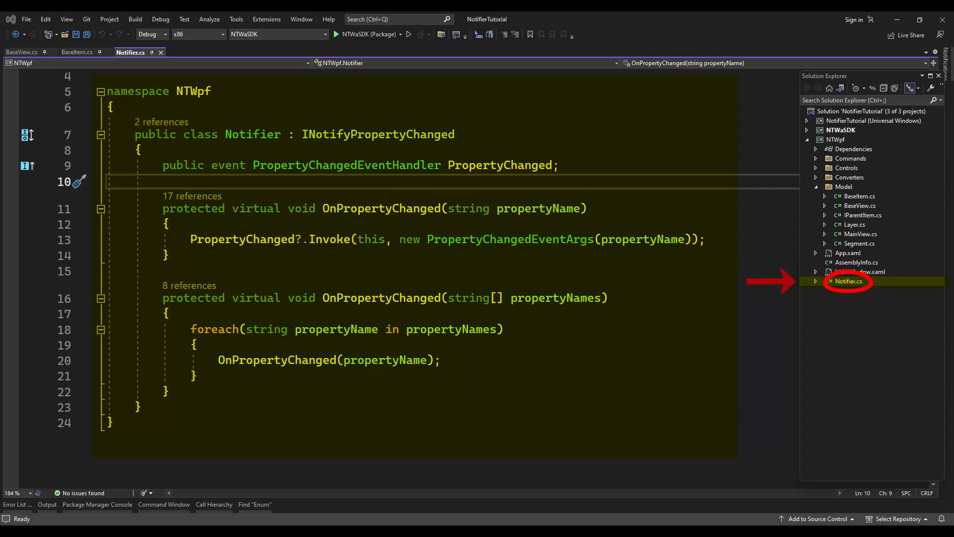
- Make NTWpf the startup project from its Solution Explorer context menu
right_click(835, 139)
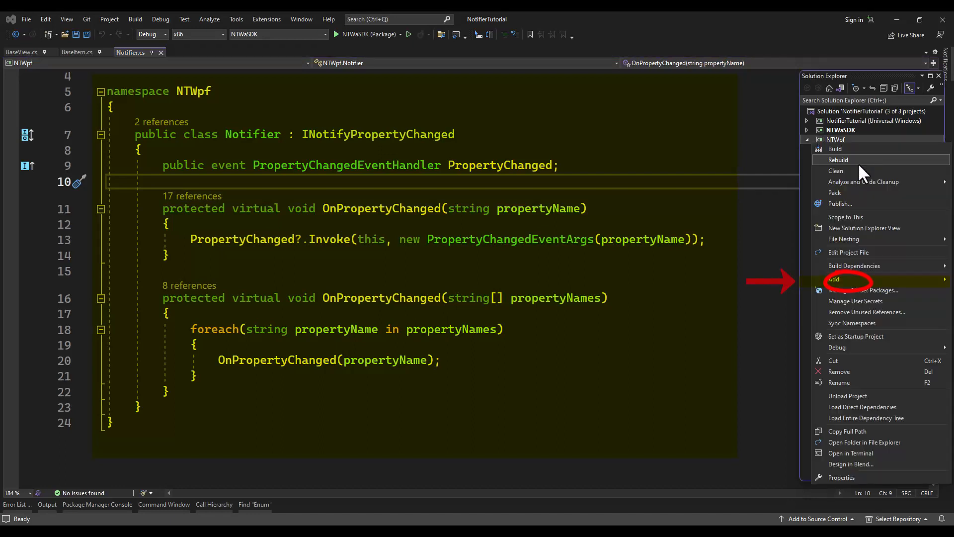
mouse_move(864, 216)
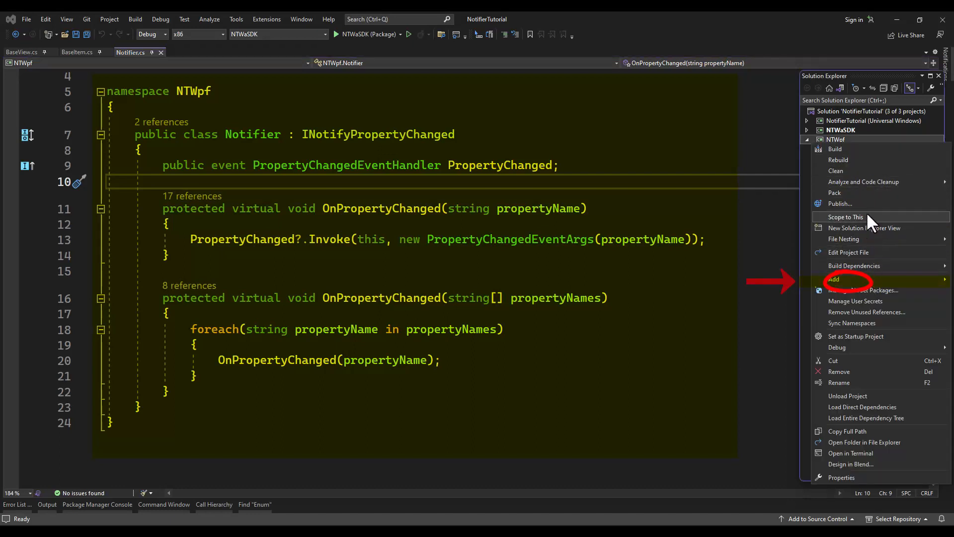
mouse_move(870, 341)
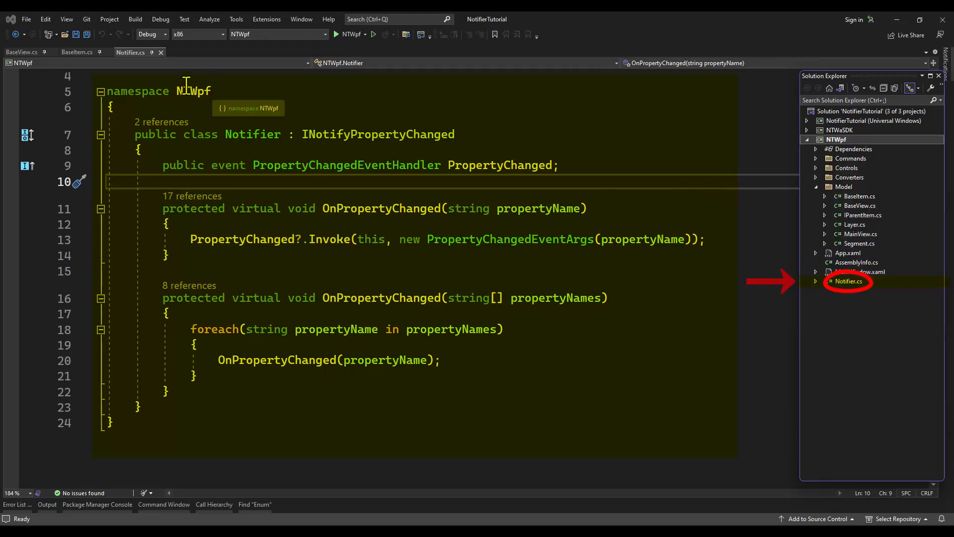
- In BaseItem.cs, add a private m_dirty field (false) and a public Dirty property calling OnPropertyChanged
click(77, 52)
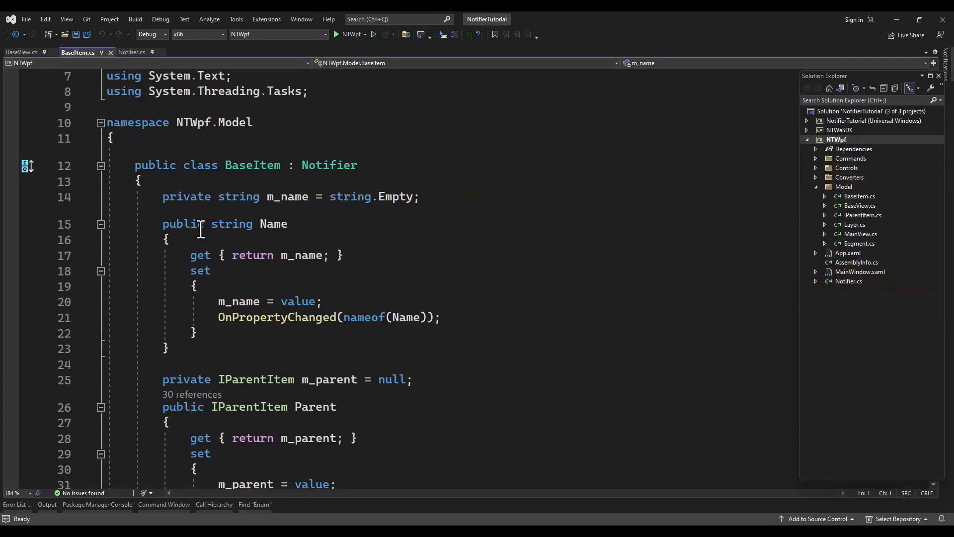
click(100, 225)
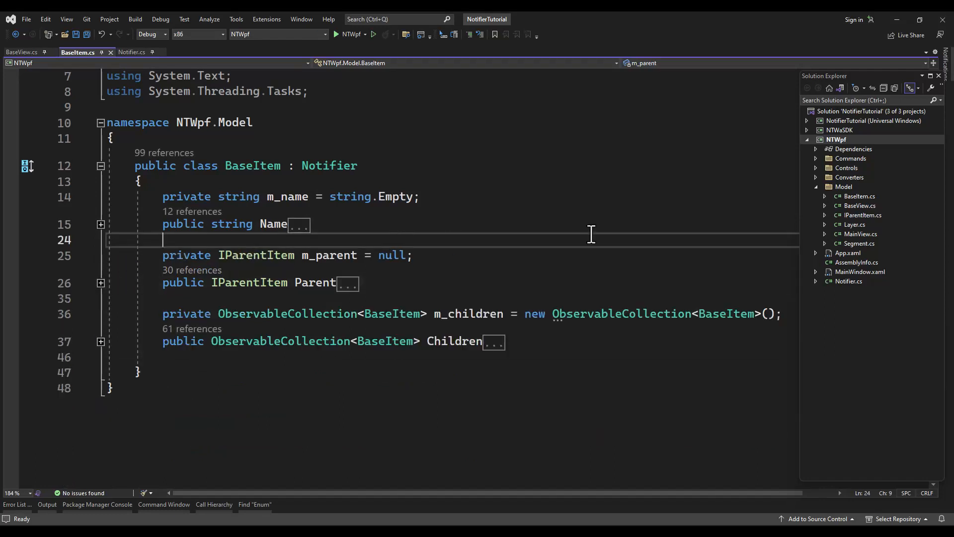
key(Enter)
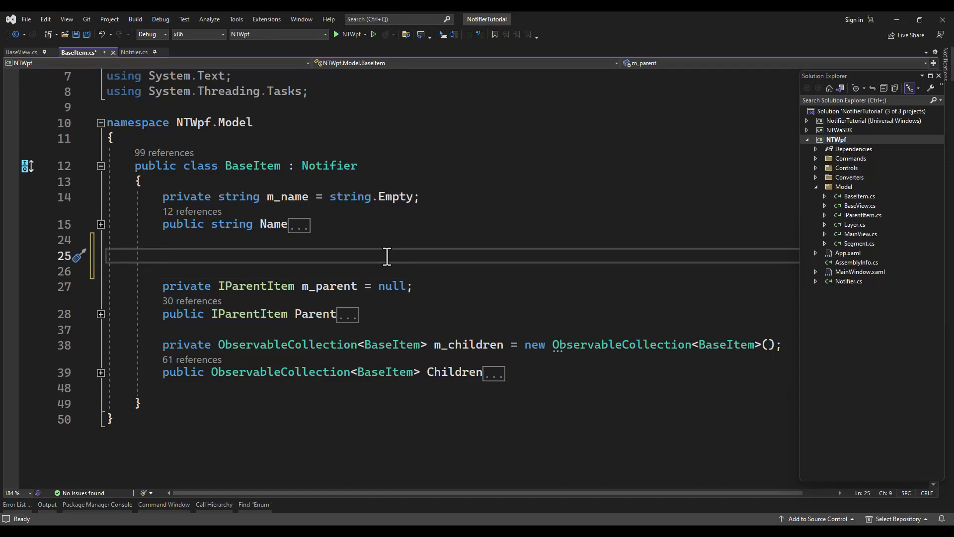
text(private bool m_dirty)
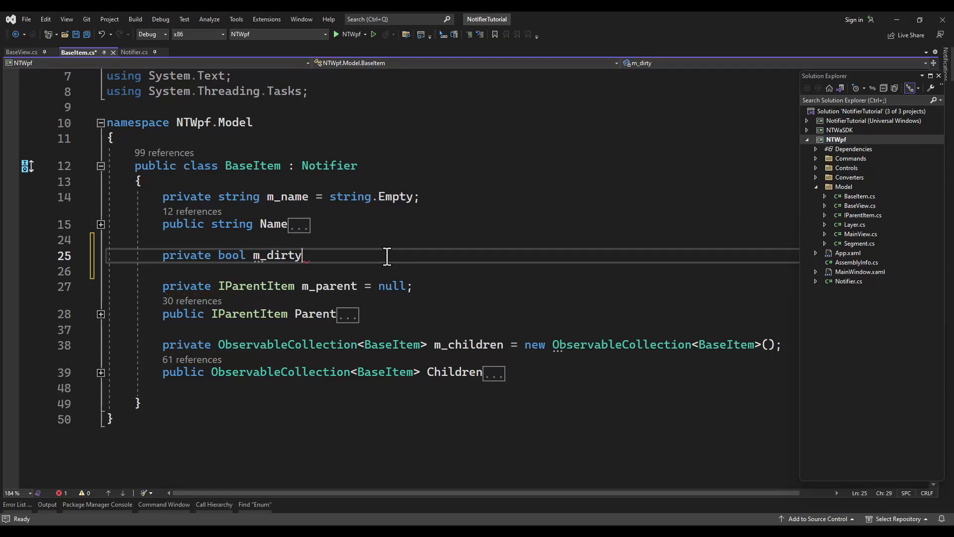
text(= false;)
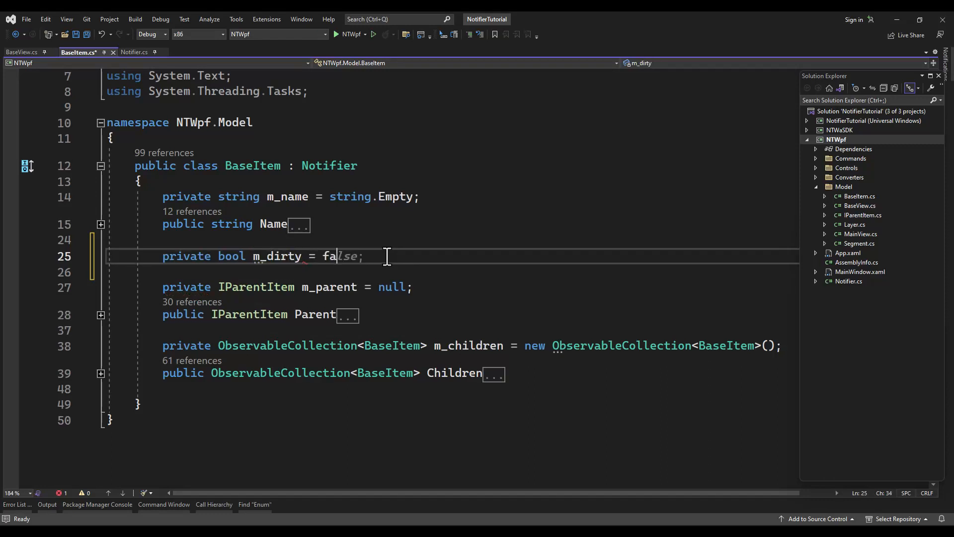
text(public bool Dirty)
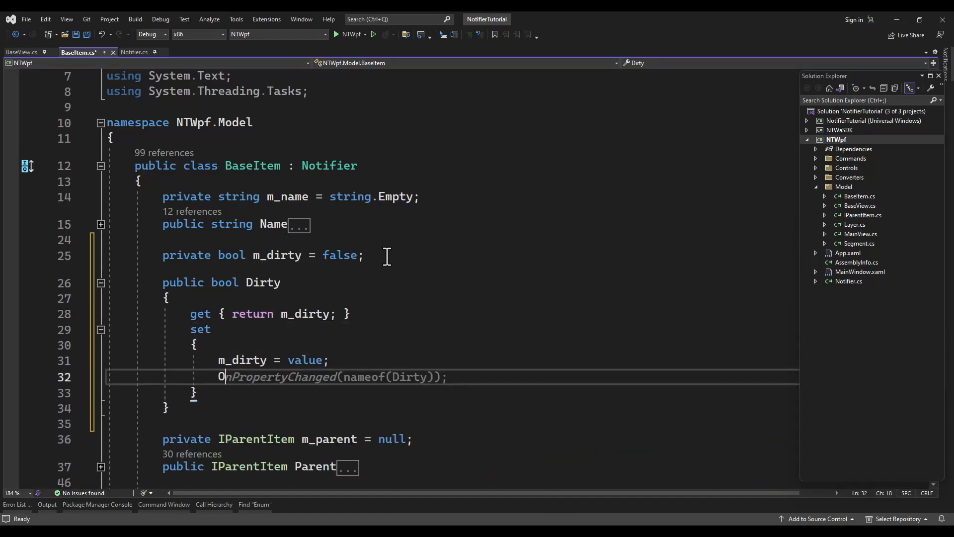
key(ctrl+s)
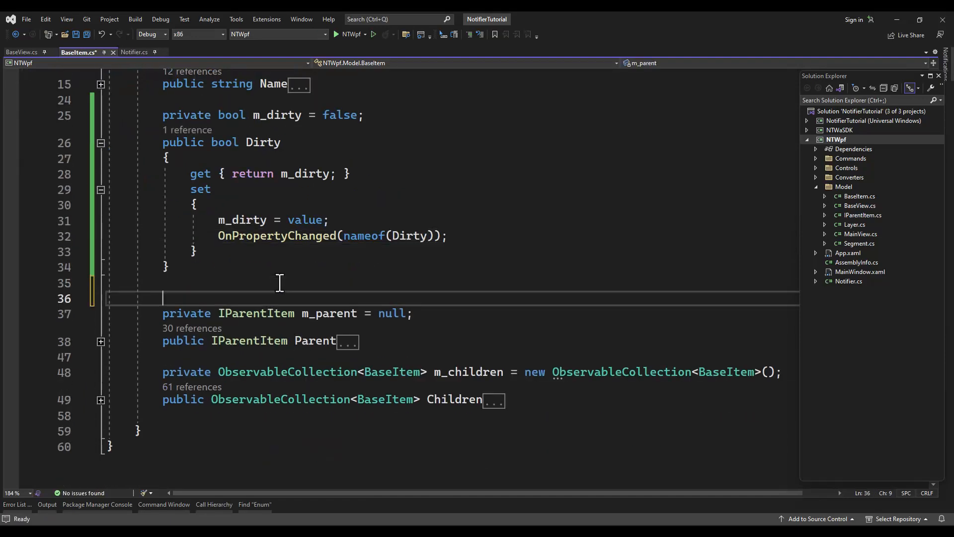
- Add a private bool m_new field and a public New property calling OnPropertyChanged(nameof(New))
text(private bool m_new;)
text(public bool New)
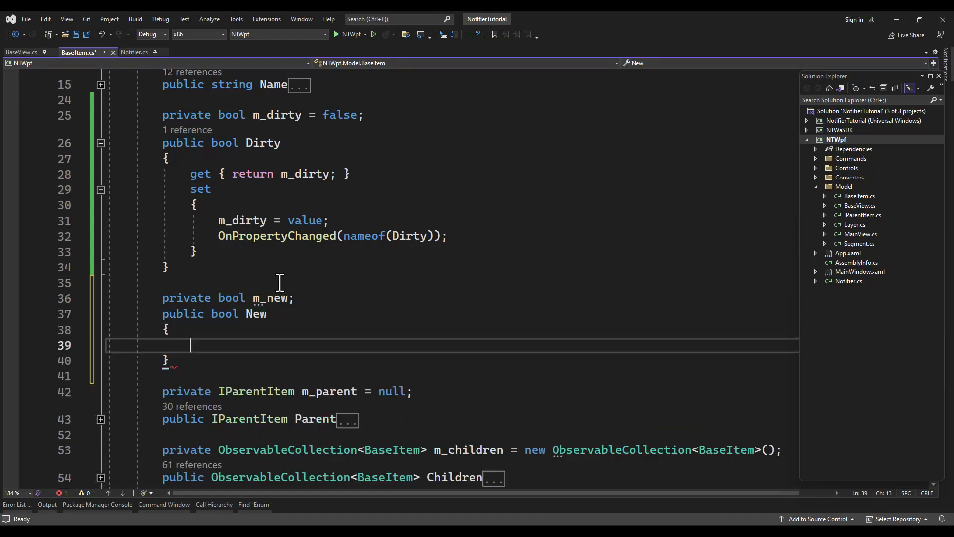
text(get { return m_new;)
text(s)
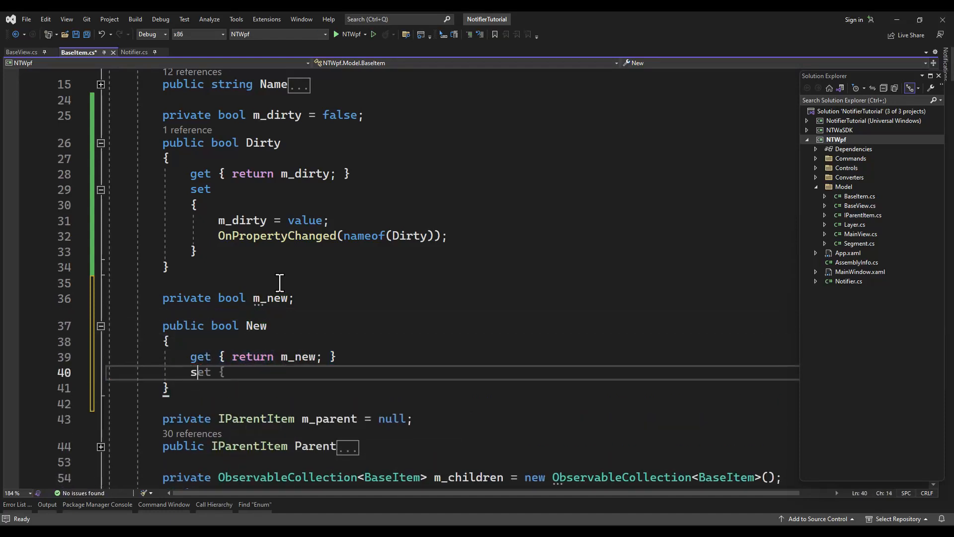
text(m_new = value;)
text(OnPropertyChanged(nameof(New));)
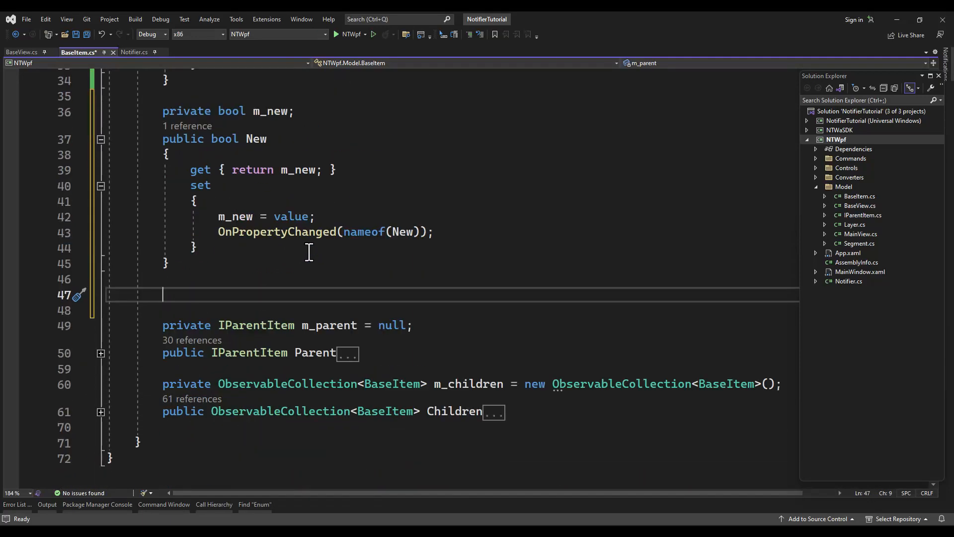
- Add a private bool m_delete field and a public Delete property calling OnPropertyChanged(nameof(Delete))
text(private bool m_)
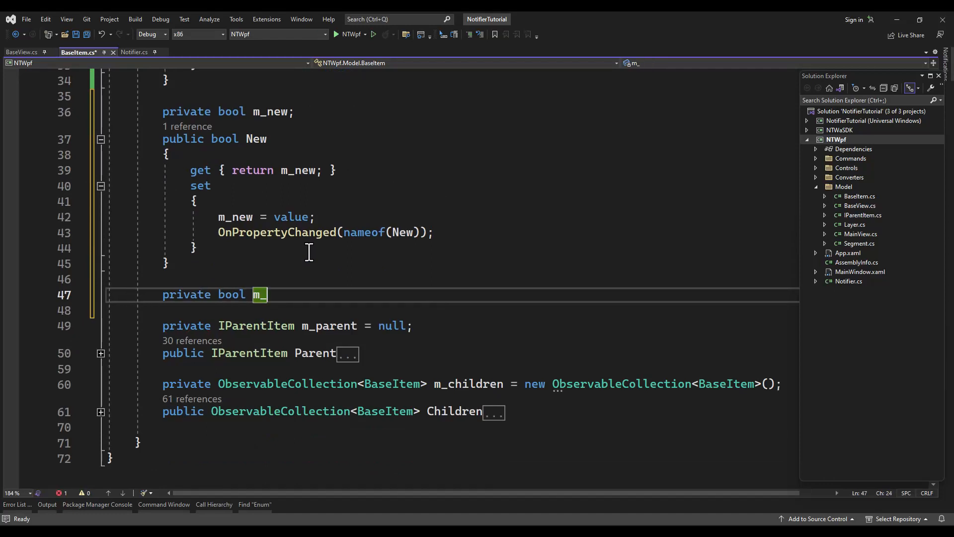
text(delete;)
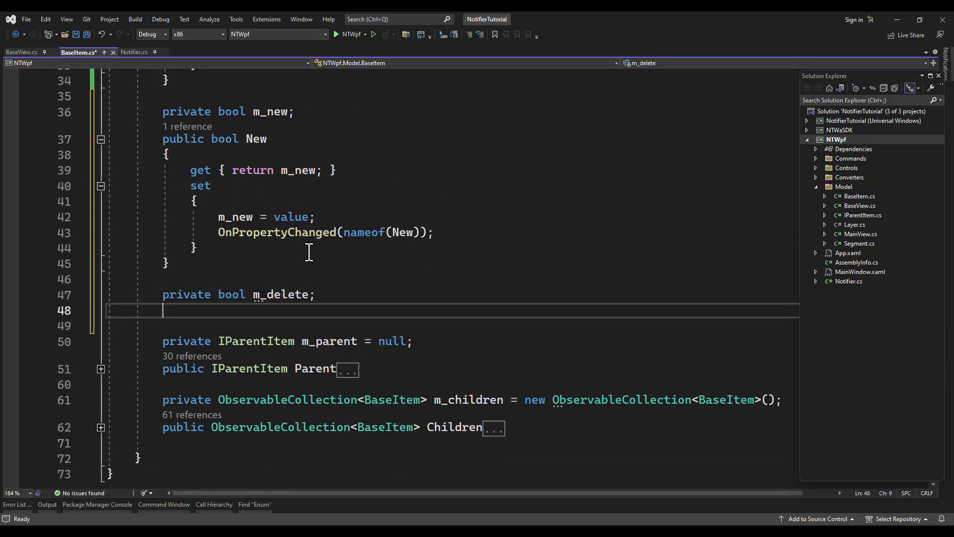
text(public bool Delete)
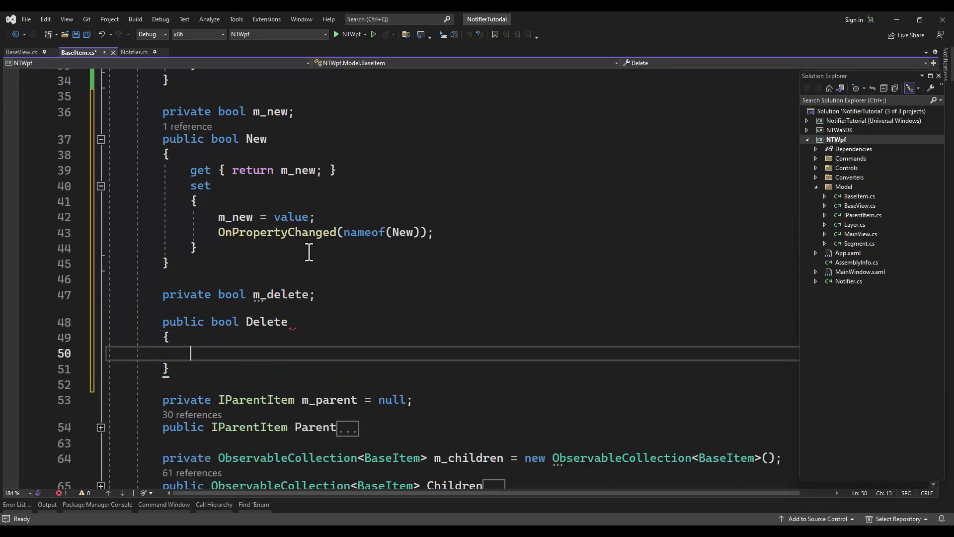
text(get { return m_delete;)
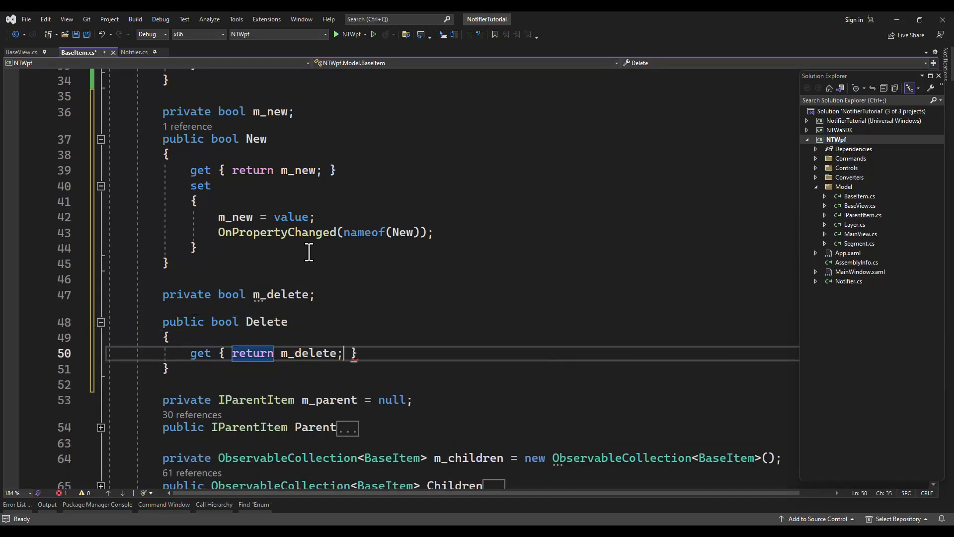
text(set)
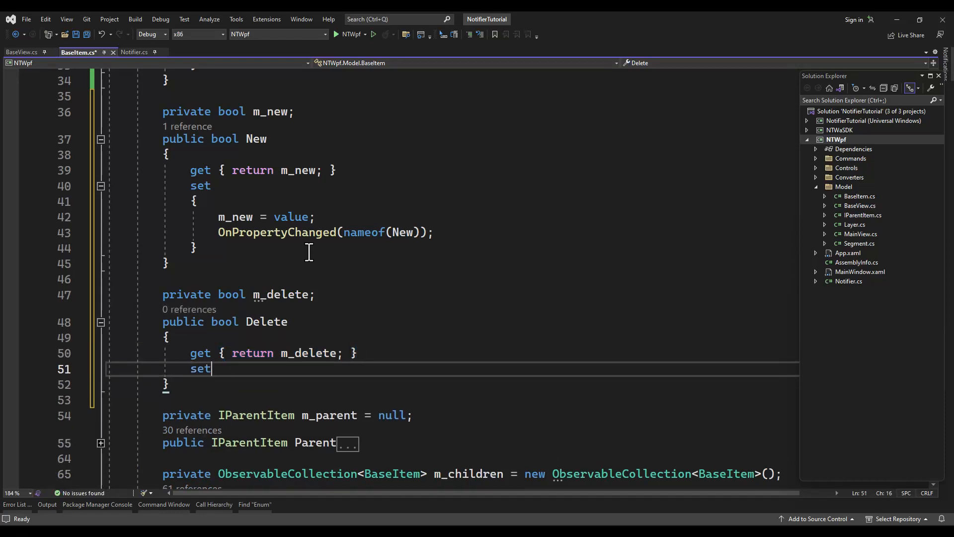
text(m_delete = value;)
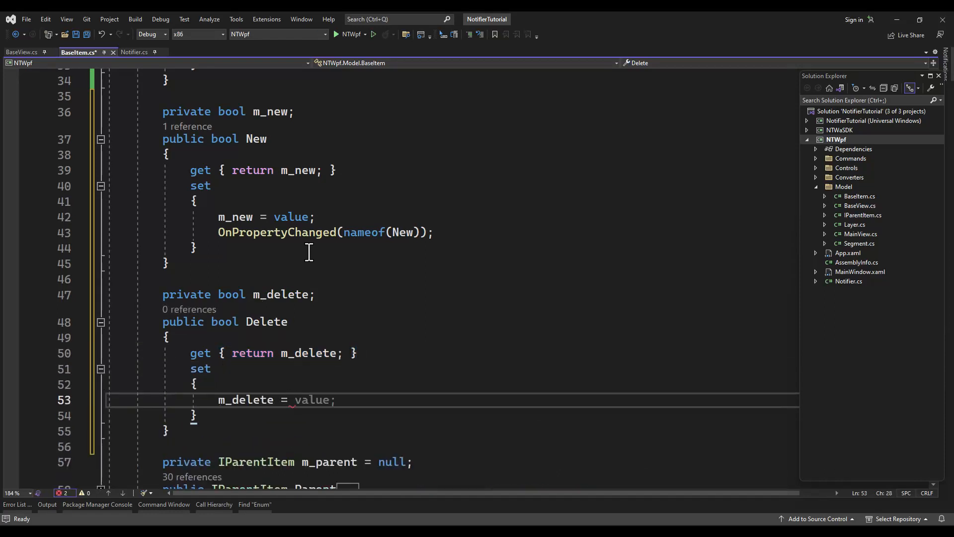
text(OnPropertyChanged(nameof(Delete));)
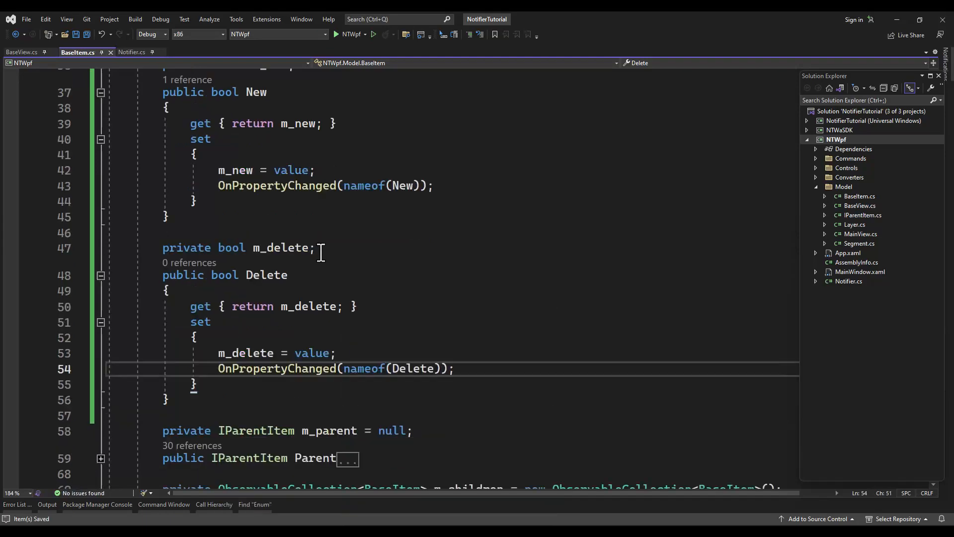
scroll(down, 3)
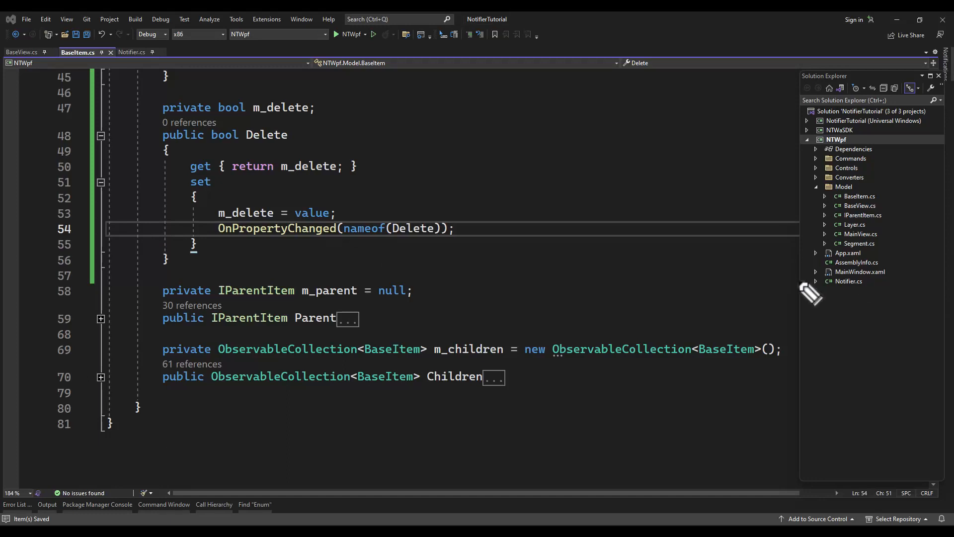
drag(127, 294, 606, 394)
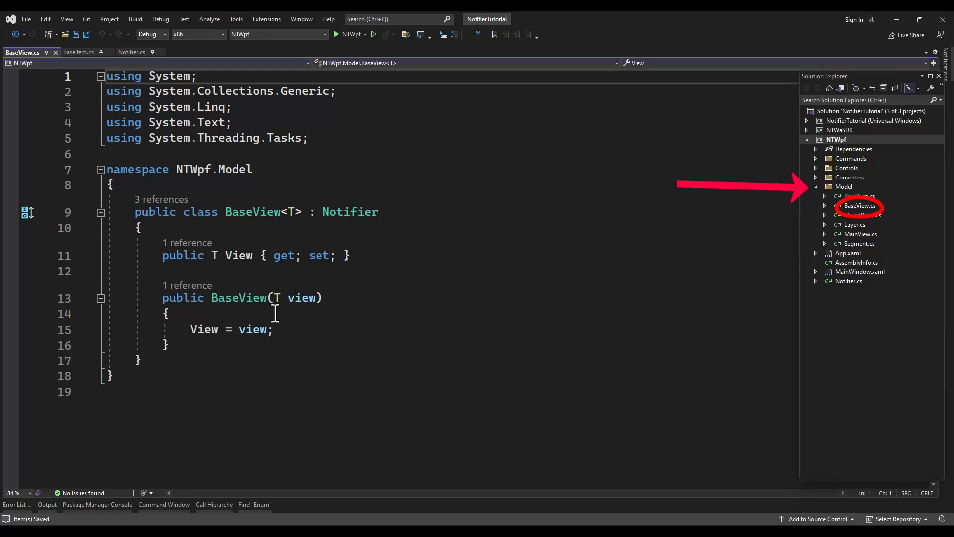
mouse_move(236, 18)
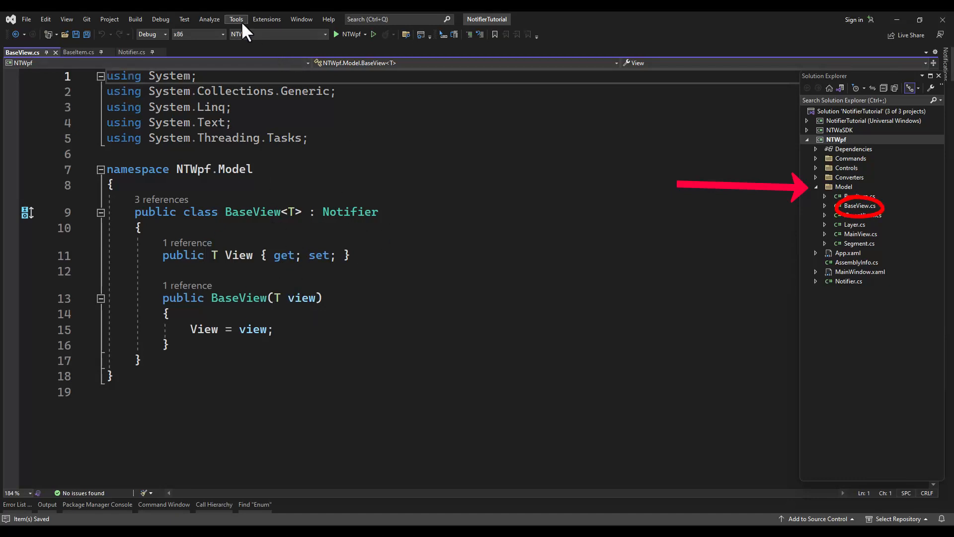
- Open Tools > NuGet Package Manager to reach Manage NuGet Packages for Solution
click(235, 19)
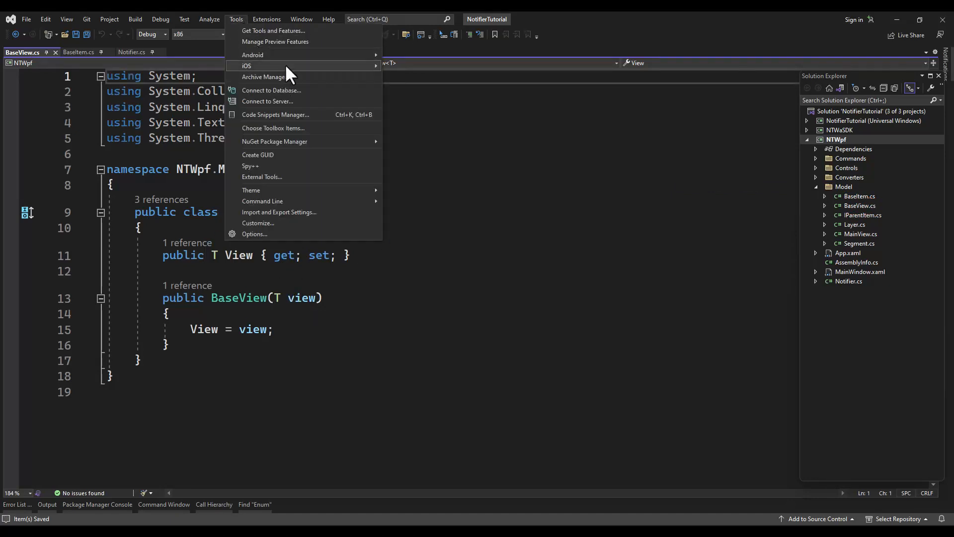
mouse_move(293, 106)
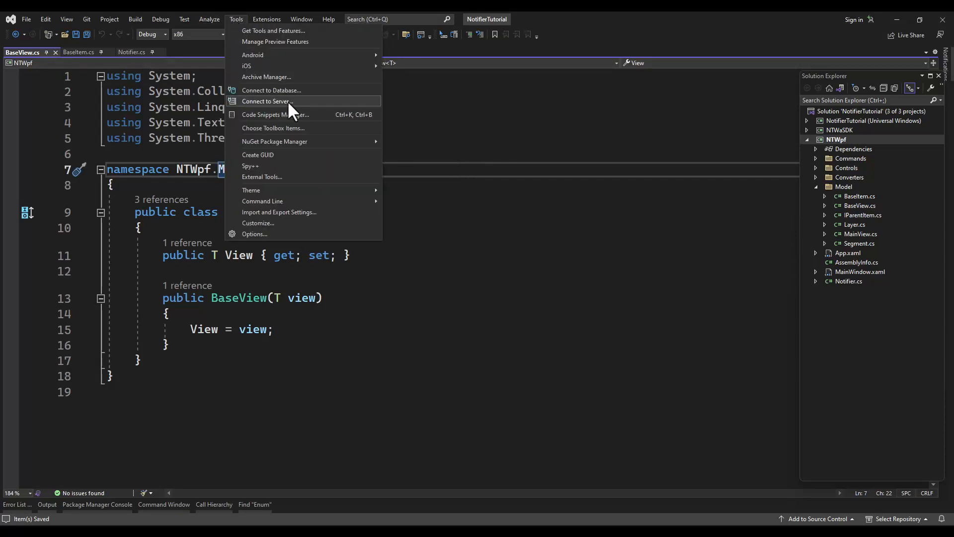
mouse_move(274, 141)
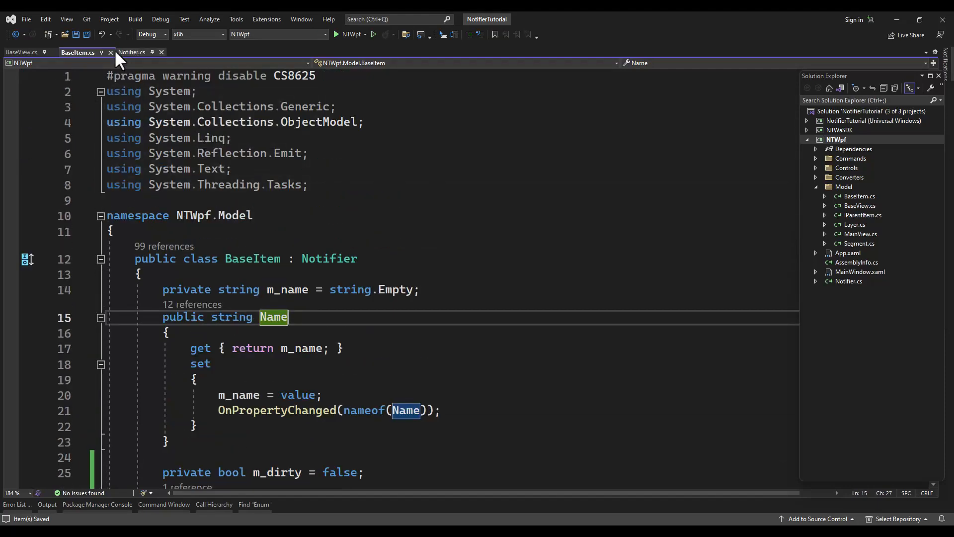
click(235, 19)
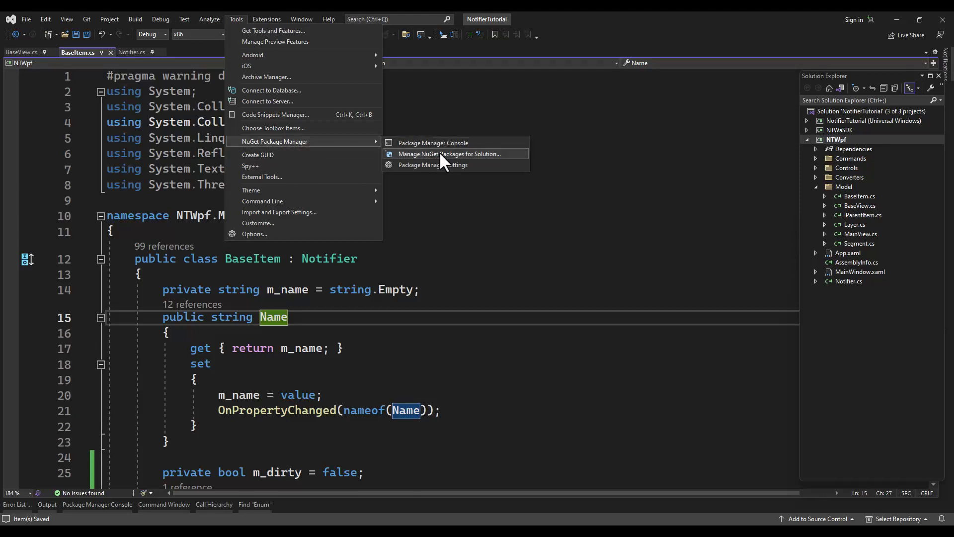
- Browse the solution's NuGet packages and search for Microsoft.Data.SQLite
click(449, 154)
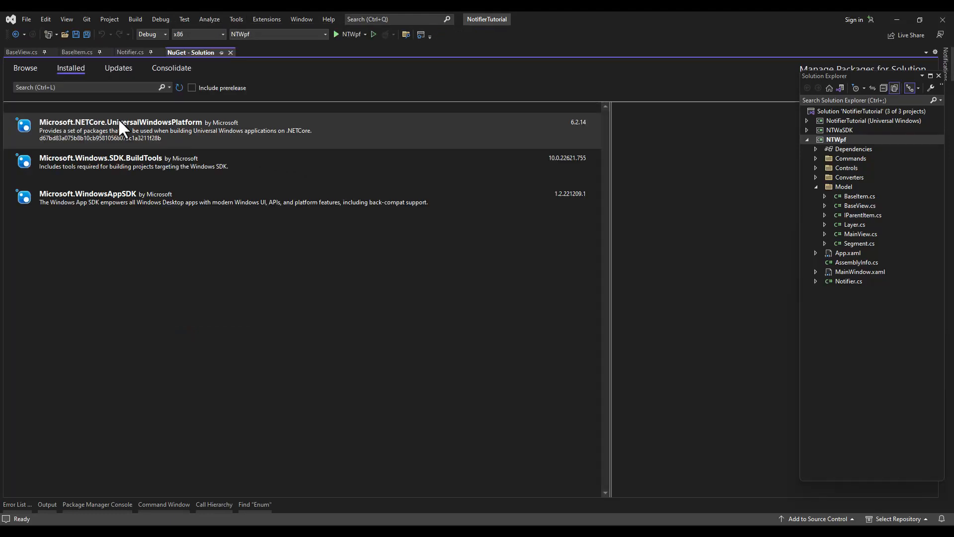
mouse_move(22, 72)
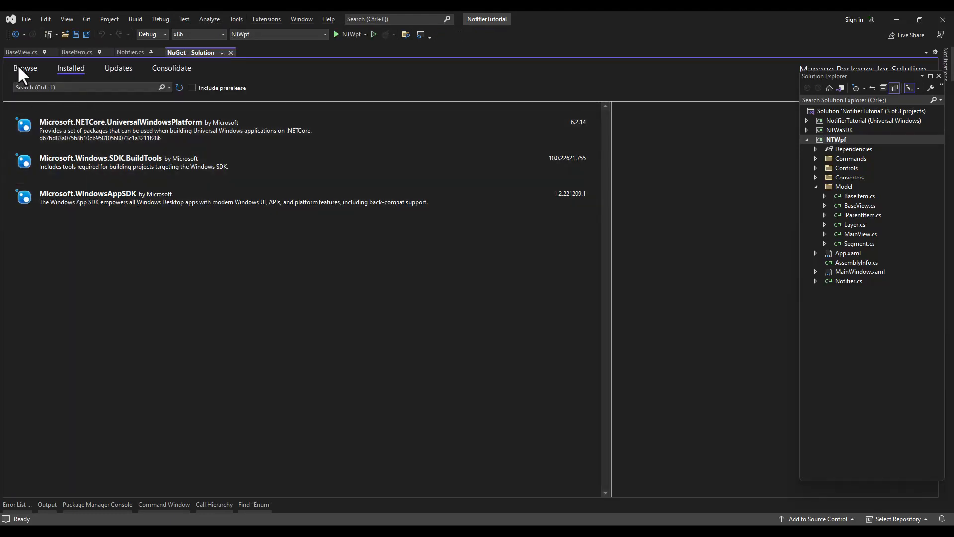
click(25, 68)
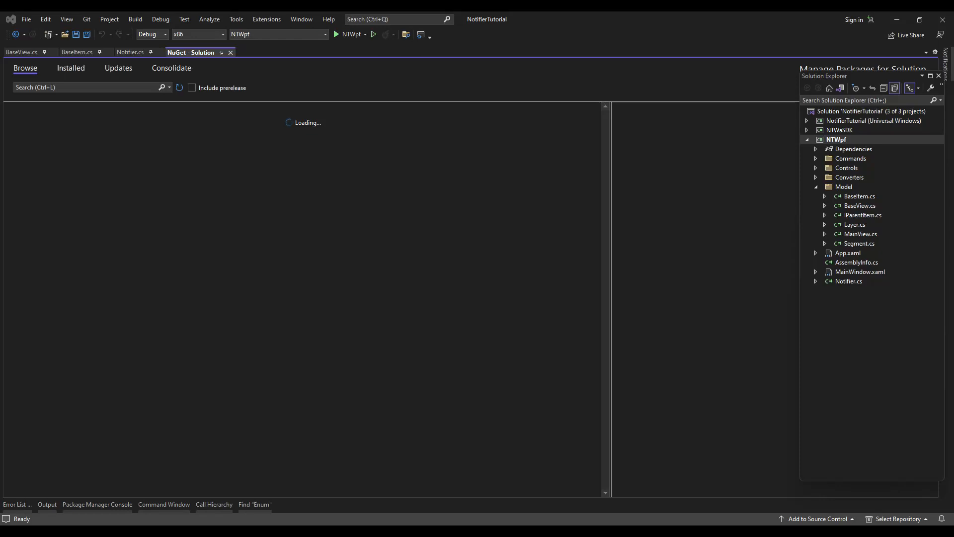
click(85, 87)
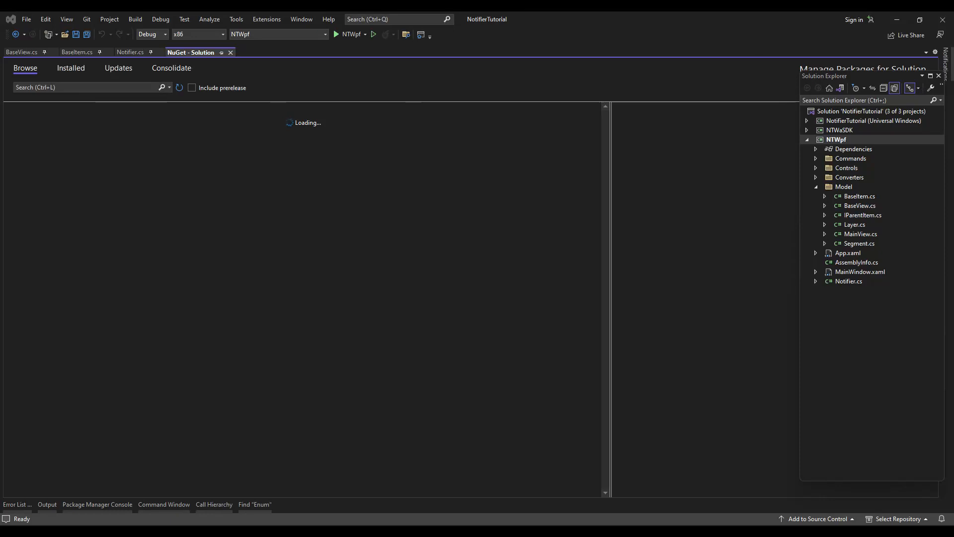
mouse_move(810, 312)
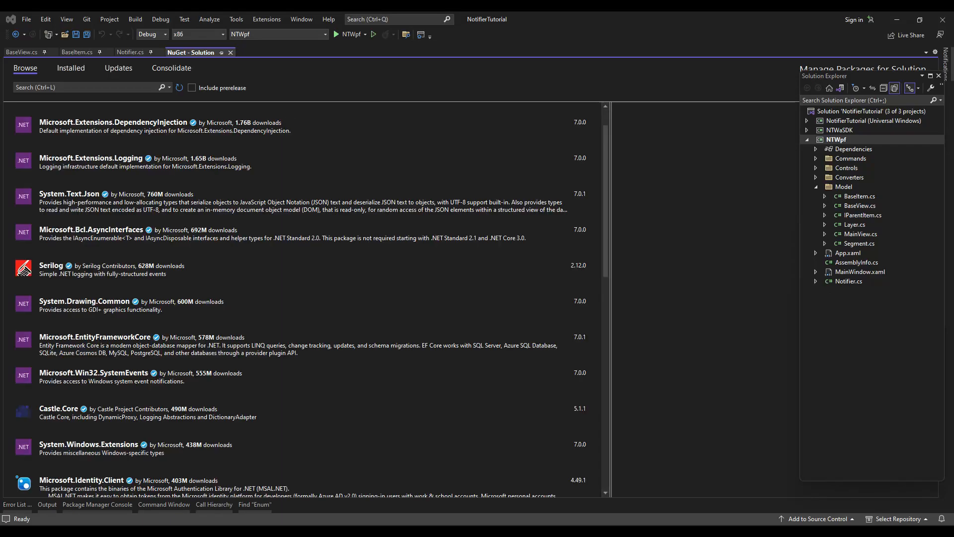
click(85, 87)
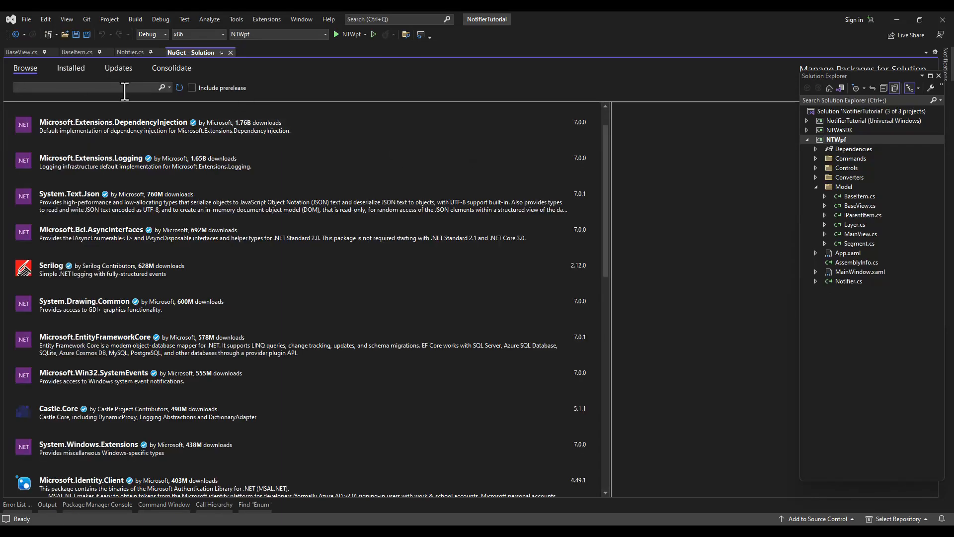
text(M)
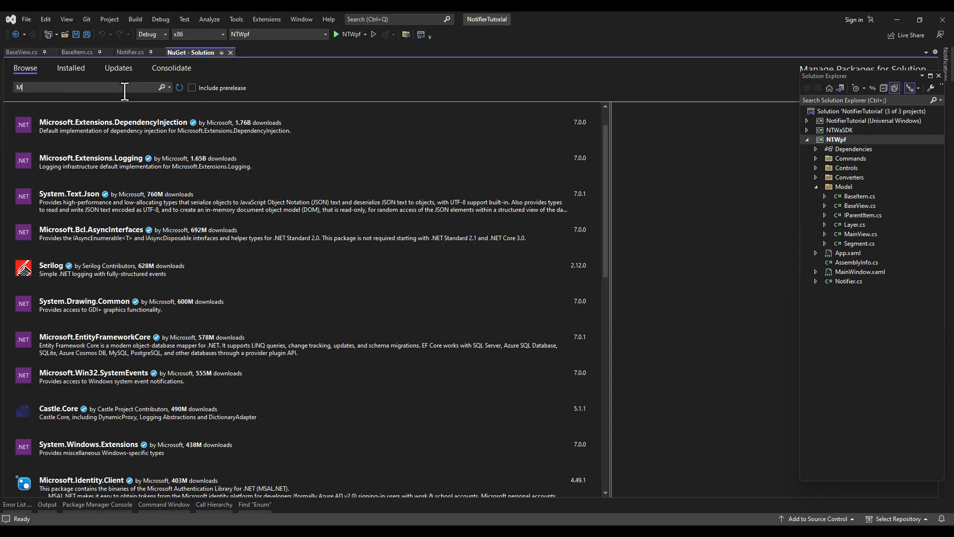
text(icrosoft.Data.S)
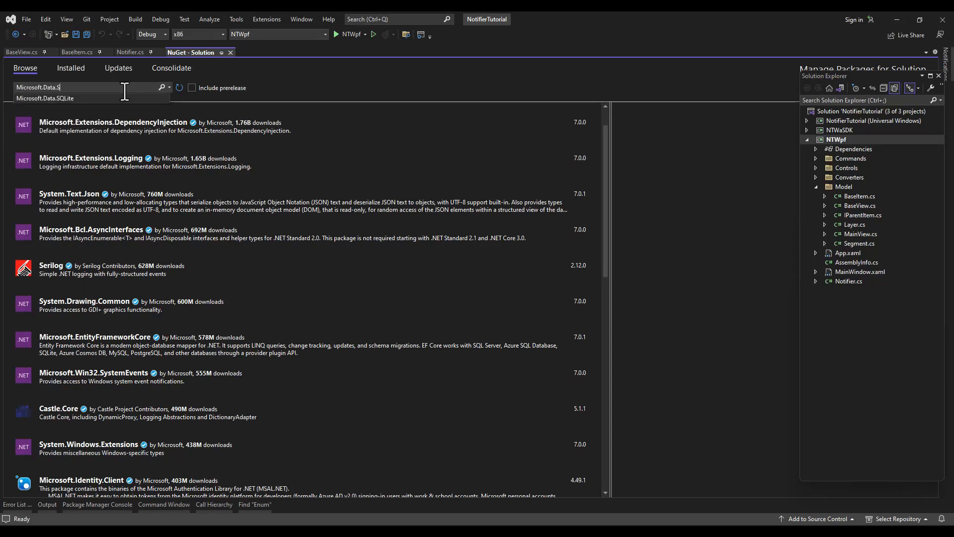
click(45, 99)
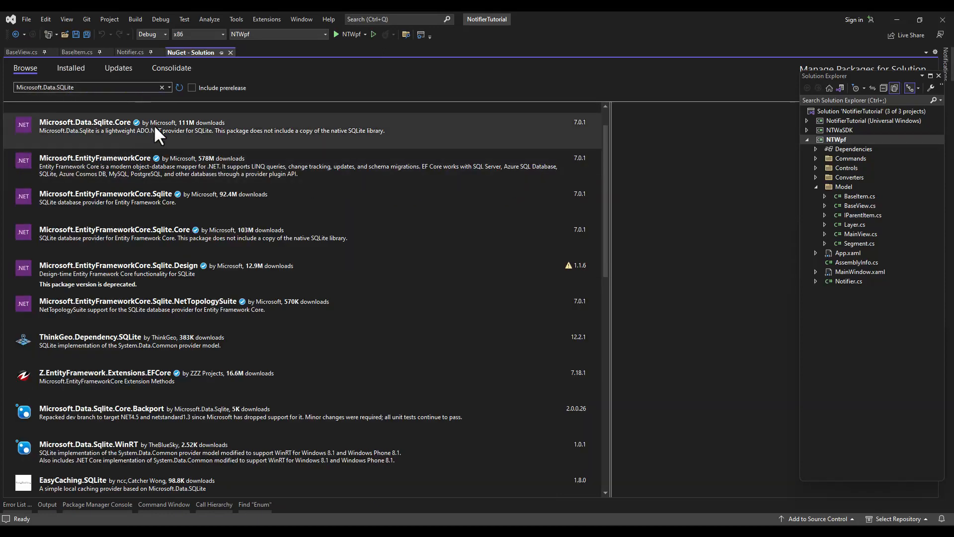
- Install Microsoft.Data.Sqlite 7.0.1 into NTWpf, accept the license, and confirm it under Installed
click(85, 125)
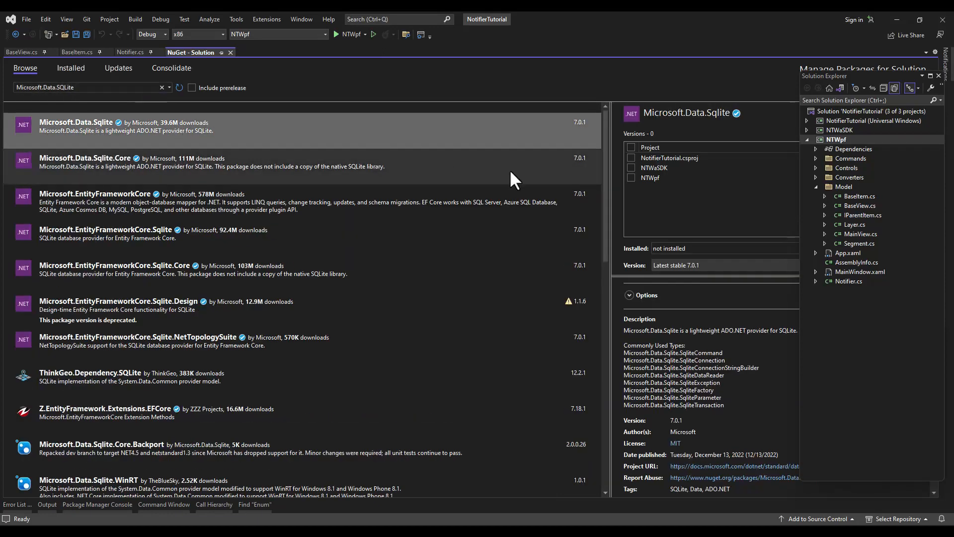
click(631, 177)
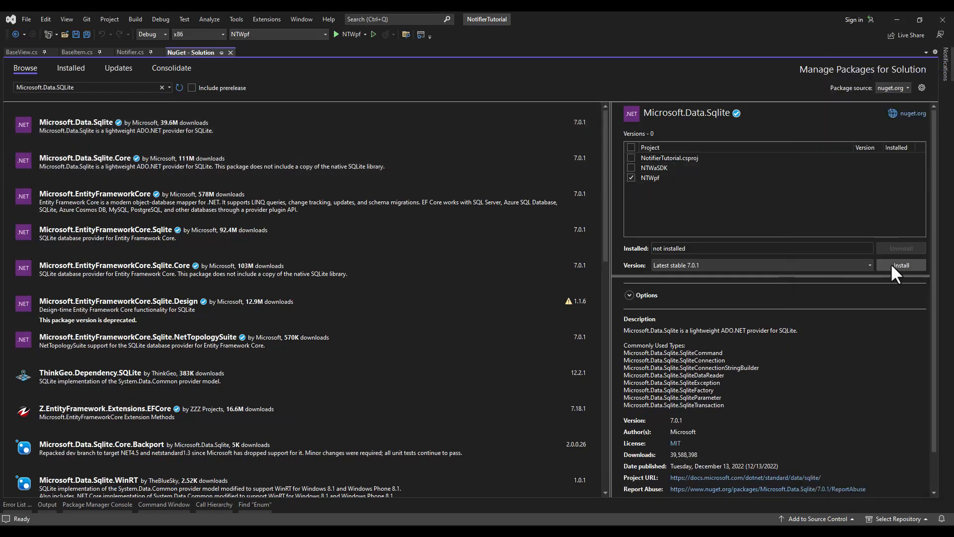
click(901, 265)
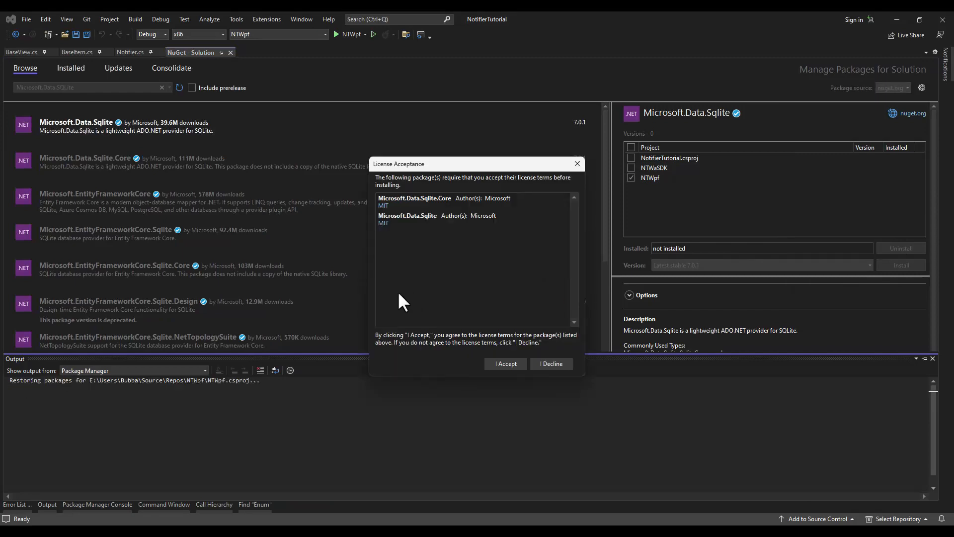
click(504, 363)
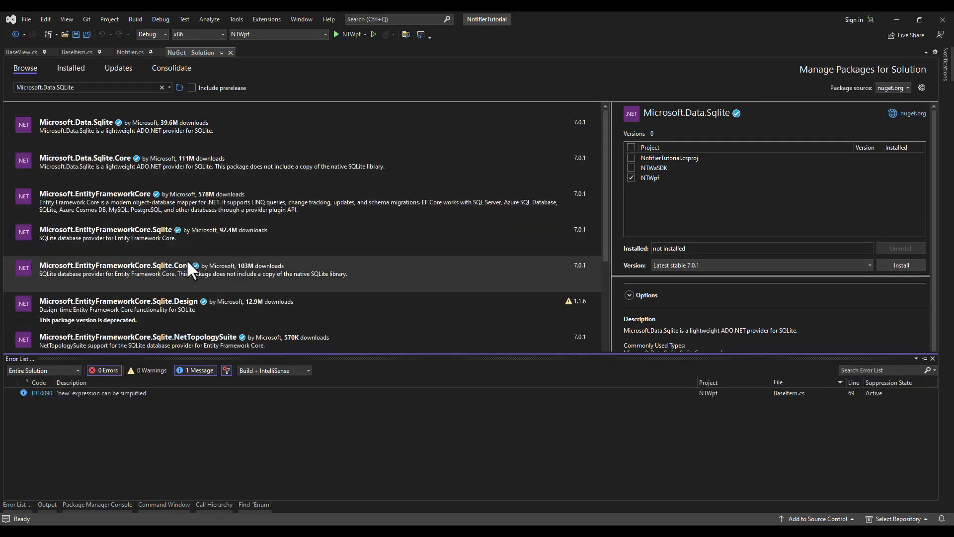
click(85, 158)
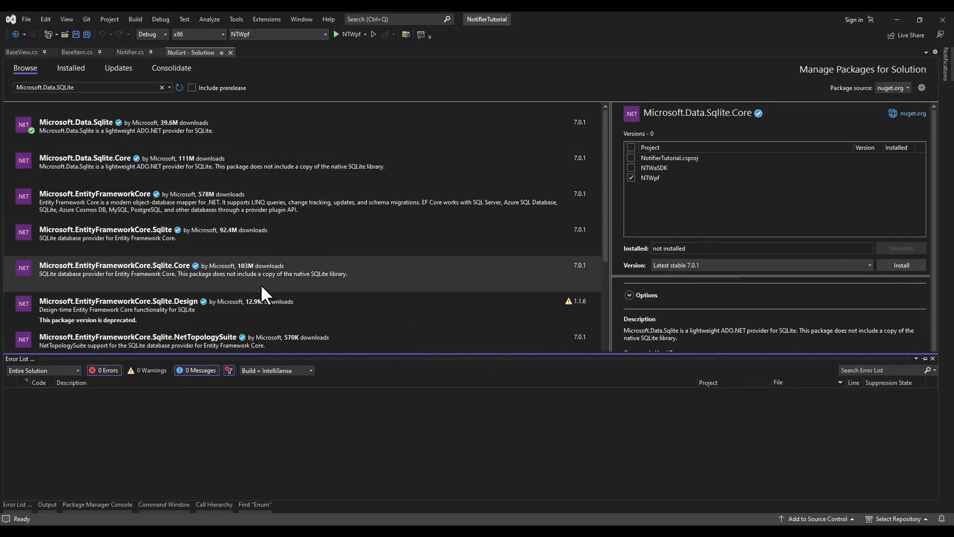
click(71, 68)
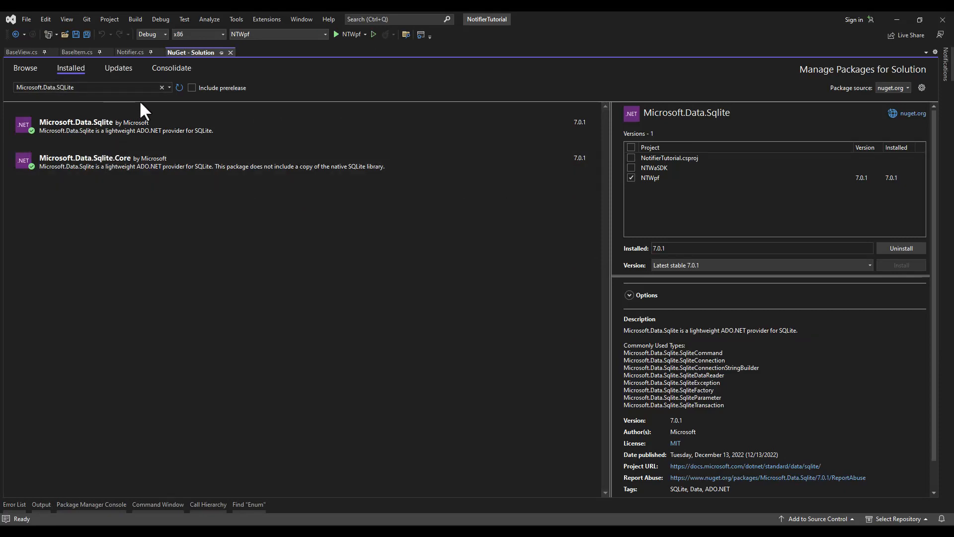
click(162, 88)
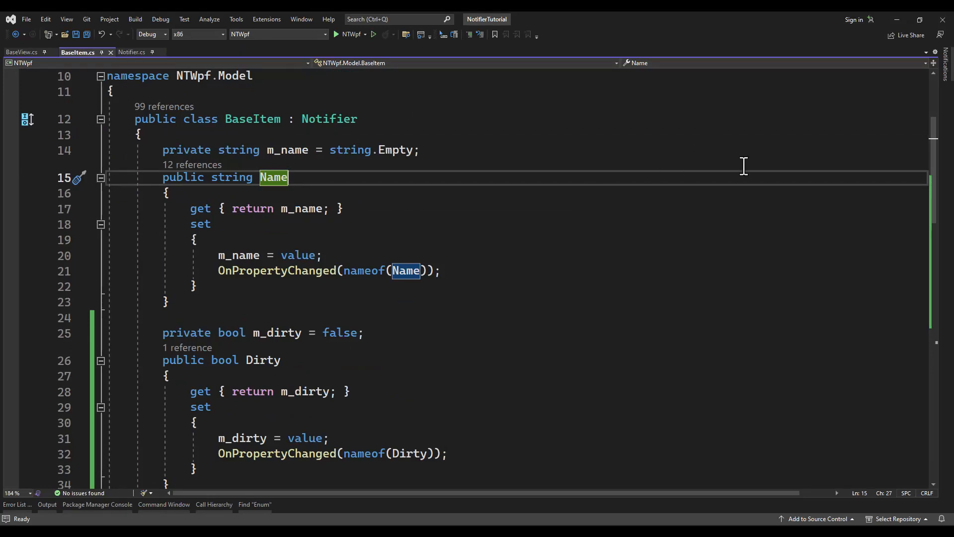
mouse_move(66, 19)
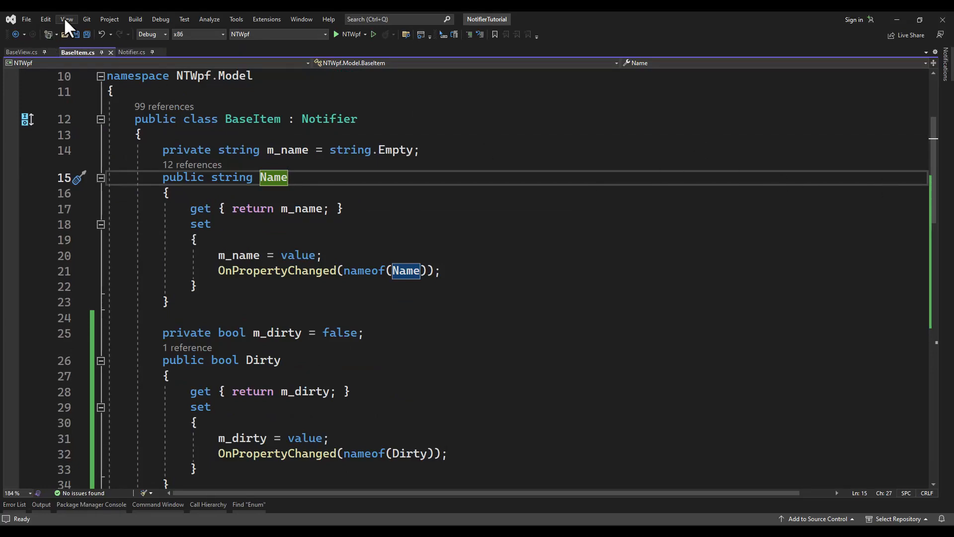
- Show Solution Explorer and begin adding a WPF window named VehicleWindow to NTWpf
click(66, 19)
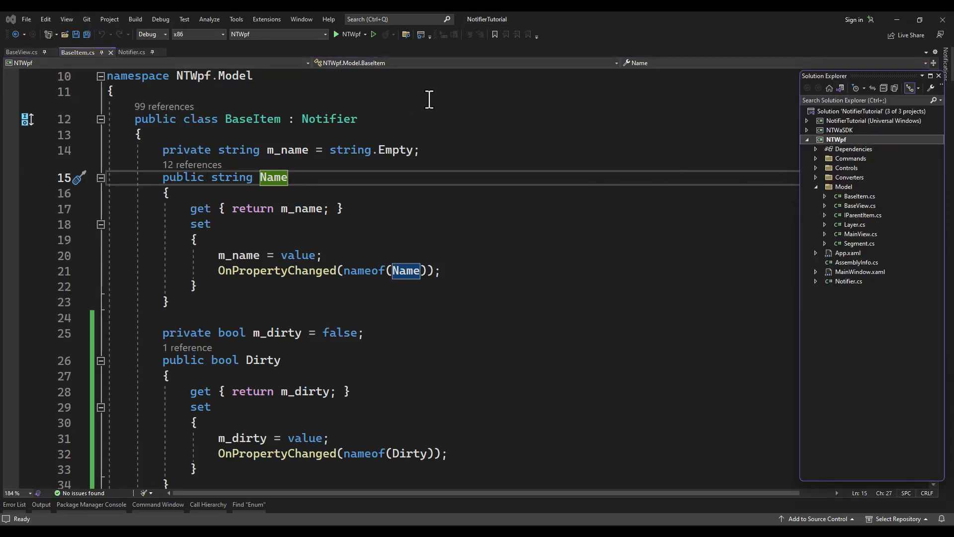
mouse_move(829, 198)
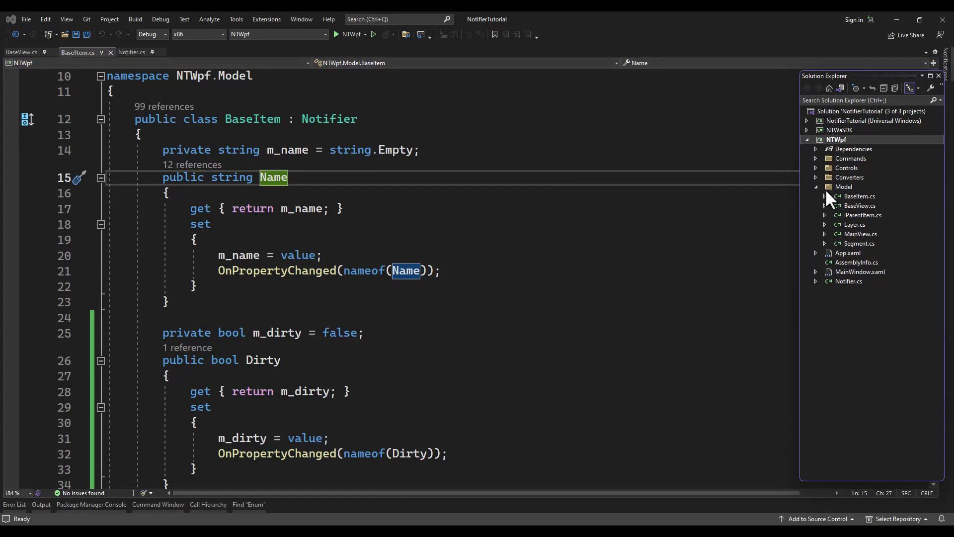
mouse_move(851, 217)
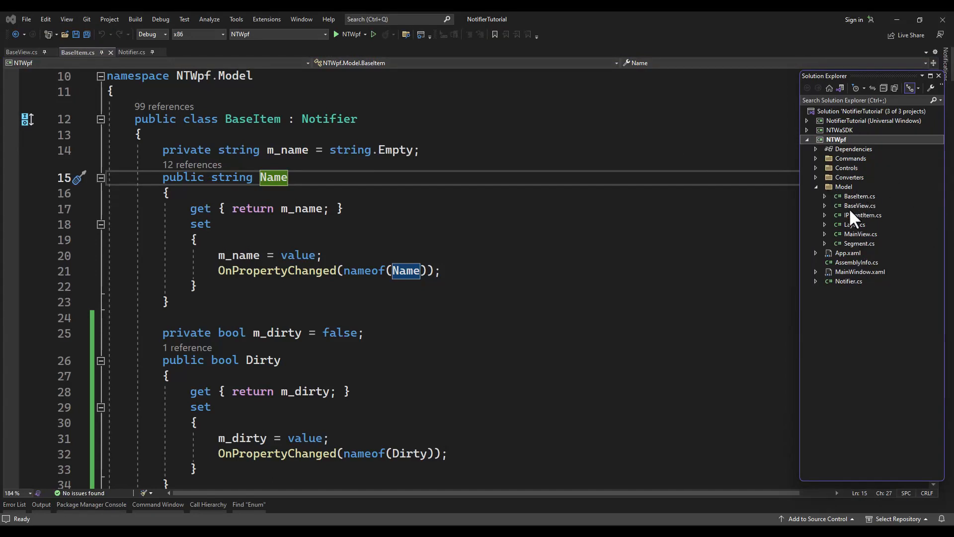
right_click(837, 139)
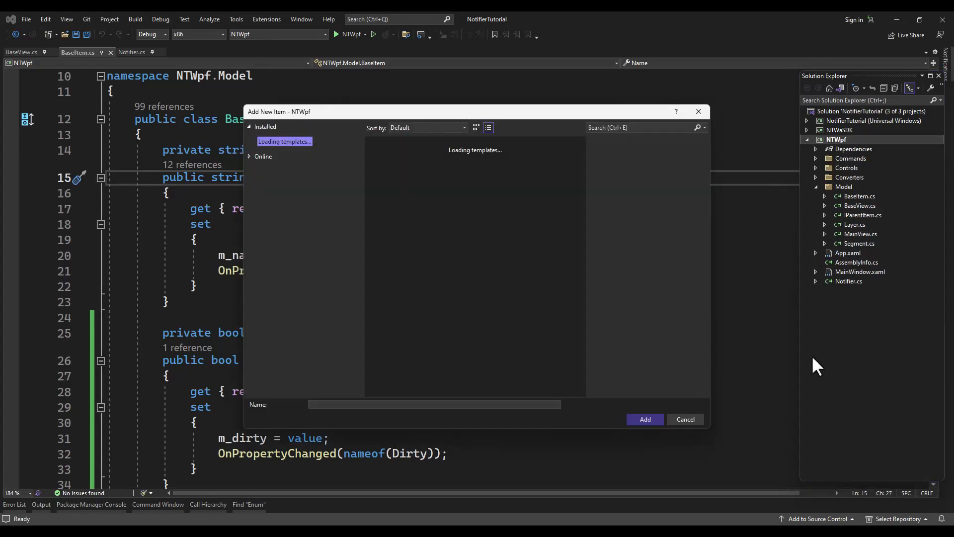
mouse_move(916, 331)
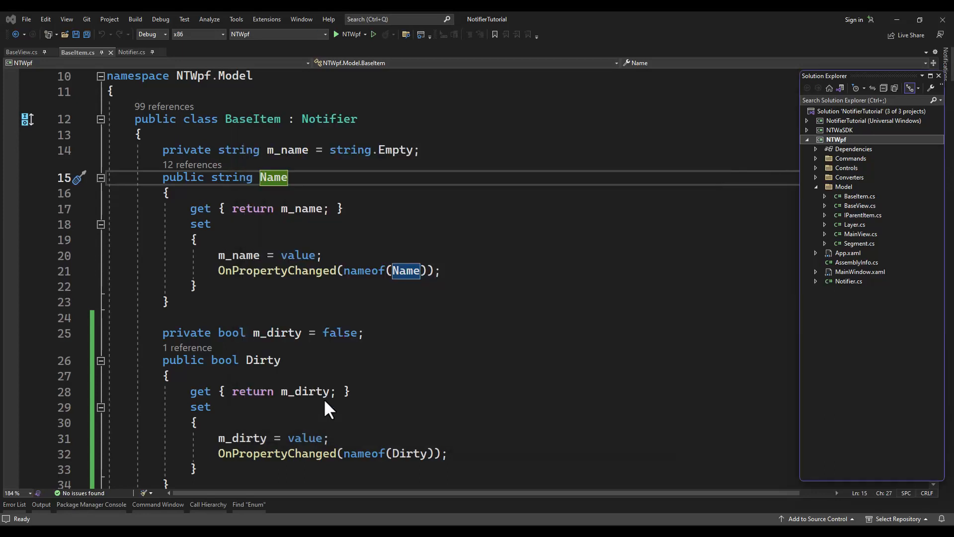
mouse_move(352, 201)
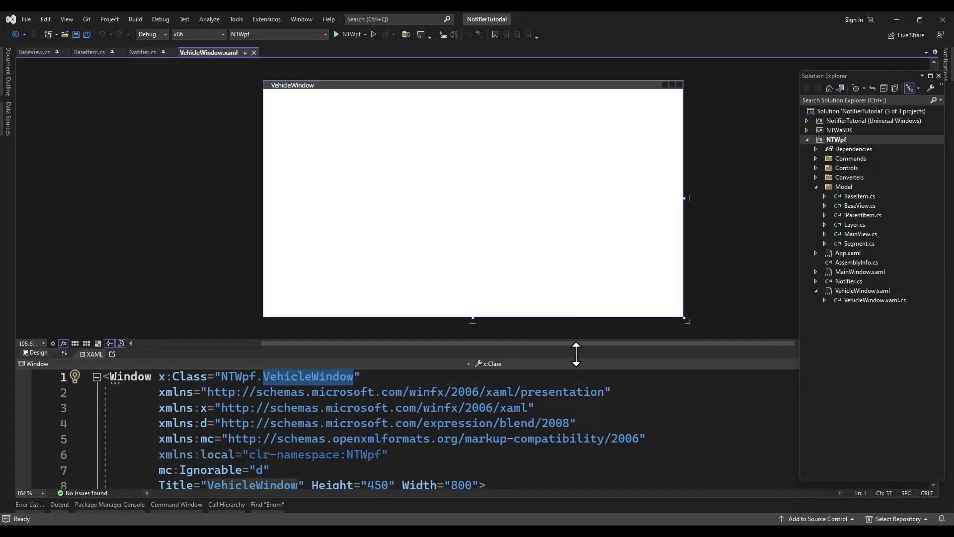
- Change App.xaml's StartupUri from MainWindow.xaml to VehicleWindow.xaml
click(848, 252)
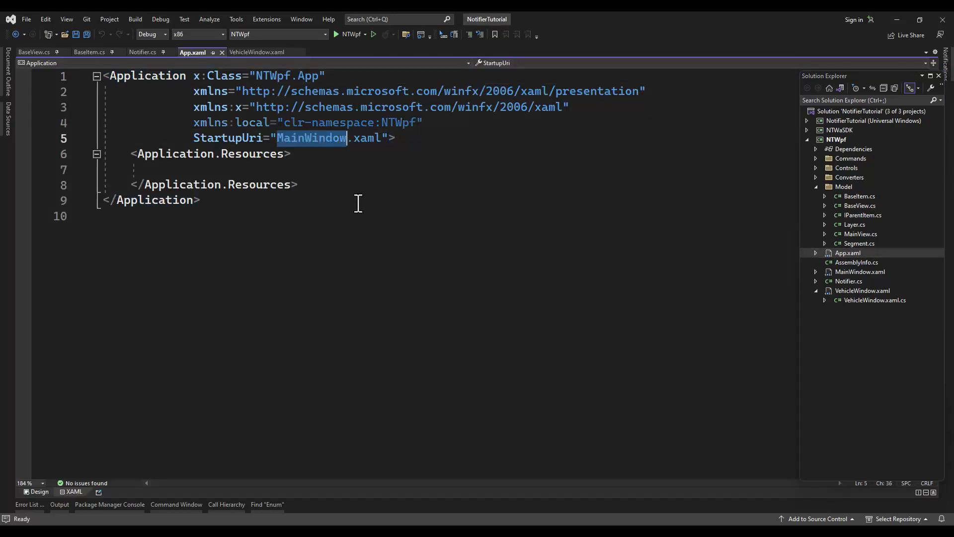
text(VehicleWindow)
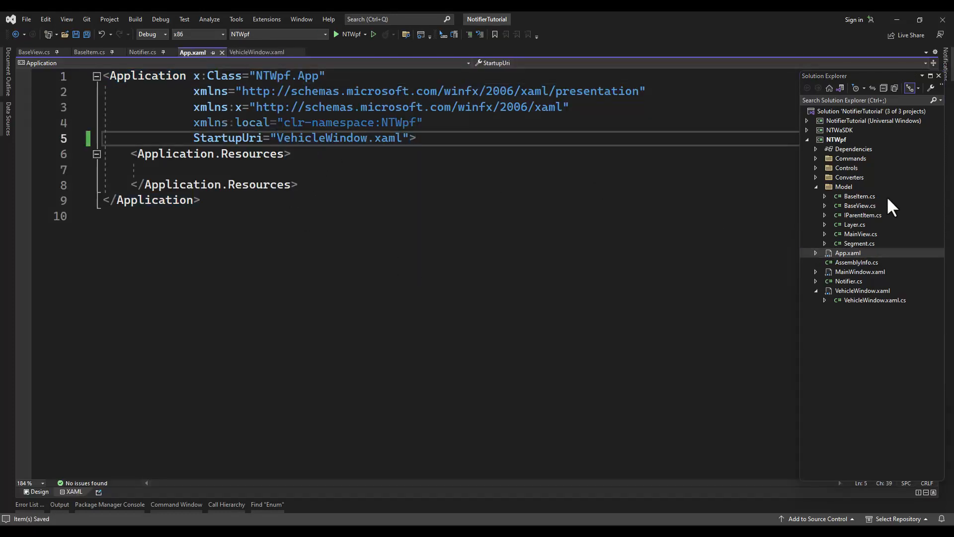
click(845, 187)
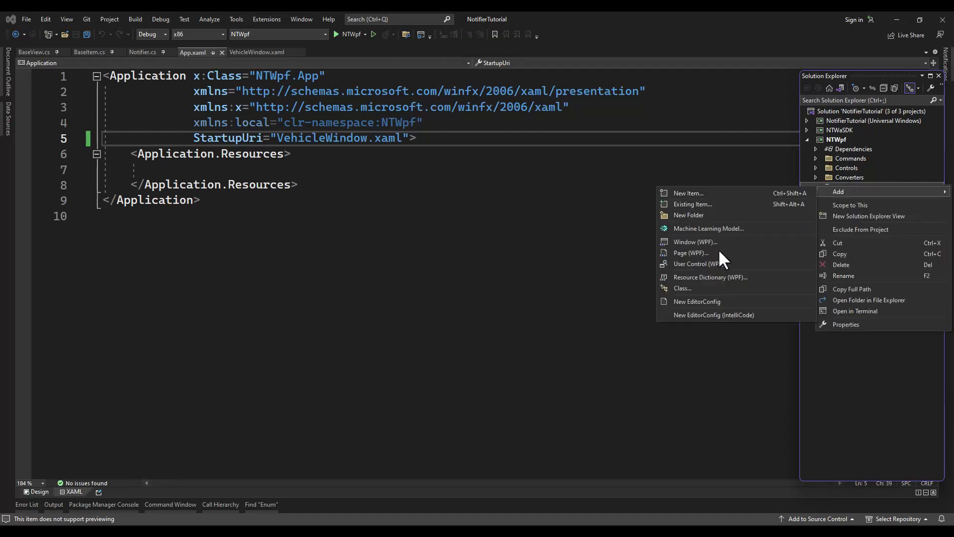
- Create public class VehicleView : BaseView<VehicleWindow> with constructor VehicleView(VehicleWindow window) : base(window)
click(689, 192)
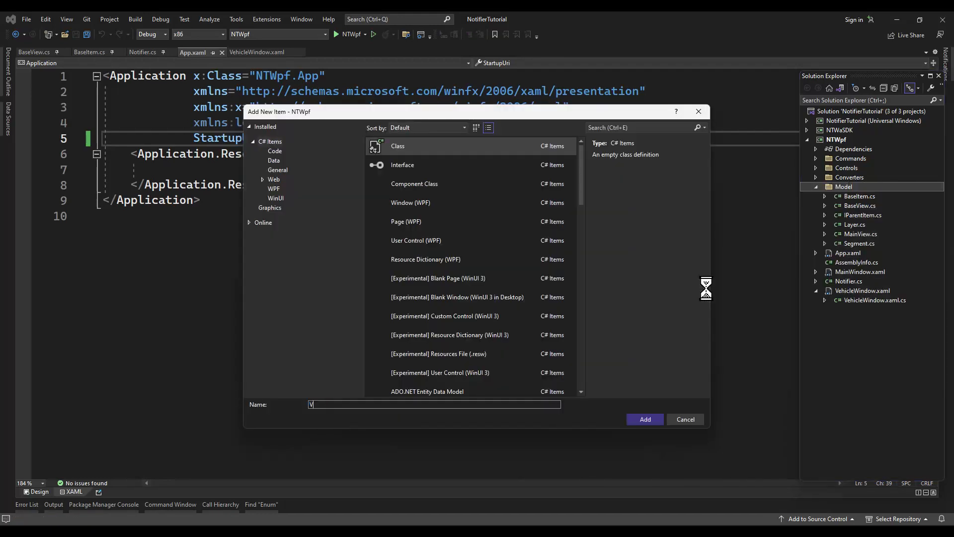
text(ehicleView)
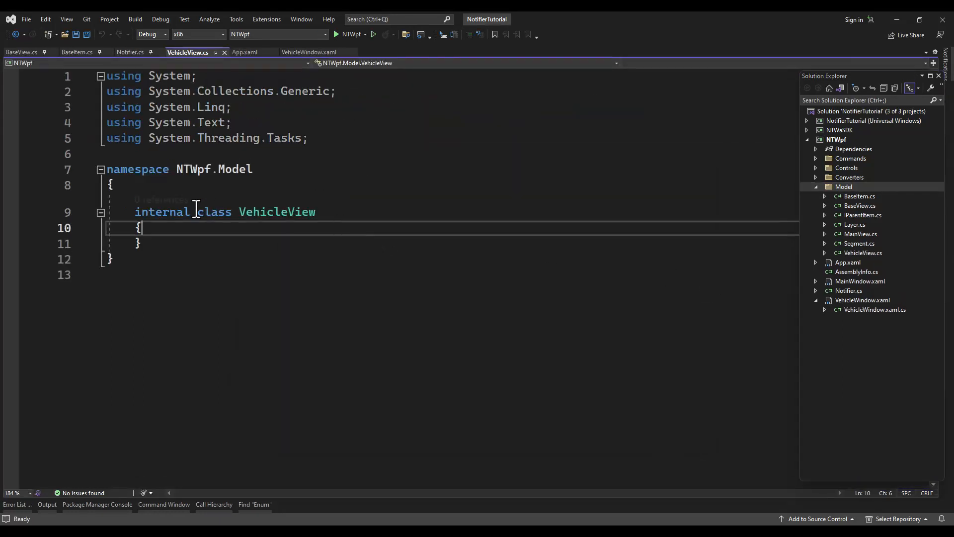
text(public)
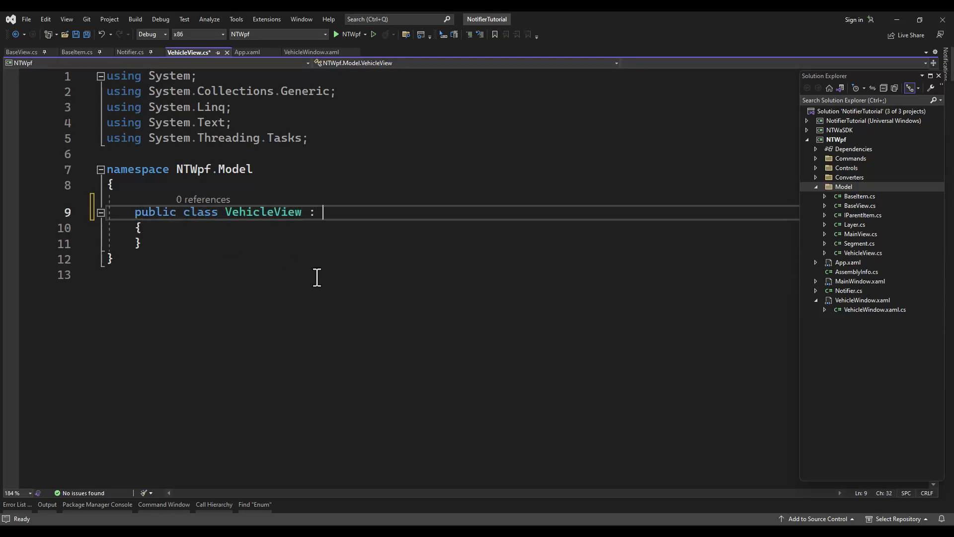
text(BaseView)
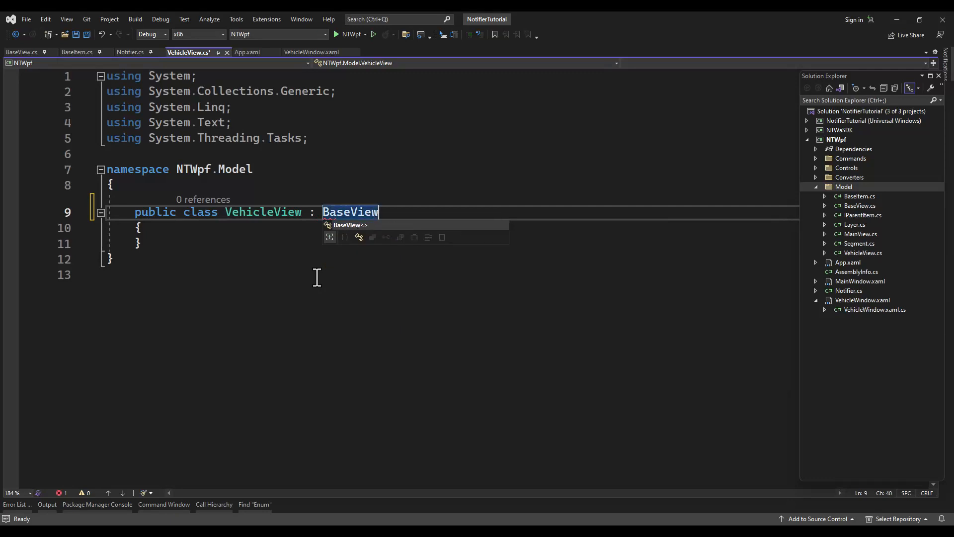
text(<VehicleWindow>)
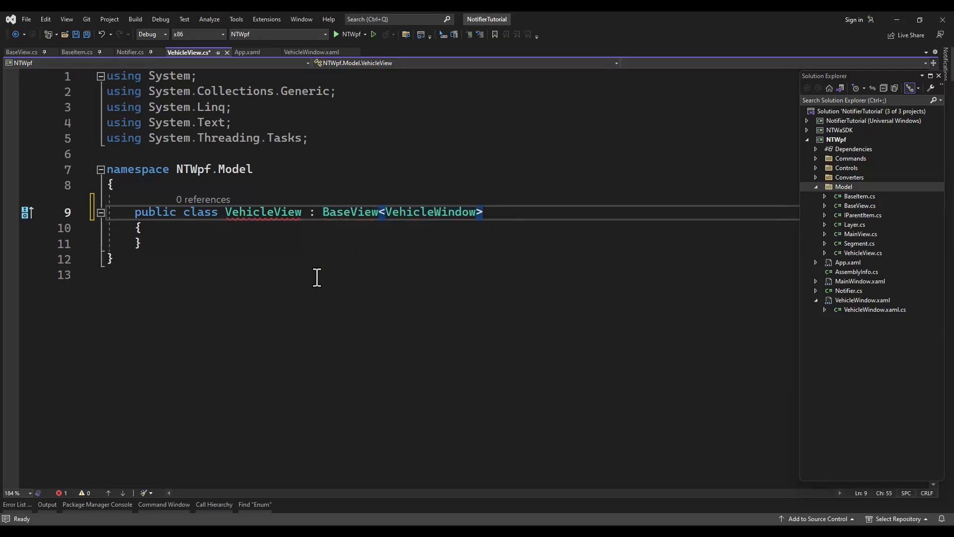
text(public)
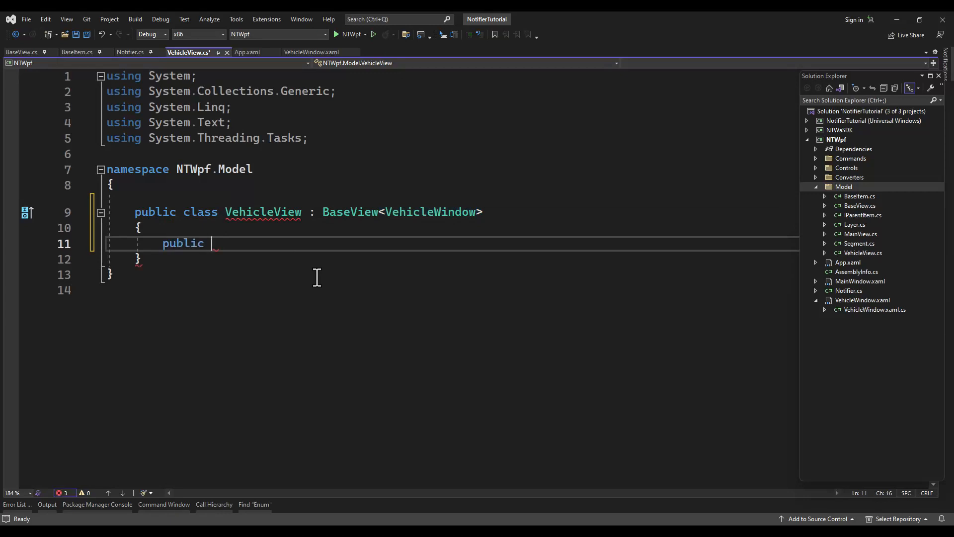
text(V)
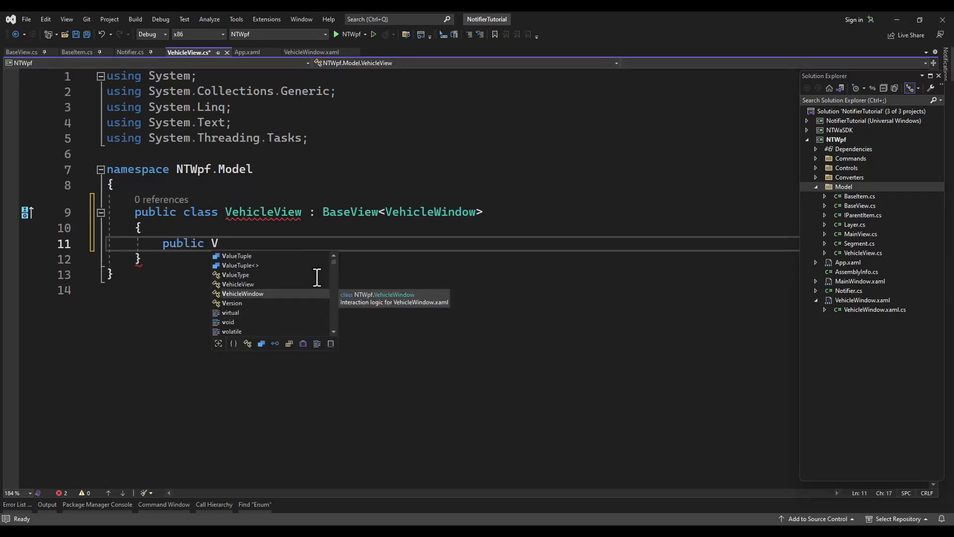
text(ehicleView()
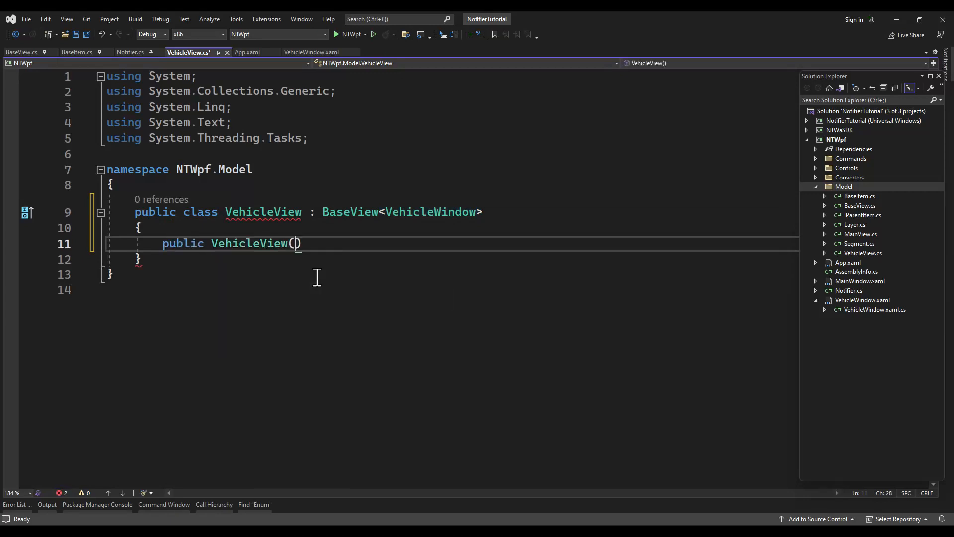
text(VehicleWindow window) : base(window) { })
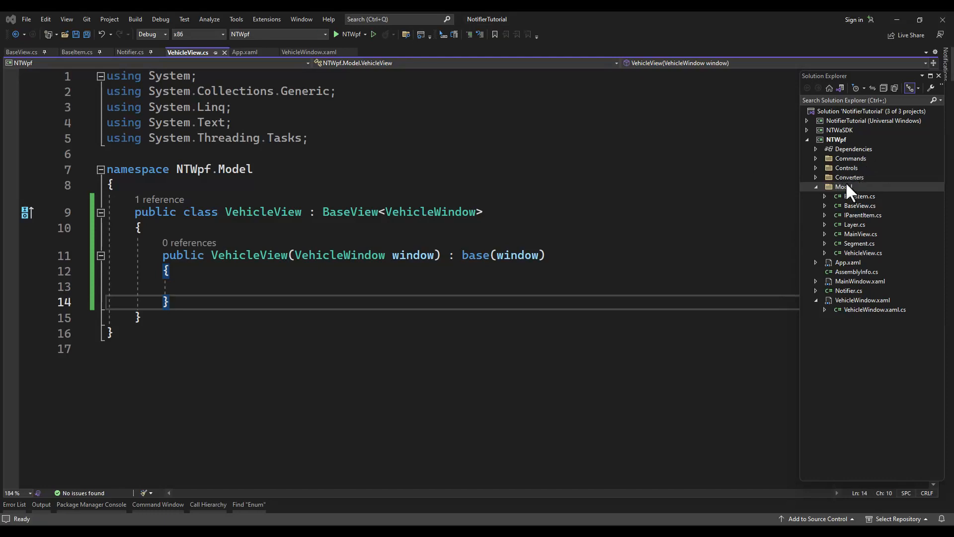
- Add the VehicleBrand, VehicleCategory and Vehicle classes to Model one after another via Add > Class
right_click(846, 186)
text(VehicleBrand)
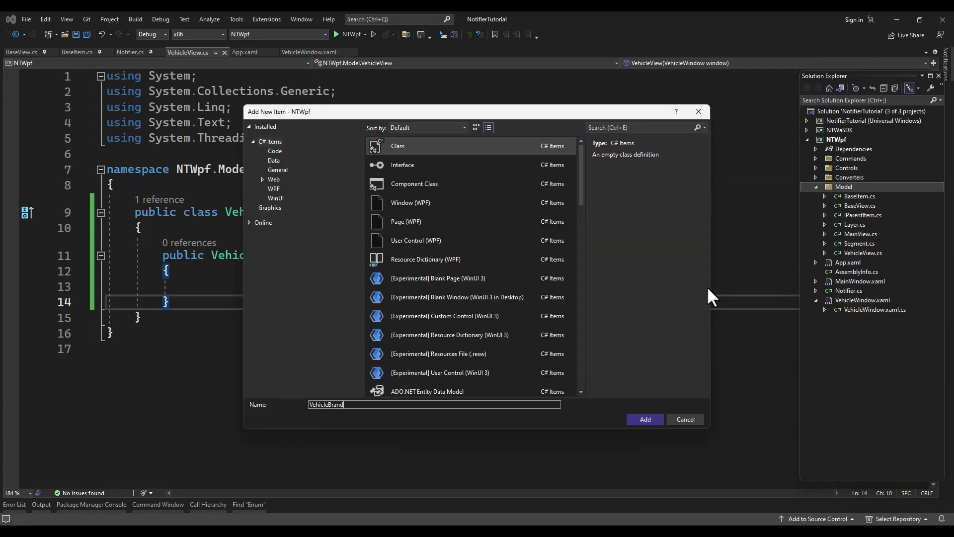
click(644, 421)
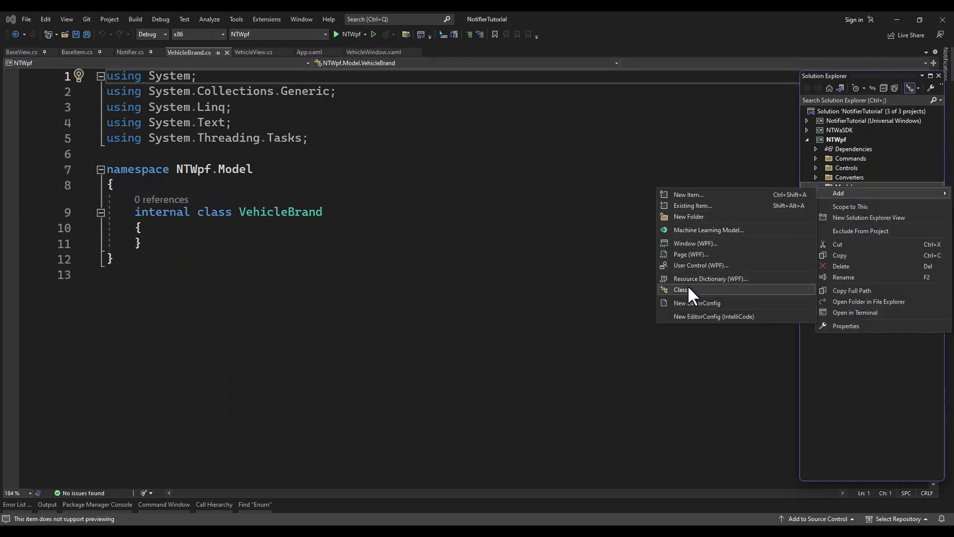
click(680, 289)
text(VehicleCateg)
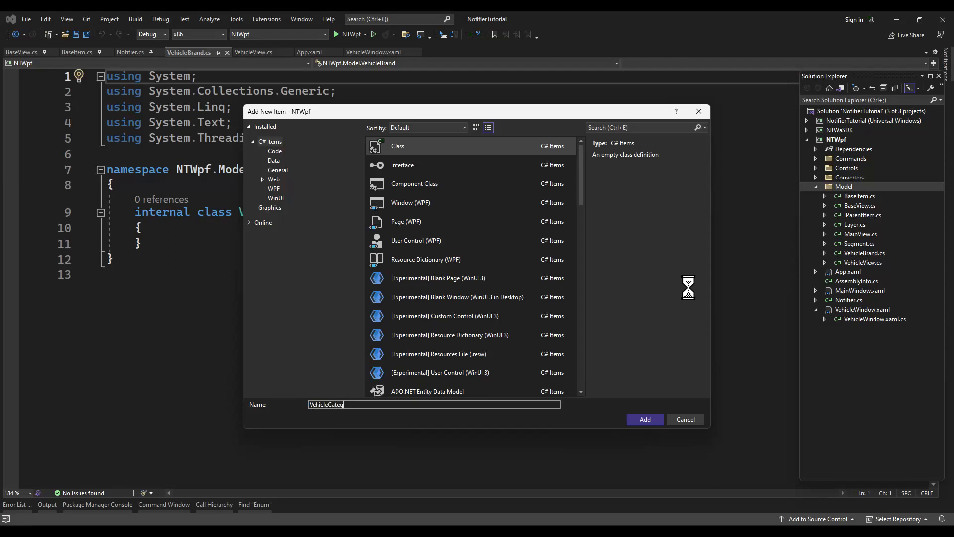
text(ory)
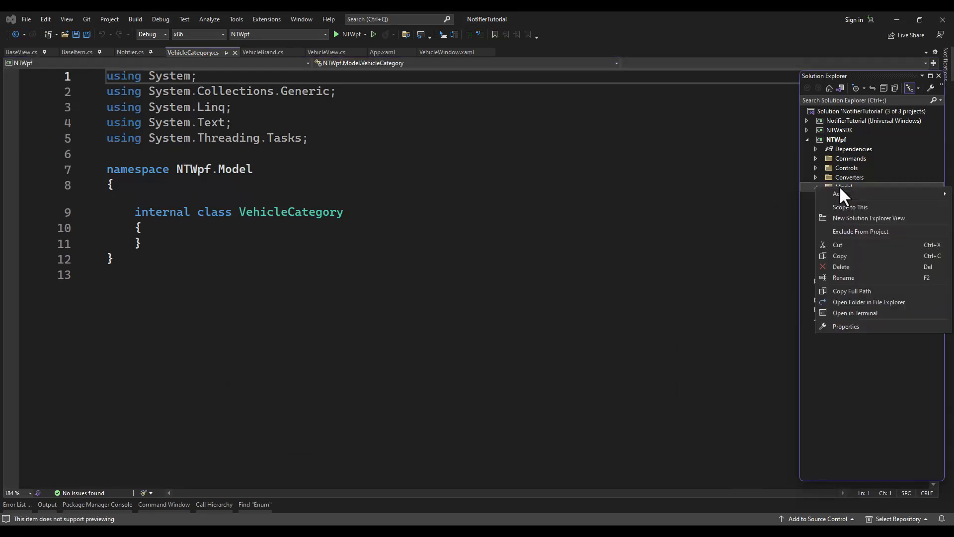
click(837, 193)
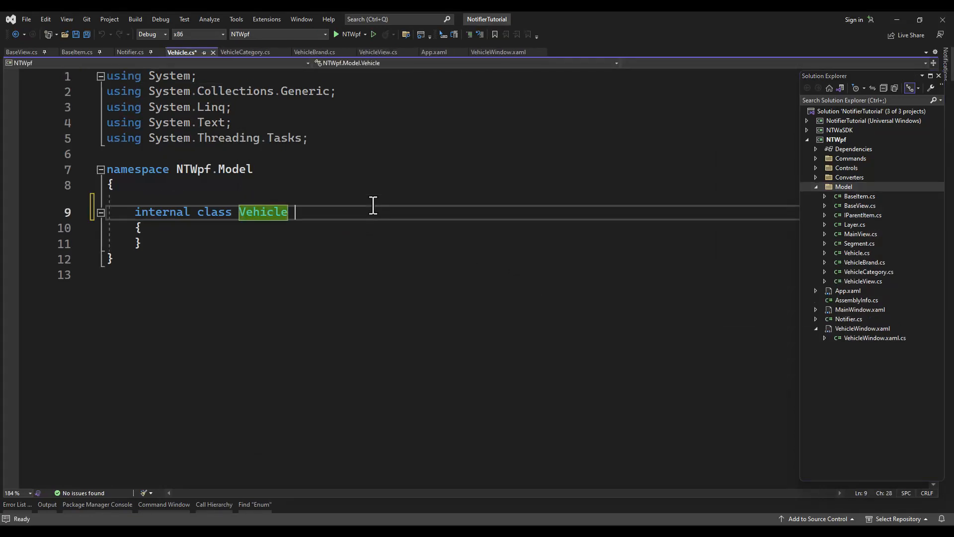
- Make Vehicle a public BaseItem subclass with an m_id-backed ID property calling OnPropertyChanged
text(: BaseItem)
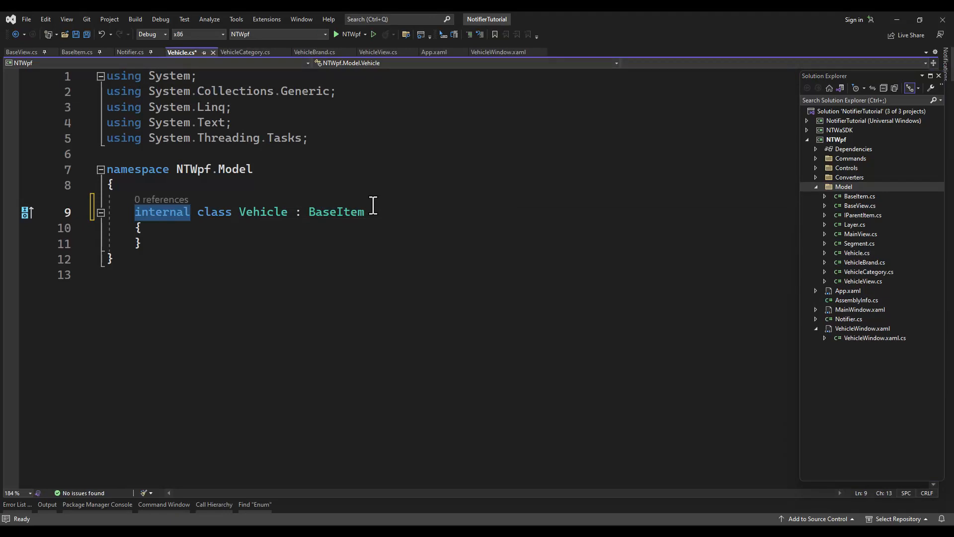
text(public)
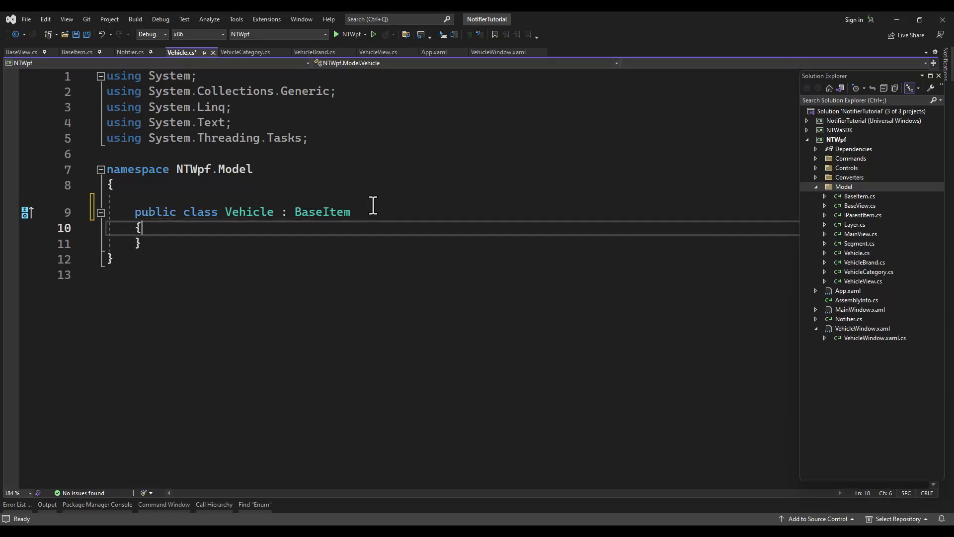
text(private int m_)
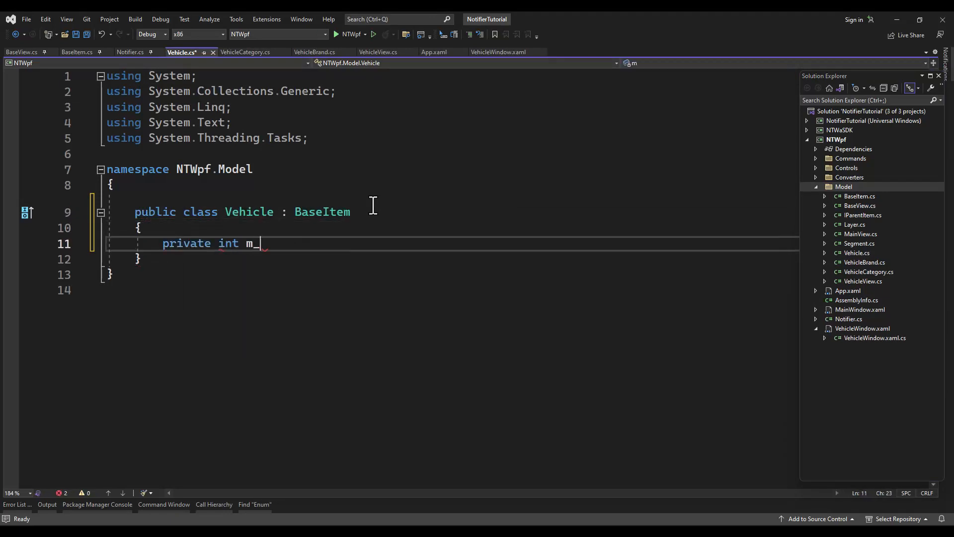
text(id;)
text(get { r)
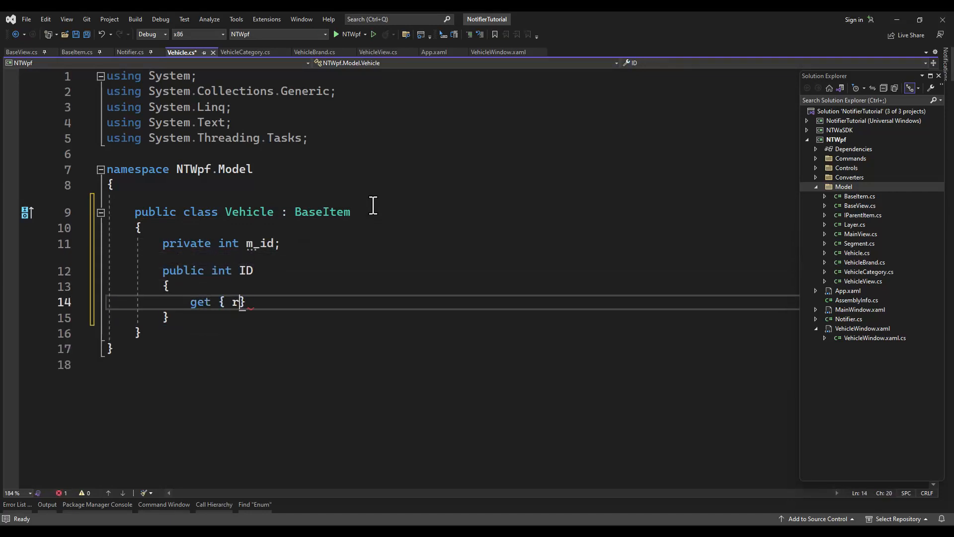
text(eturn m_id;)
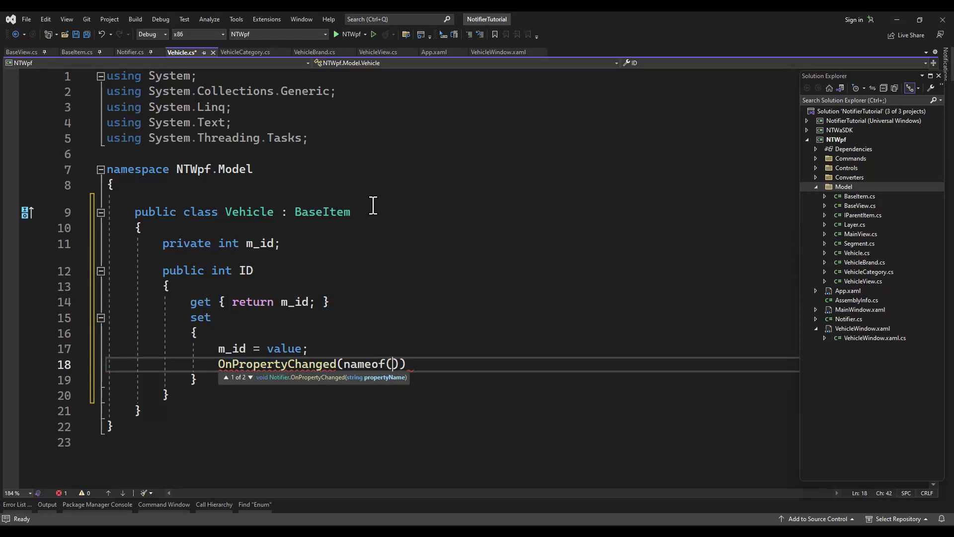
text(ID)
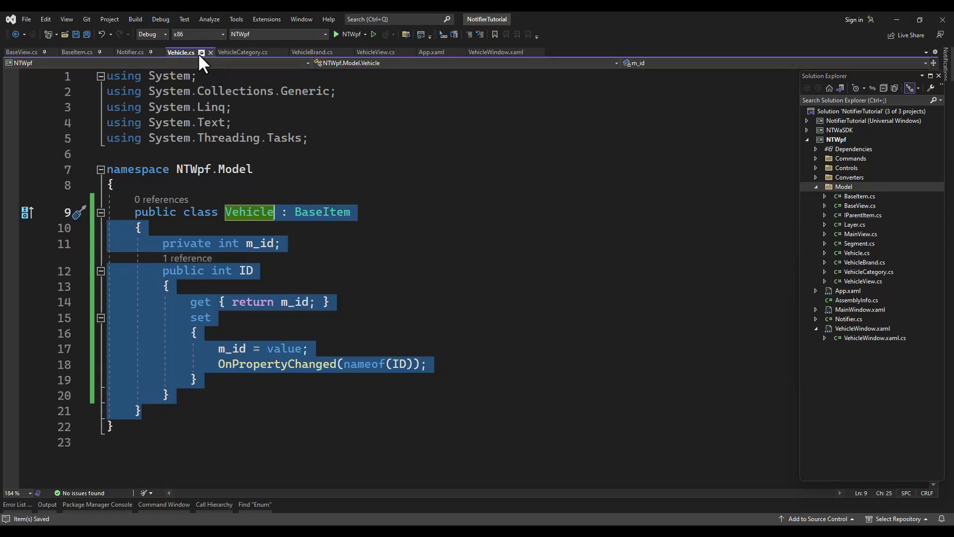
- Make VehicleCategory and VehicleBrand public classes with the same ID property body
click(242, 52)
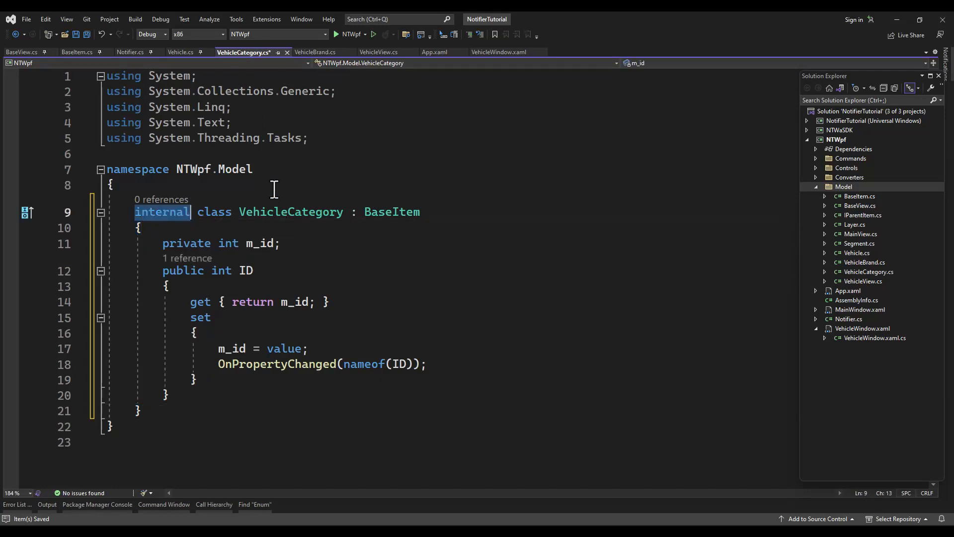
text(public)
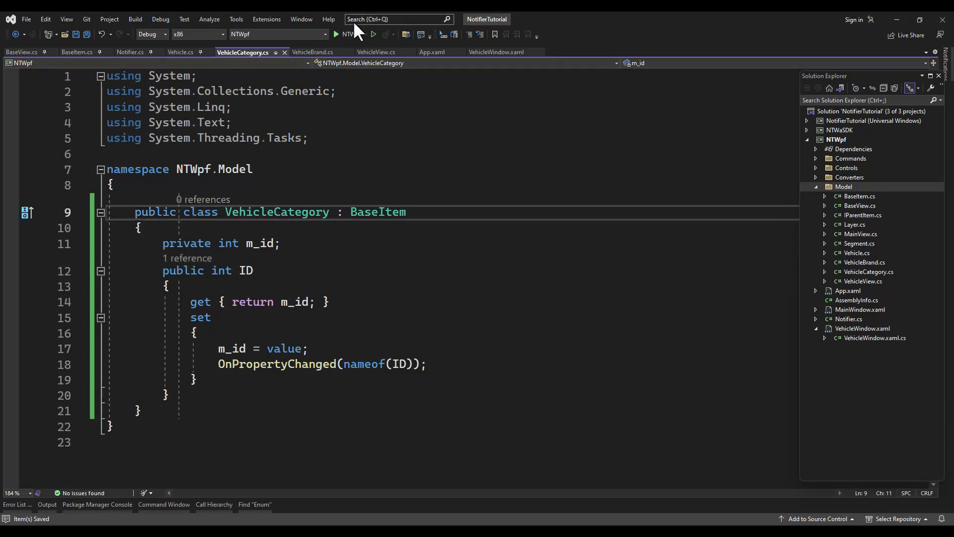
click(312, 52)
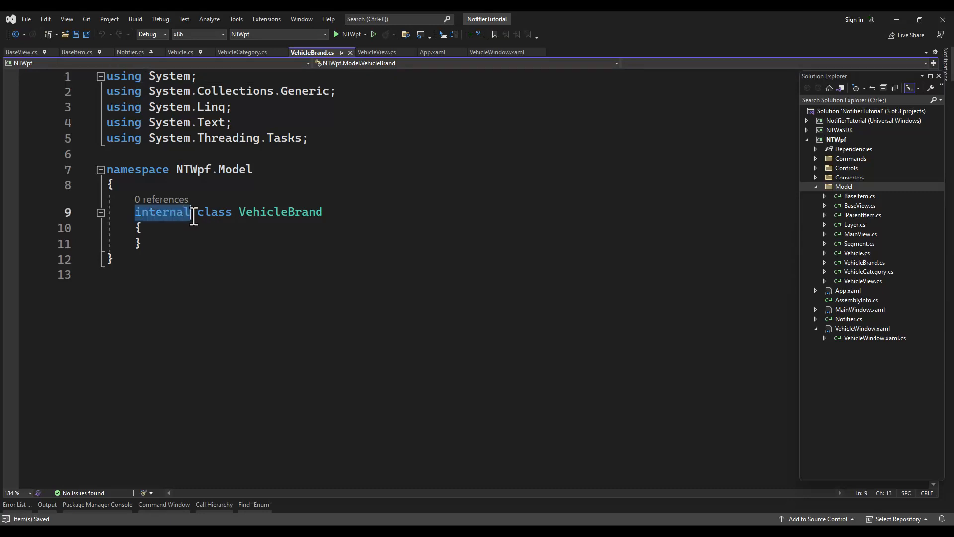
text(public)
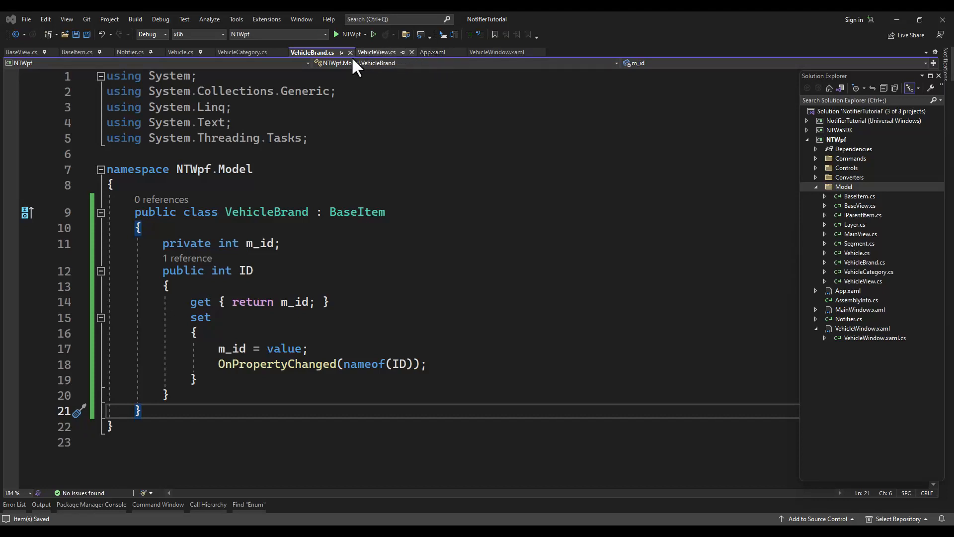
click(180, 52)
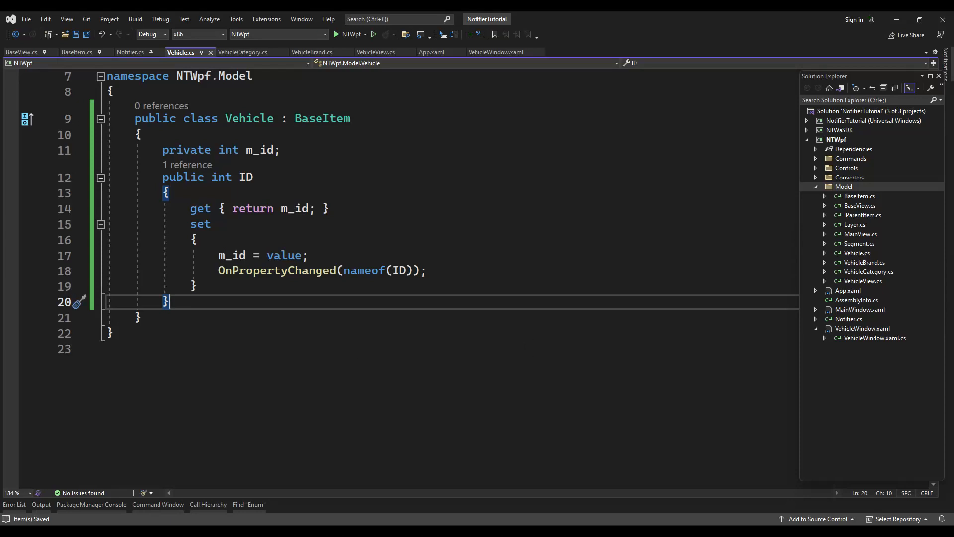
- Add an m_selectedCategory field defaulting to null and a SelectedCategory property raising OnPropertyChanged
text(private)
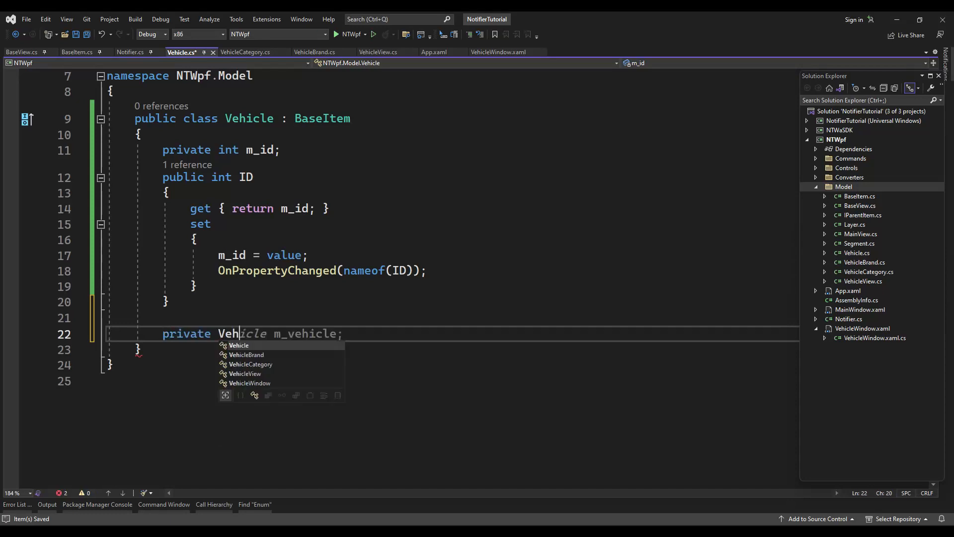
text(VehicleCategory)
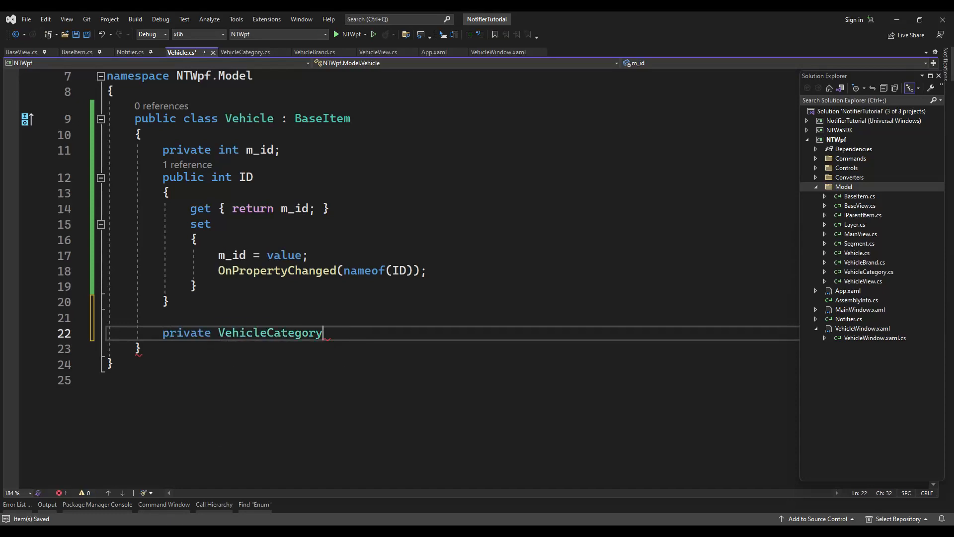
text(m_selecte)
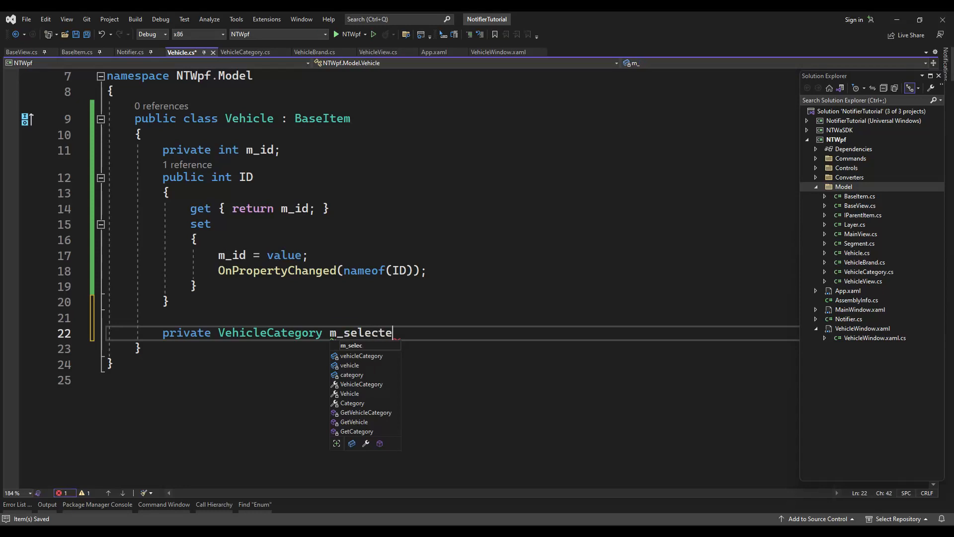
text(dCategory = n)
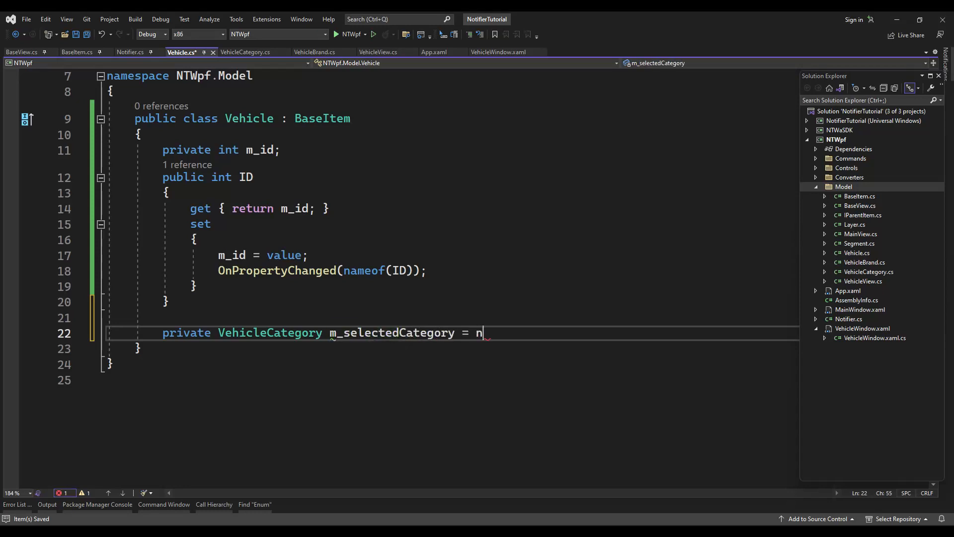
text(ull;)
text(public)
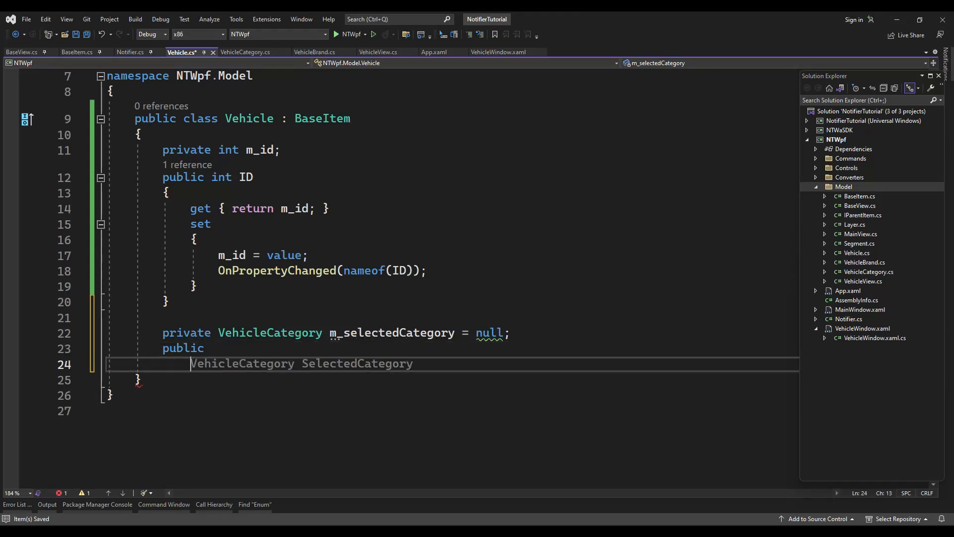
key(Backspace)
text(get { return m_selectedCategory; )
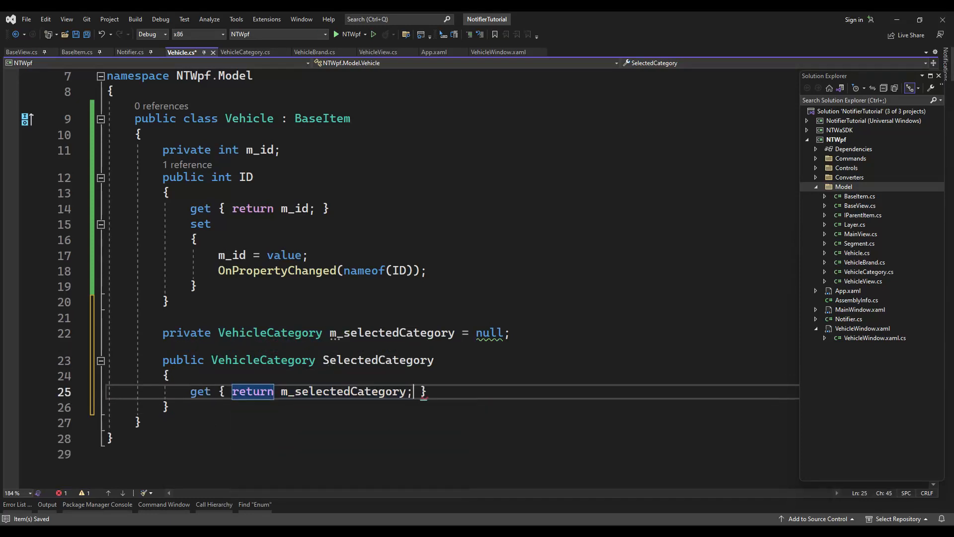
text(s)
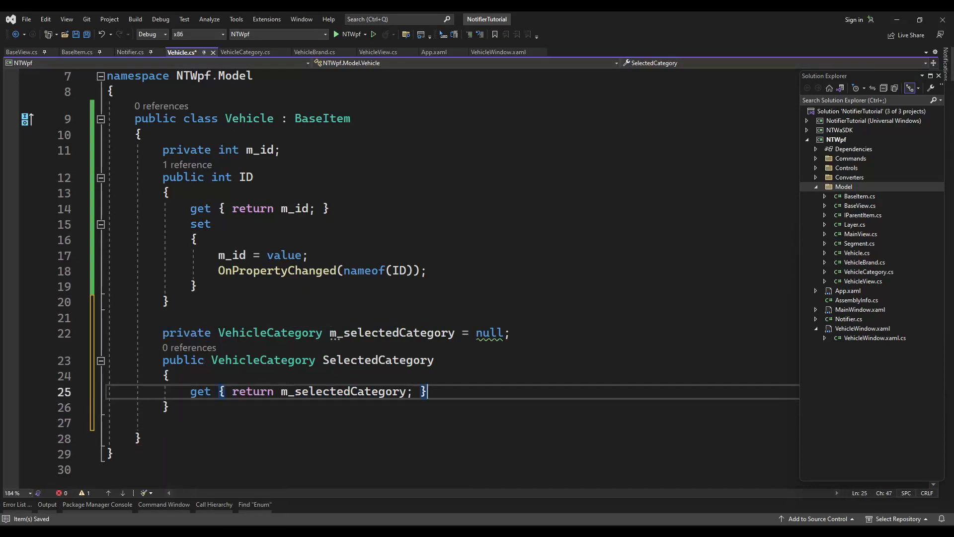
text(set)
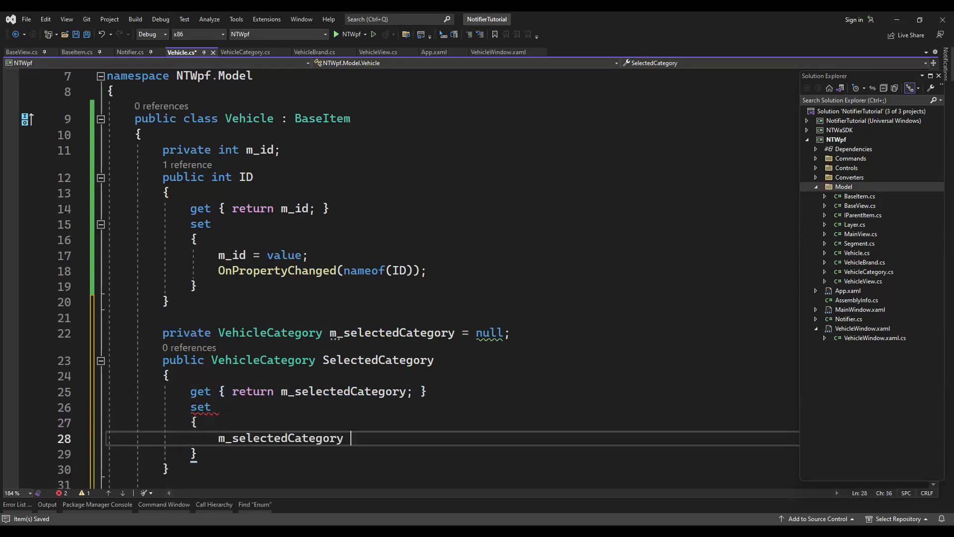
text(= value;)
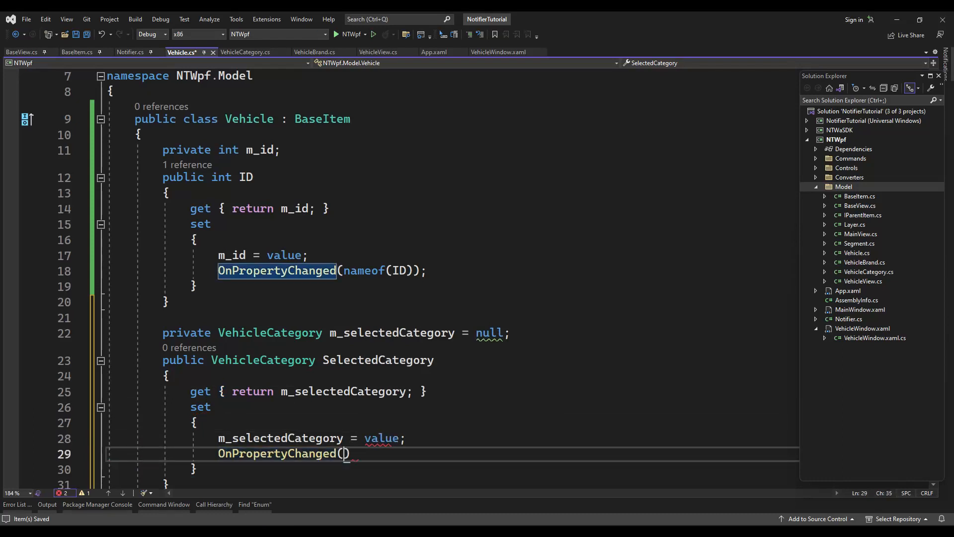
text(nameof(SElectedCategory)
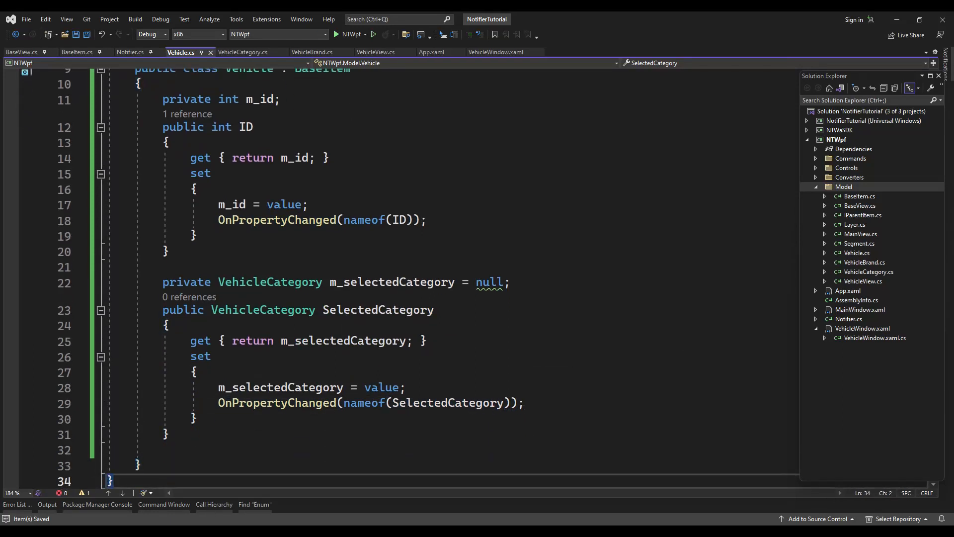
click(498, 282)
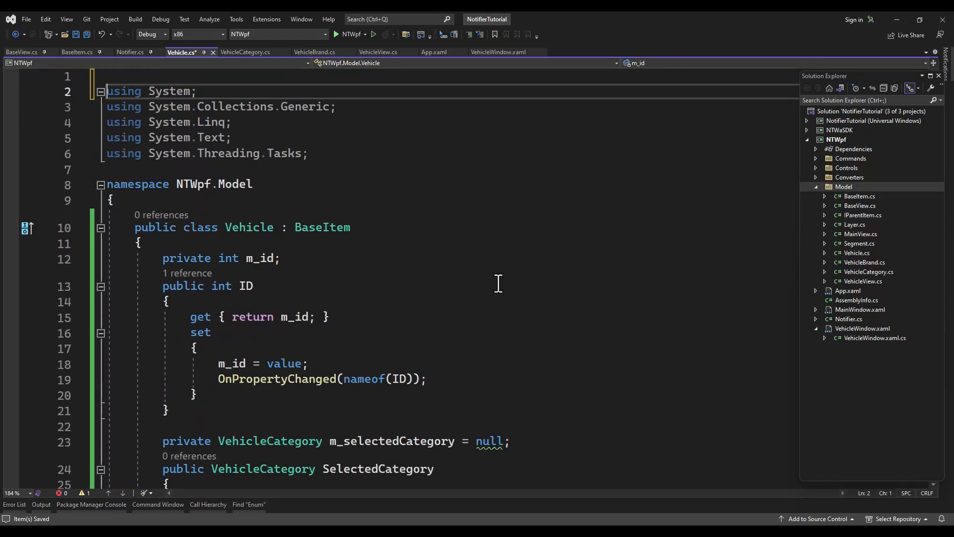
- Add a #pragma warning disable directive on line 1 of Vehicle.cs
text(#pram)
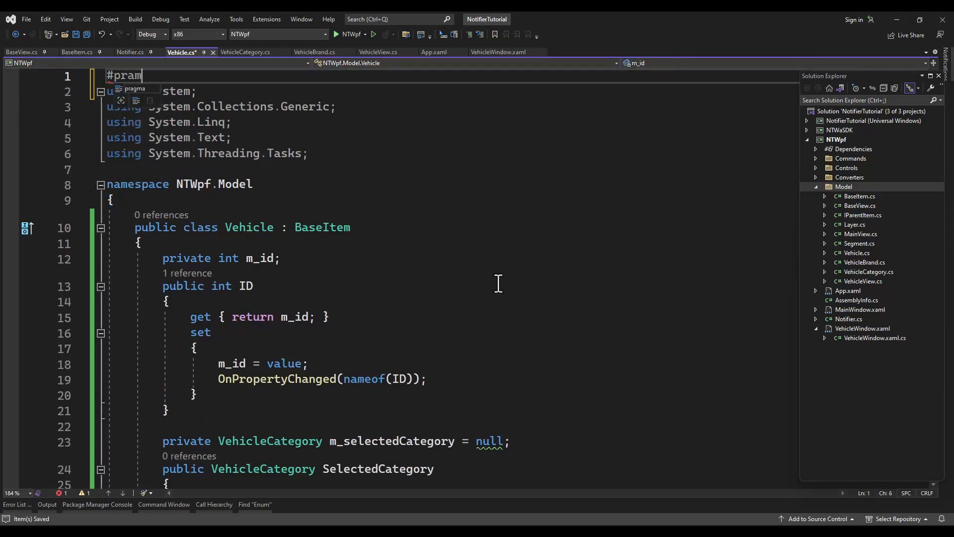
text(gma warning dis)
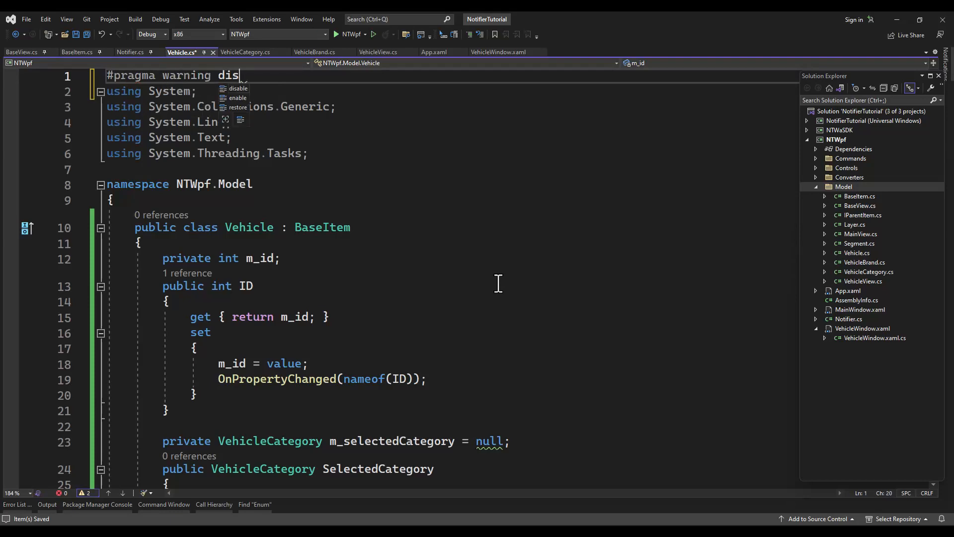
text(able 8)
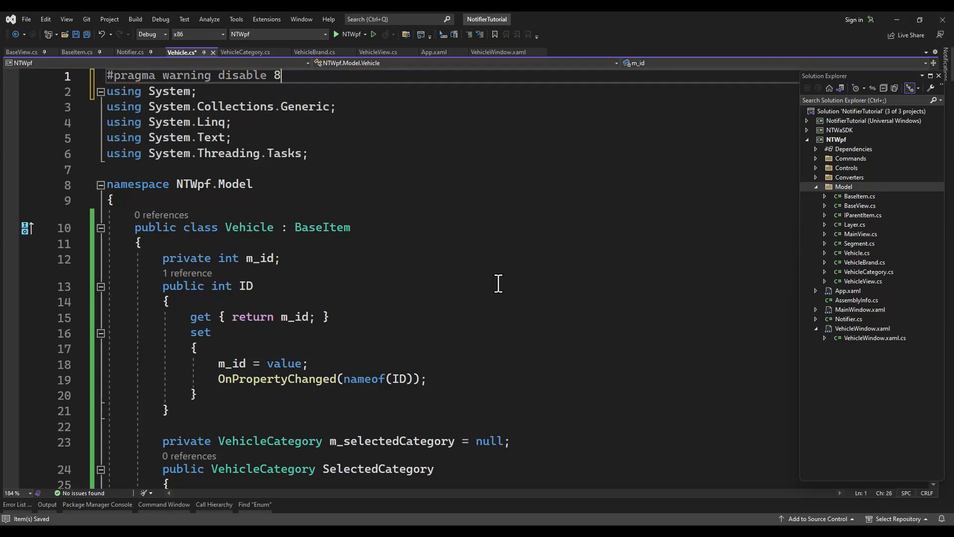
scroll(down, 3)
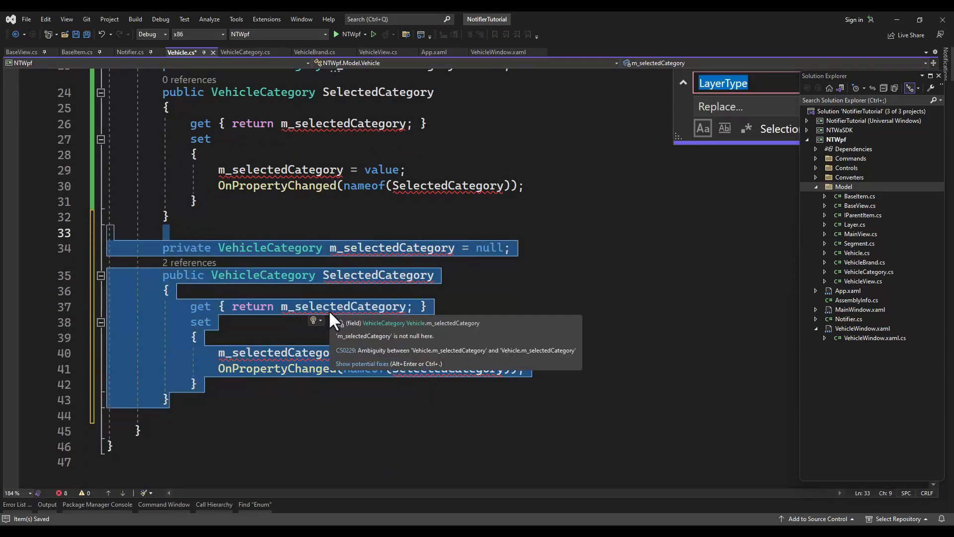
- Replace Category with Brand in the copied block, giving m_selectedBrand and SelectedBrand
text(Category)
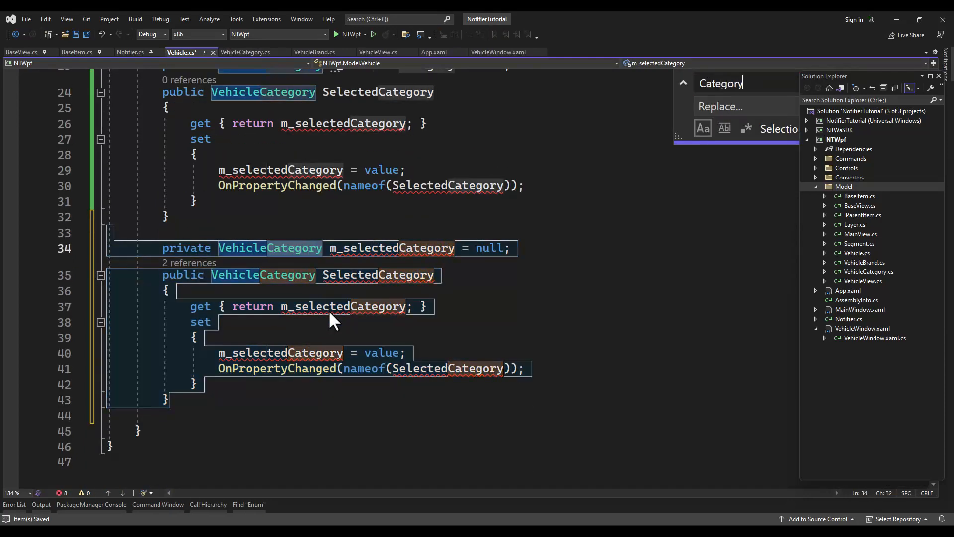
text(Brand)
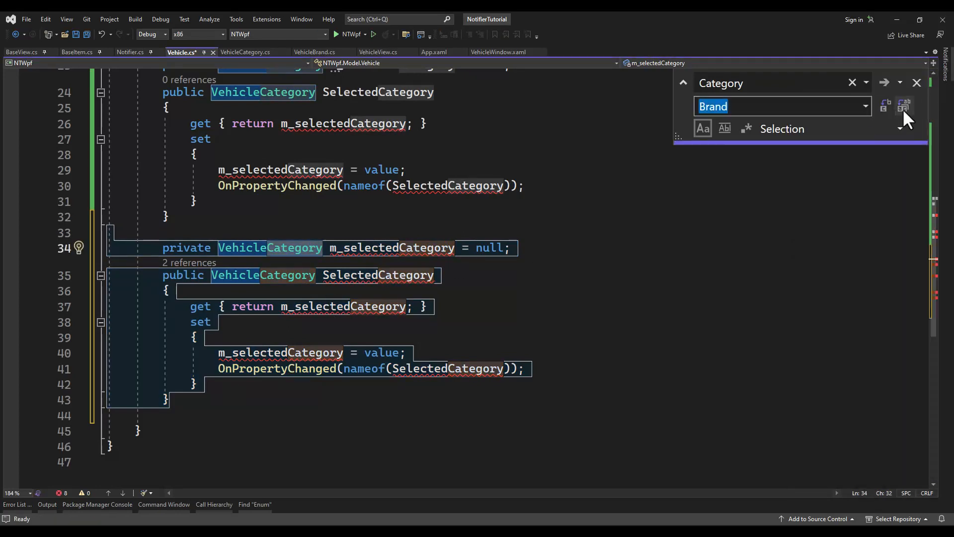
click(905, 106)
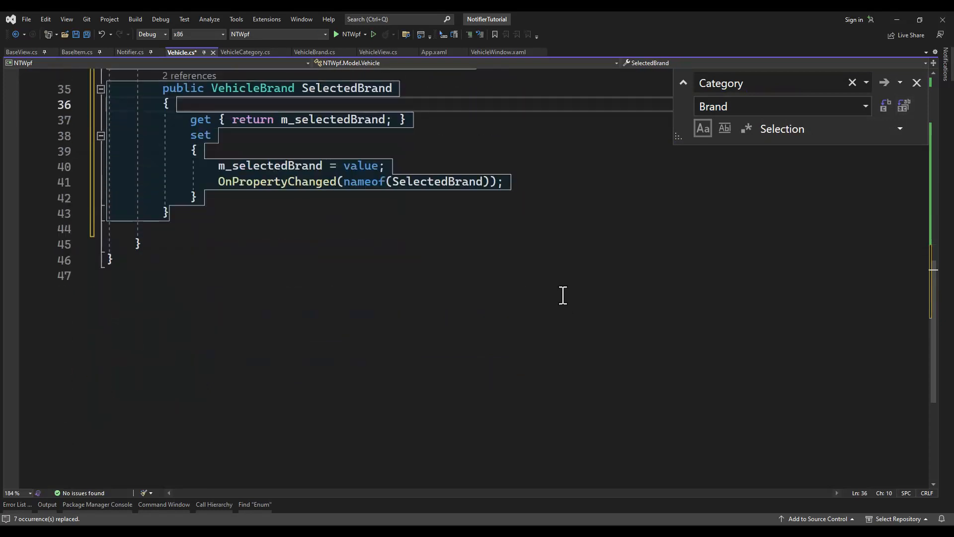
click(388, 228)
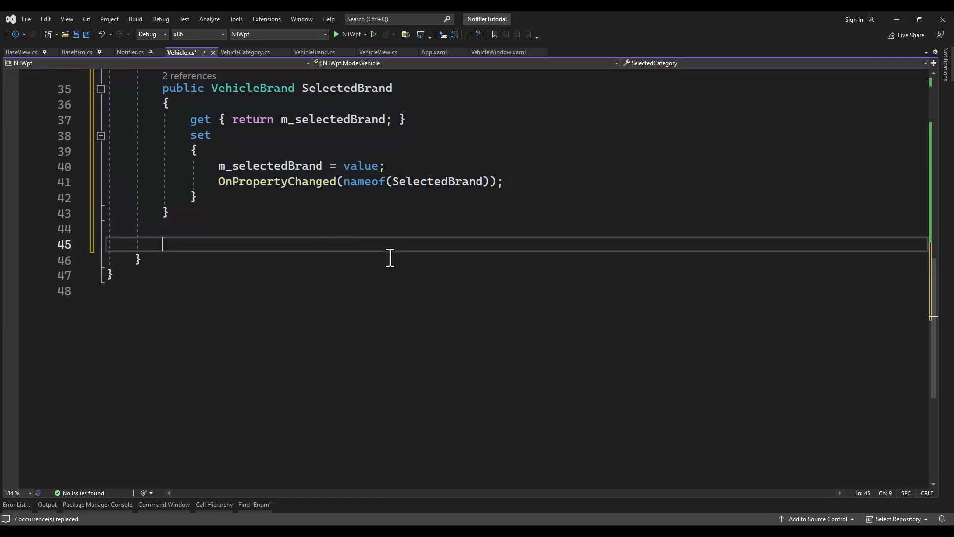
- Add an m_categoryID field defaulting to -1 and a CategoryID property raising OnPropertyChanged
text(private int m_c)
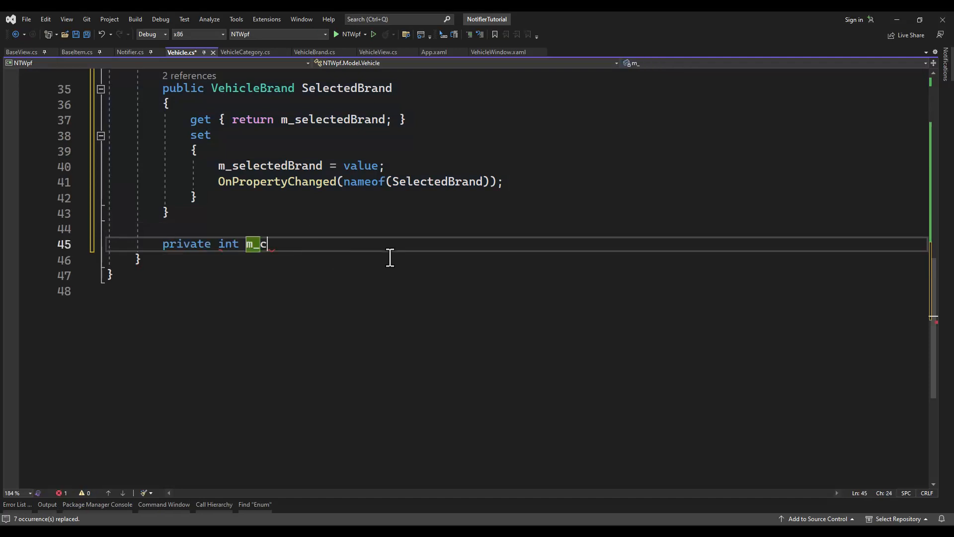
text(ategoryID)
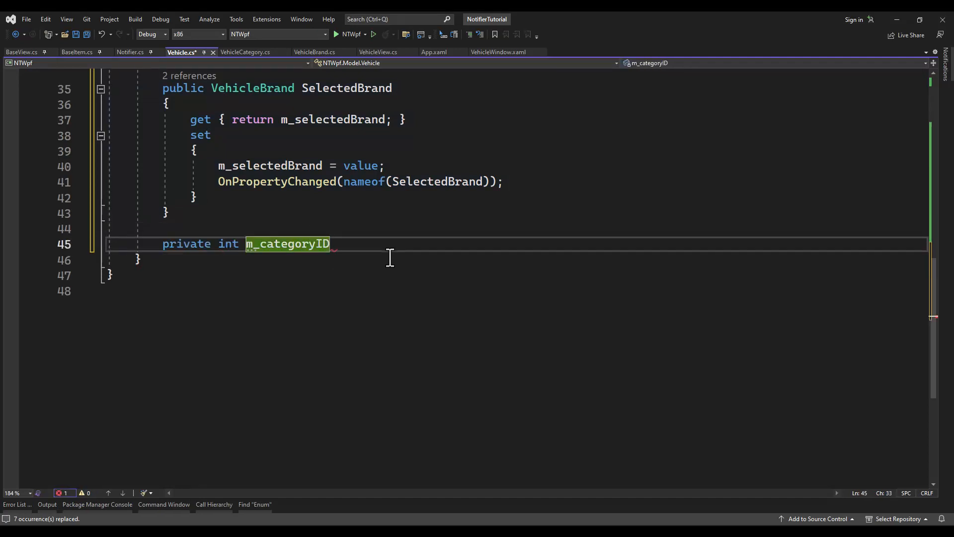
text(= -1;)
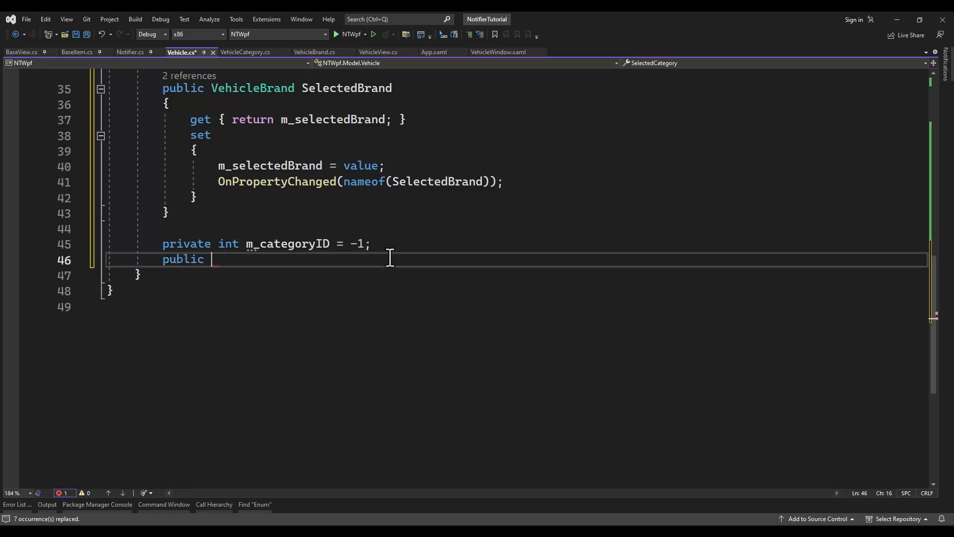
text(int CategoryID)
text(get { re)
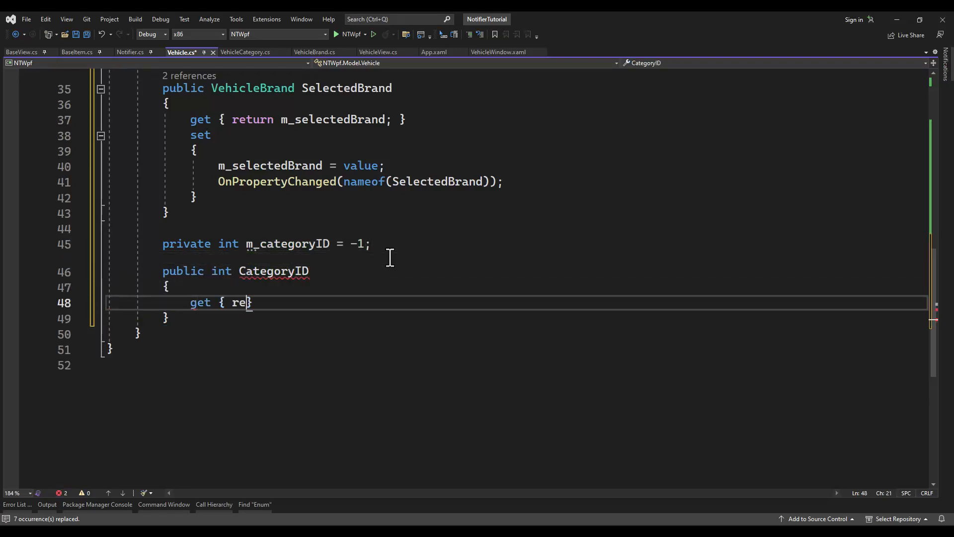
text(turn m_categoryID)
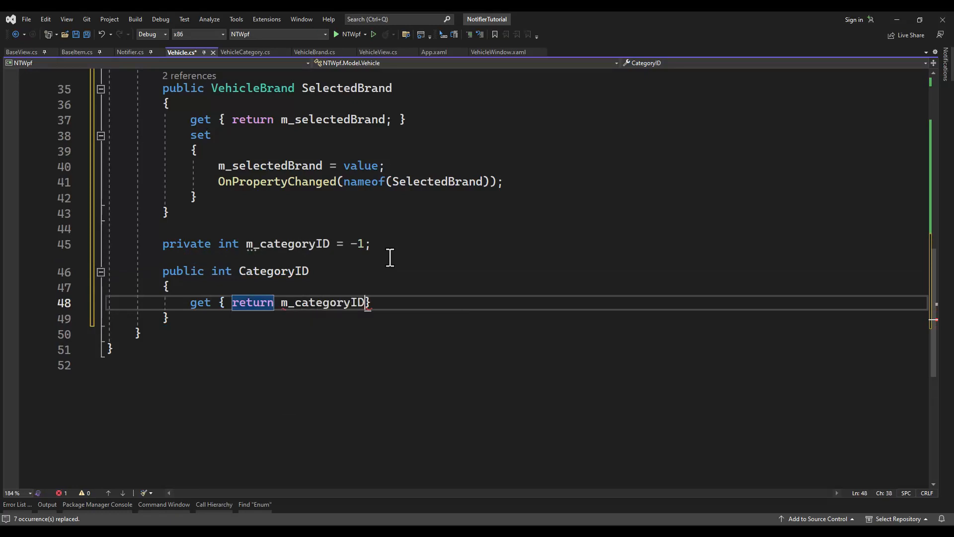
key(enter)
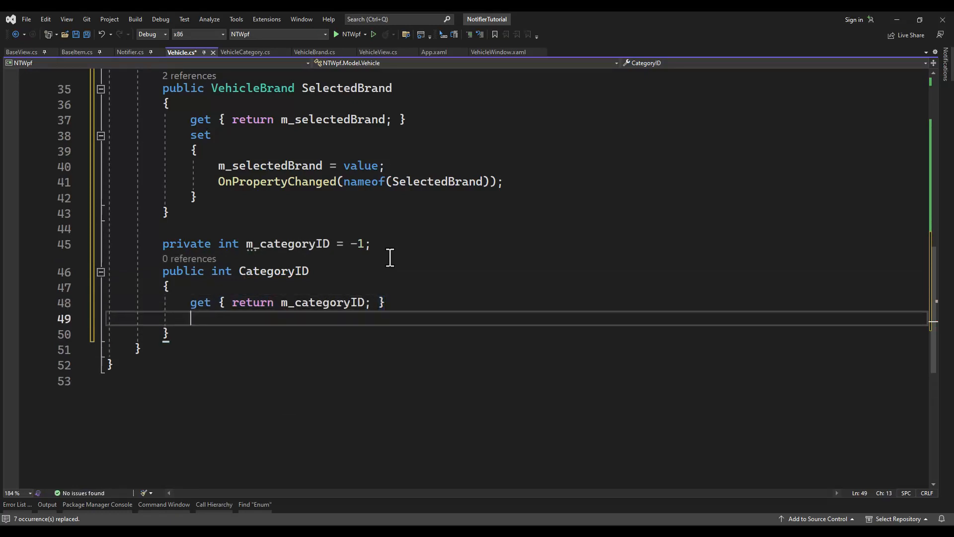
text(set)
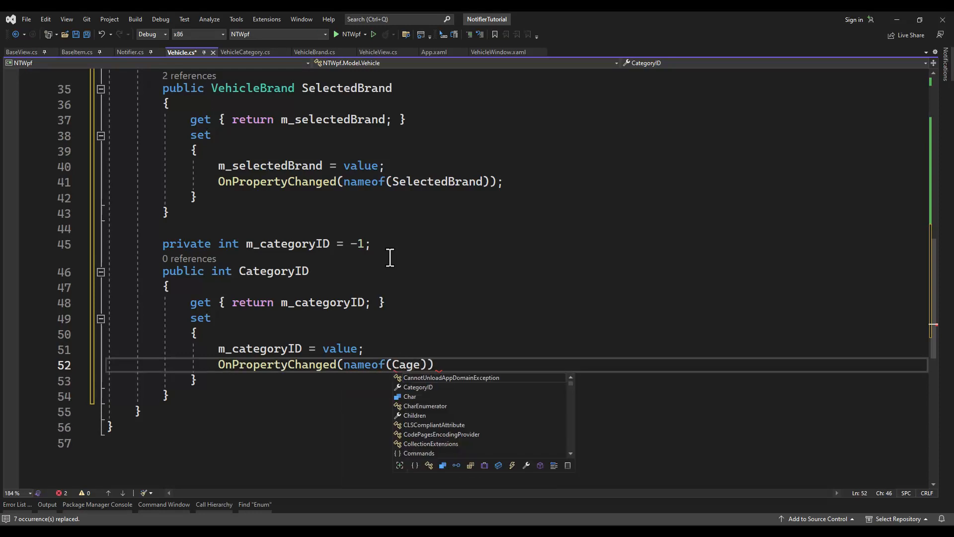
text(CategoryID)
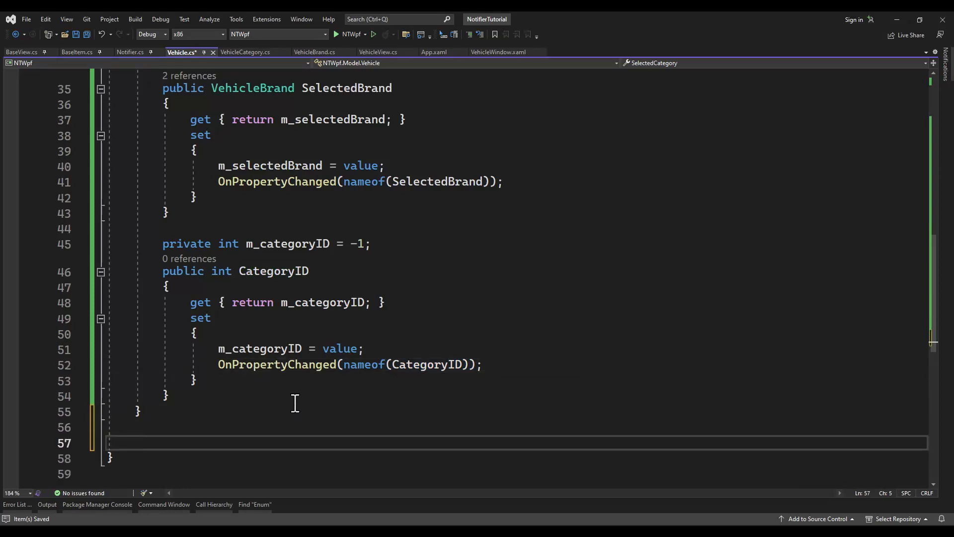
- Add an m_brandID field defaulting to -1 and a BrandID property raising OnPropertyChanged
text(private int m_categoryName = -1;)
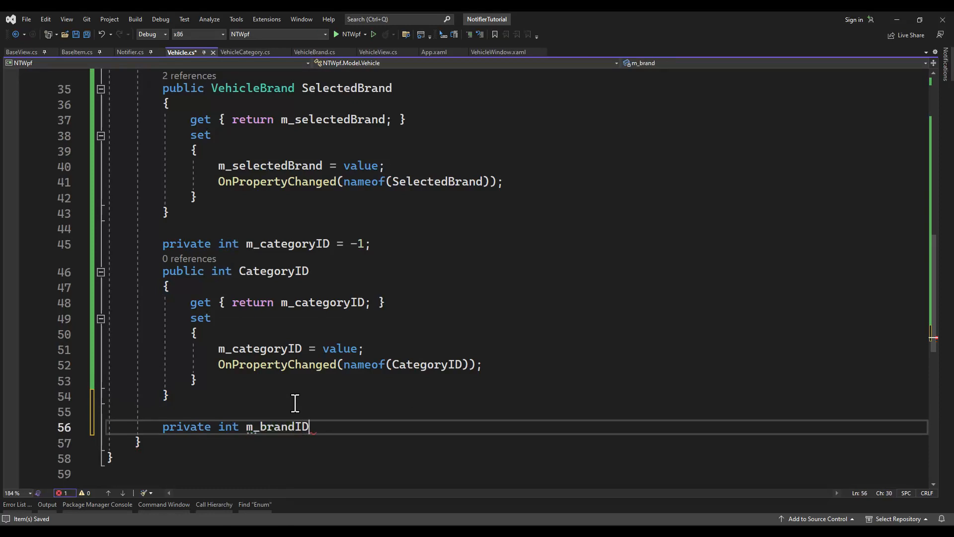
text(= -1;)
text(public int BrandID)
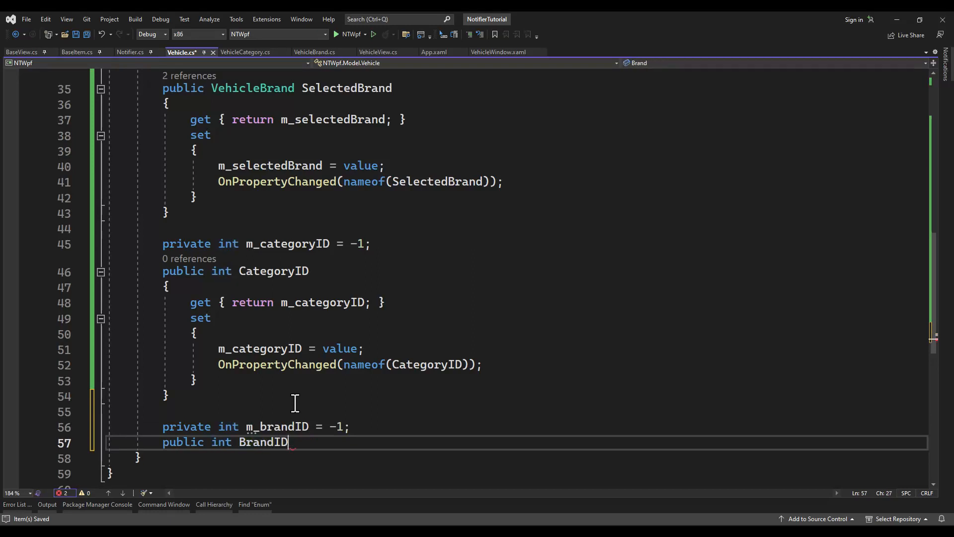
key(Enter)
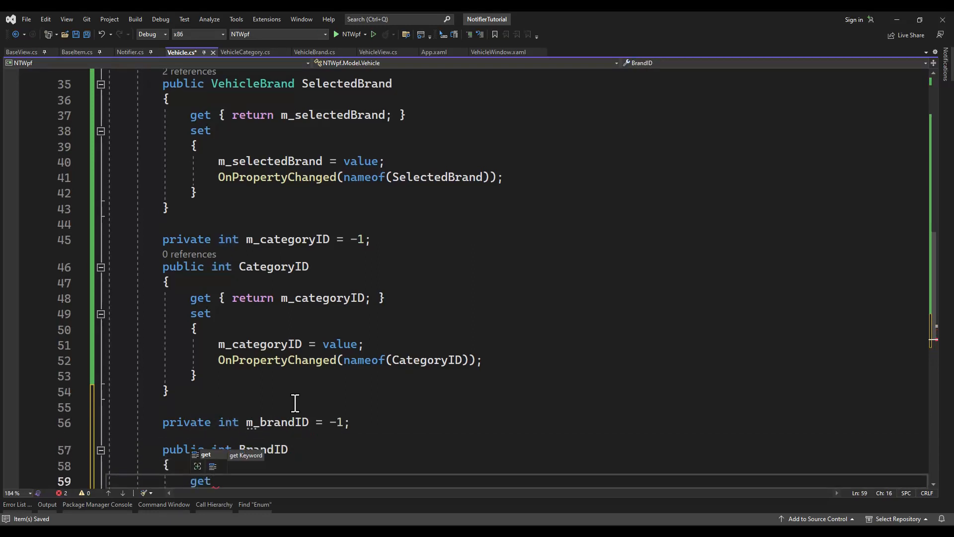
text({ return m_brandID;)
text(set)
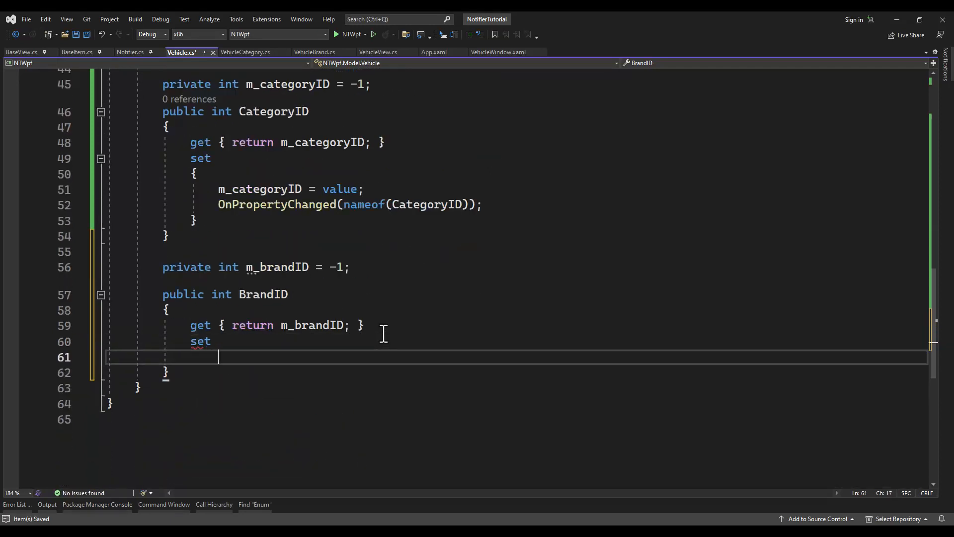
text(m_brandID = value;)
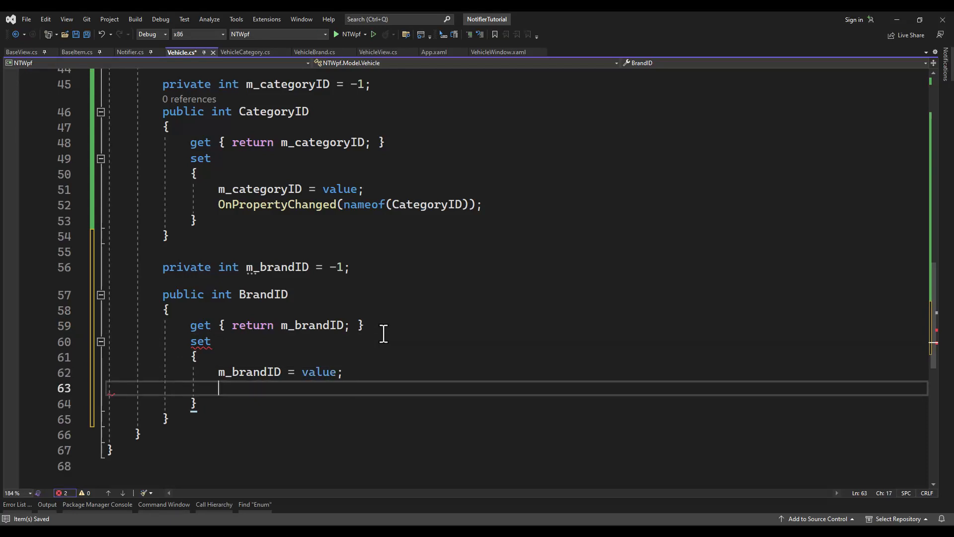
text(OnPropertyChanged(nameof(BrandID));)
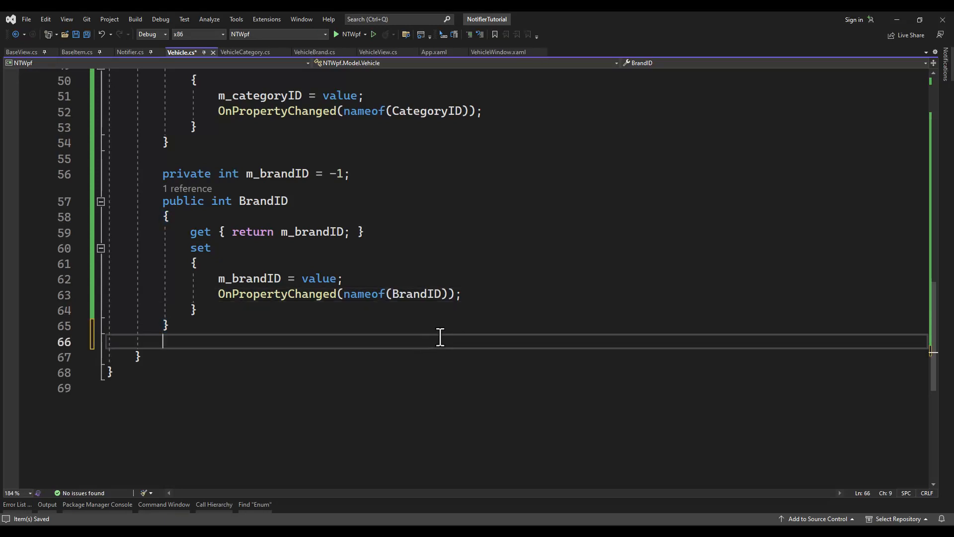
- Add an m_wheels field and a Wheels int property raising OnPropertyChanged
text(private int m_w)
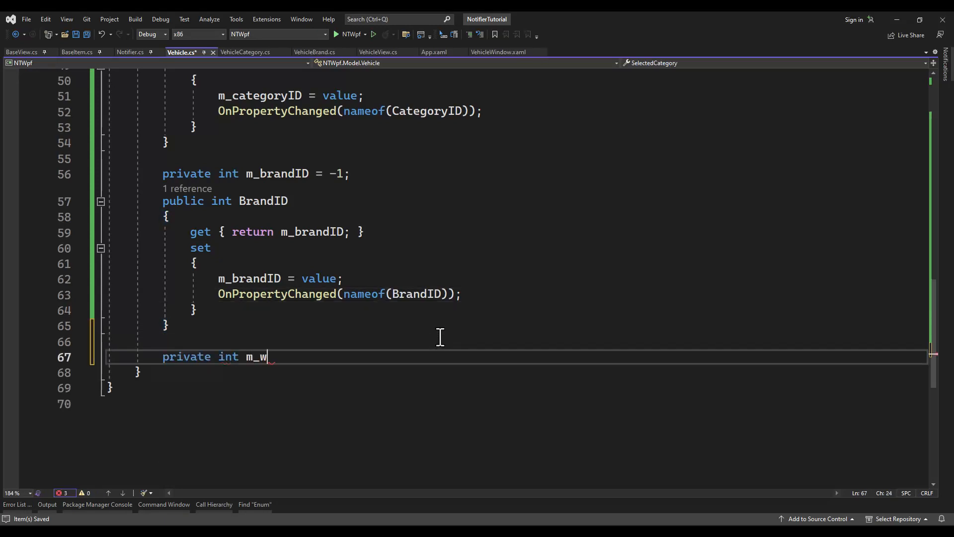
text(heels;)
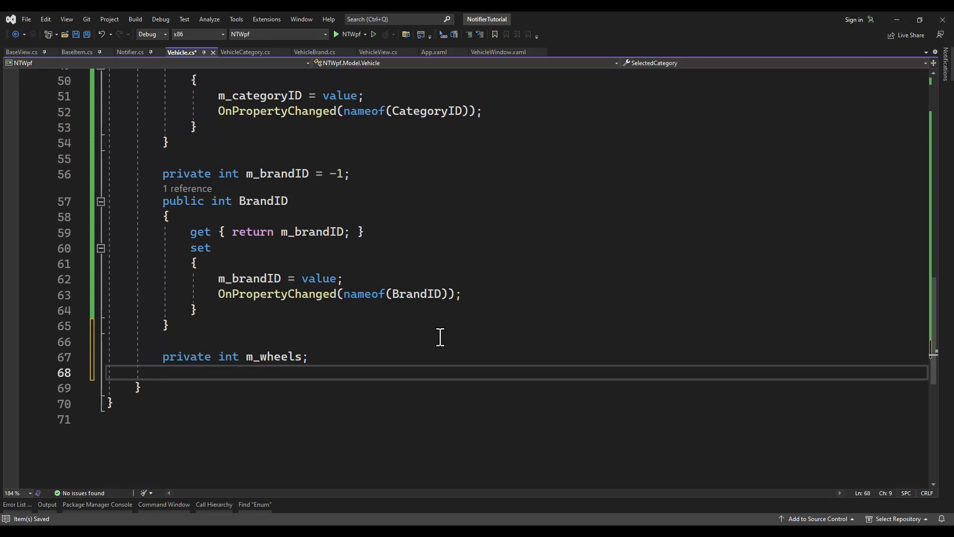
text(public int Wheels)
text(get { return m_wheels; )
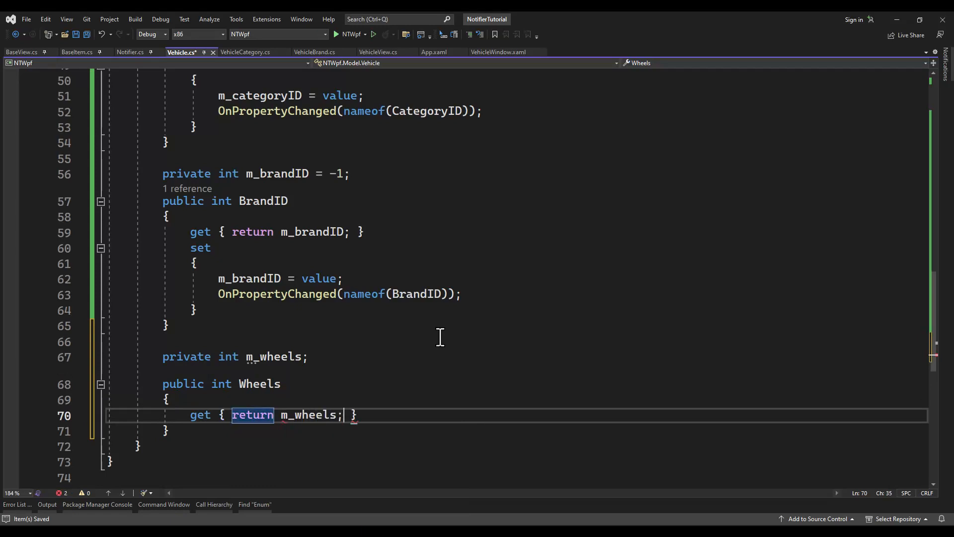
text(set { })
text(m_wheels =)
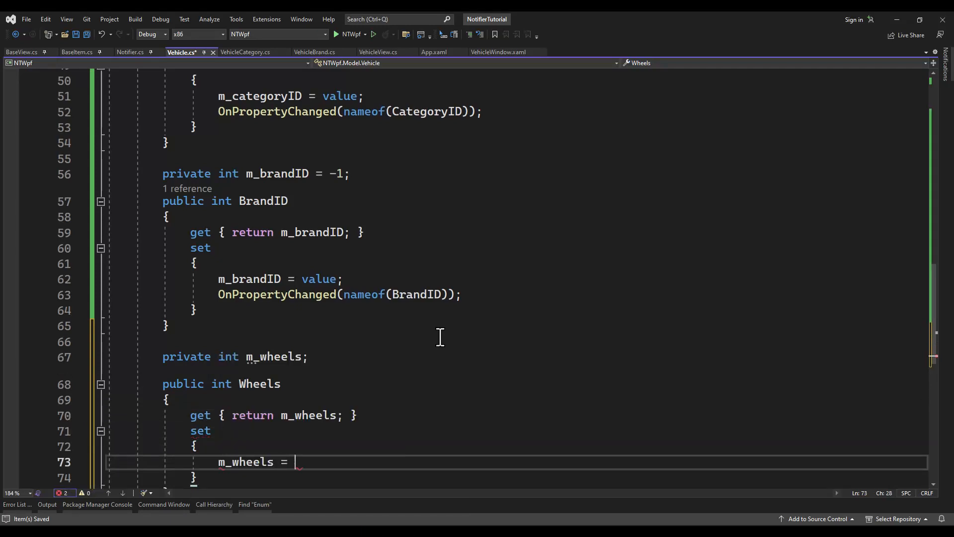
text(value;)
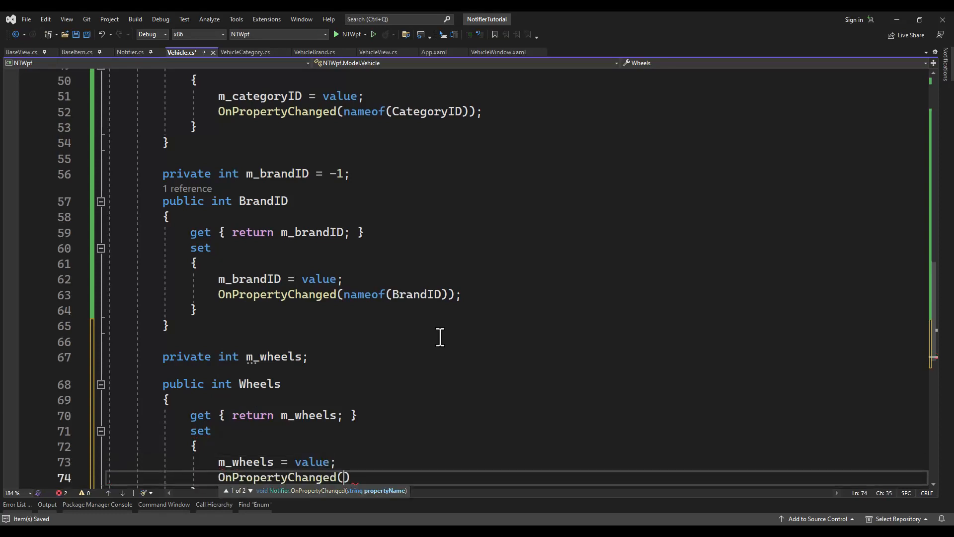
text(nameof(Wheels)
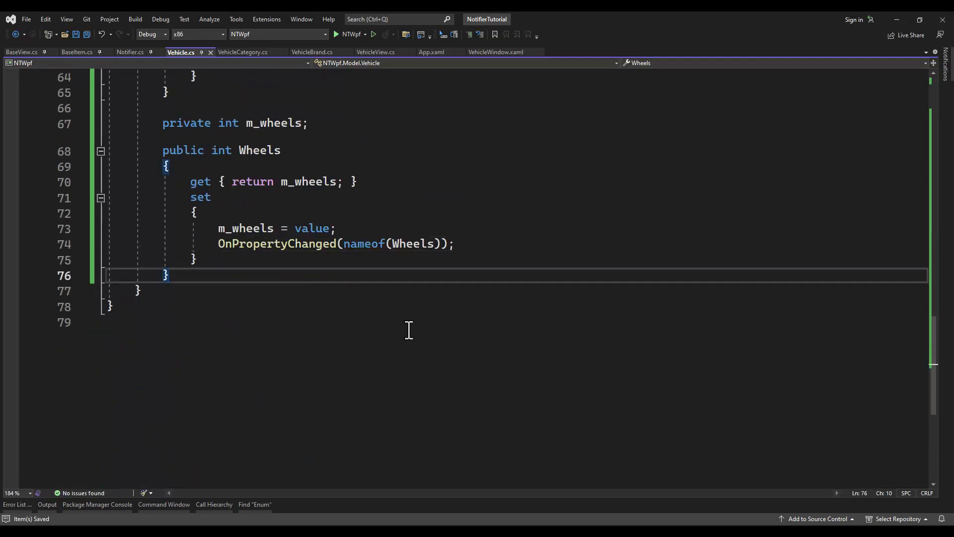
- Add an m_doors field and a Doors int property raising OnPropertyChanged
text(private int)
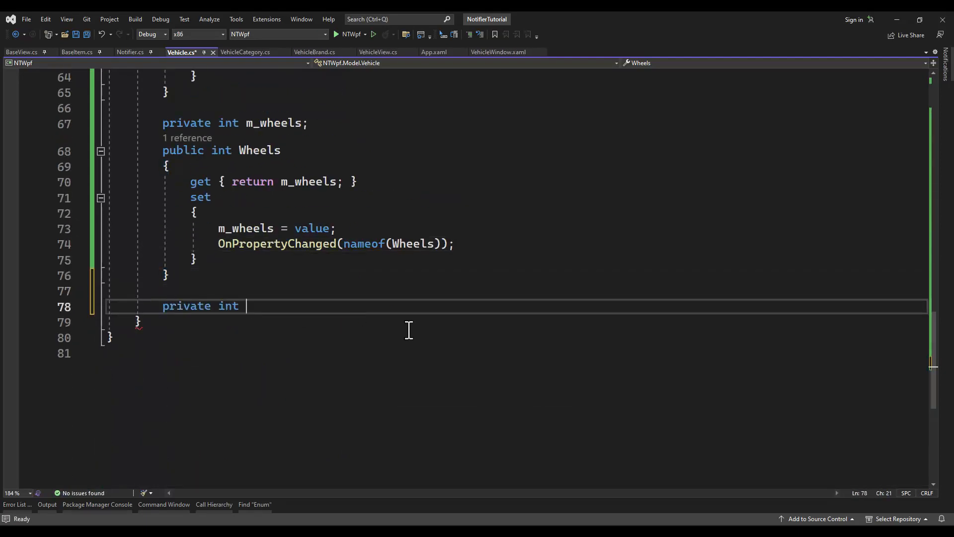
text(m_doors;)
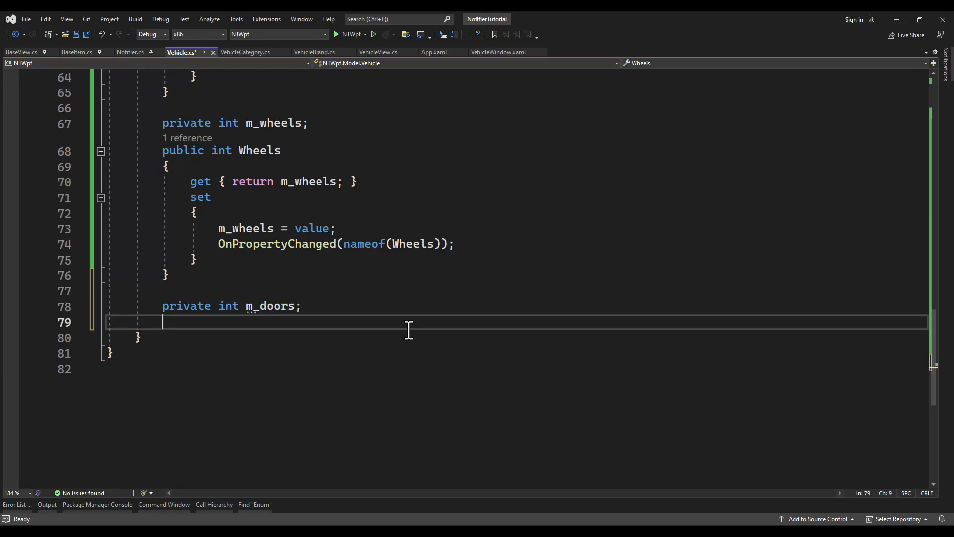
text(public int Doors)
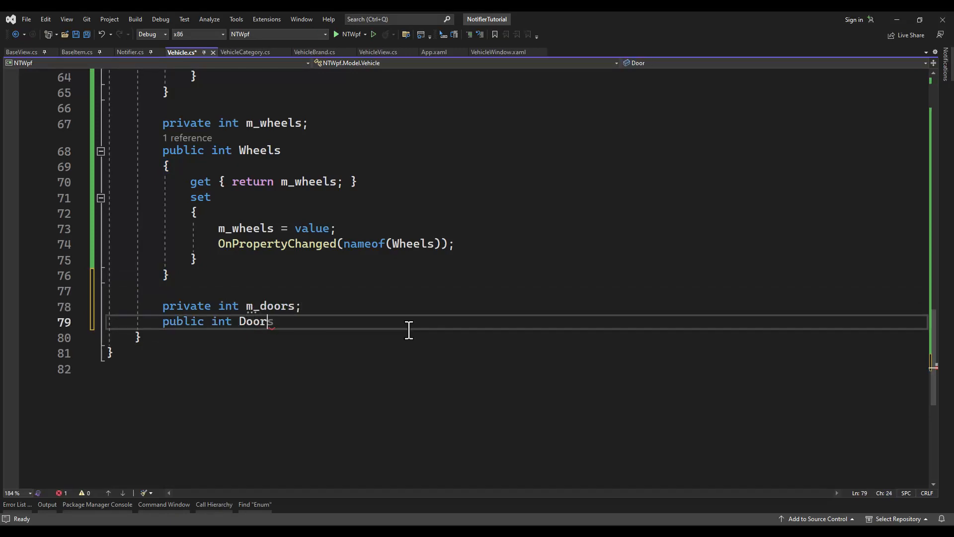
text({)
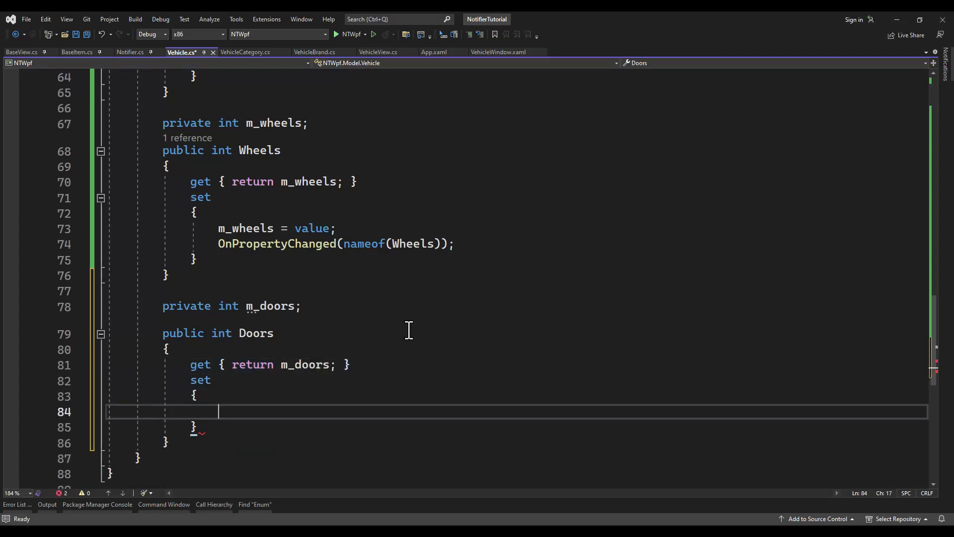
text(m_doors = value;)
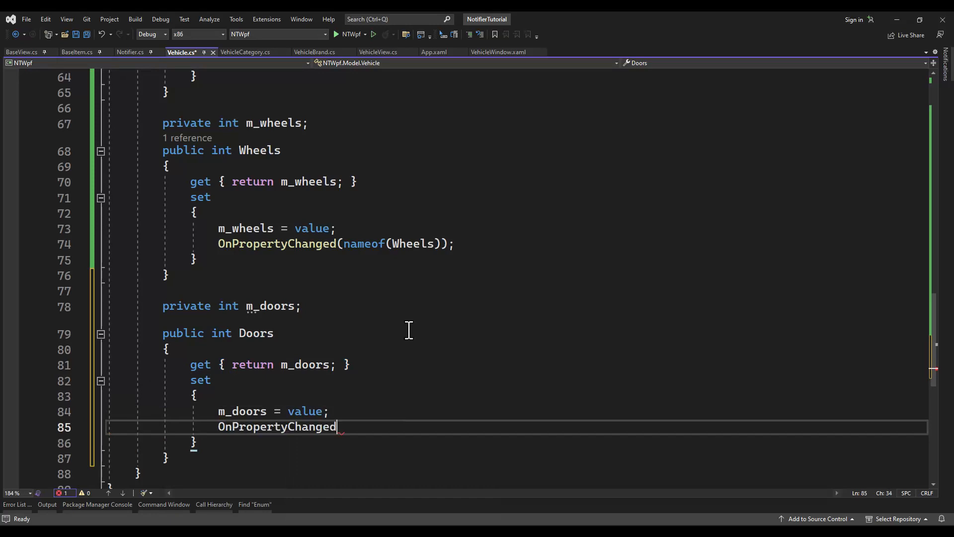
text((nae)
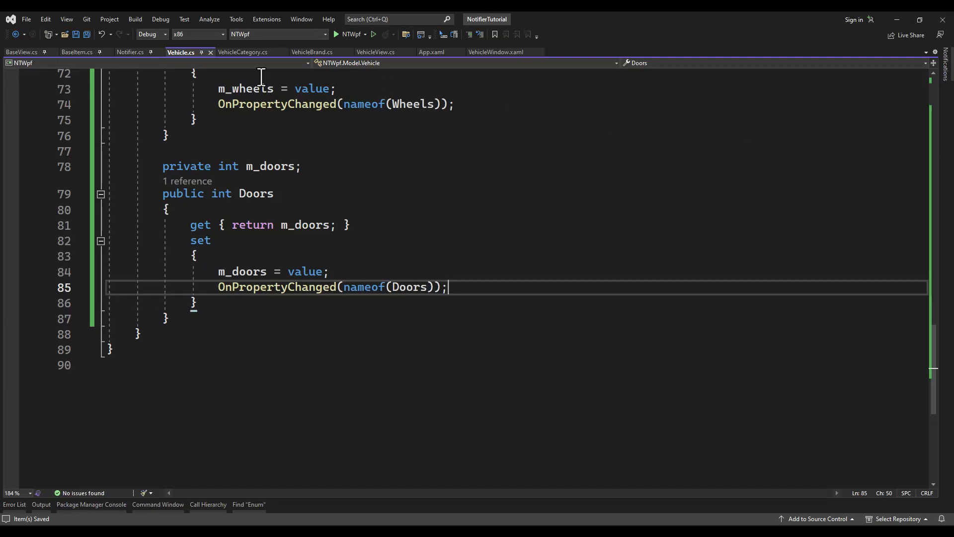
- Close the VehicleCategory.cs, VehicleBrand.cs and App.xaml tabs, returning to Vehicle.cs
click(242, 51)
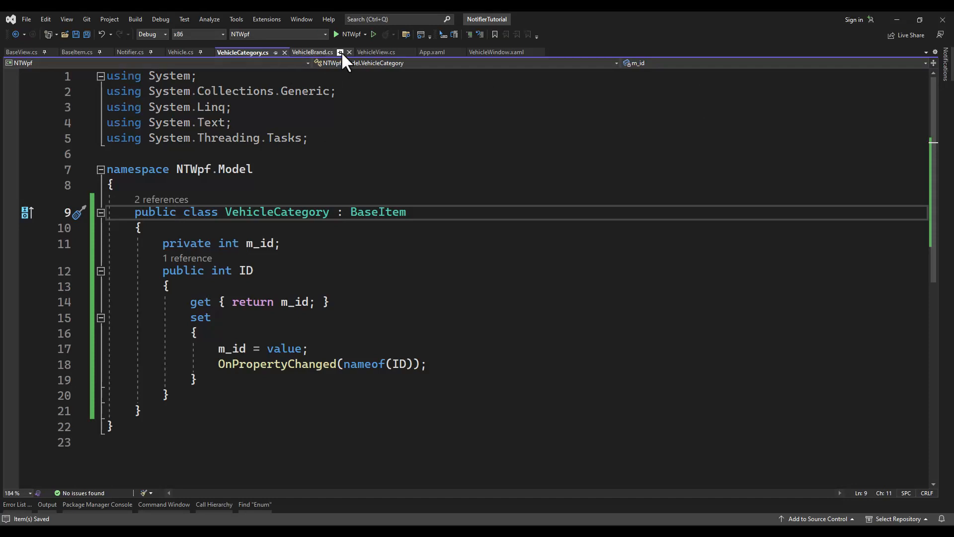
click(181, 52)
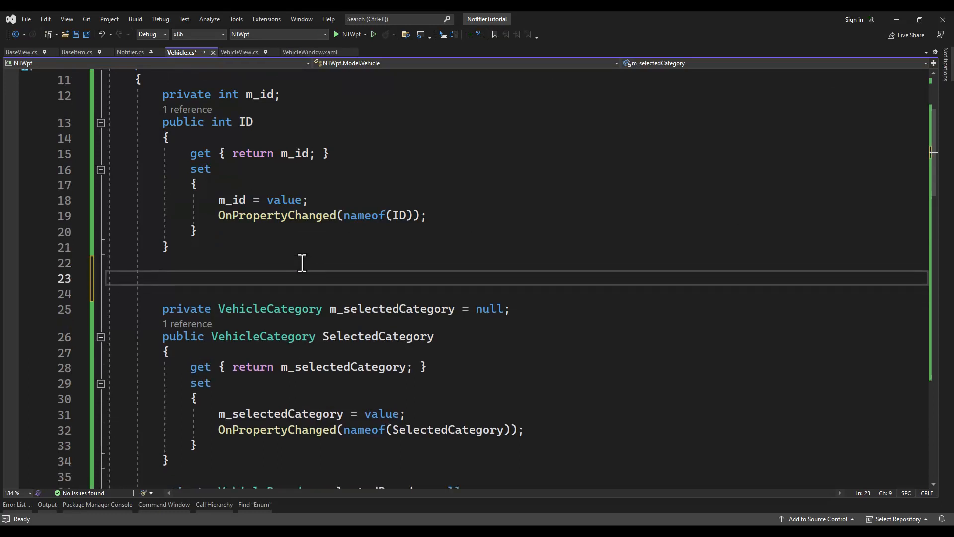
- Add an m_vehicleErrMsg field set to string.Empty and a VehicleErrMsg property raising OnPropertyChanged
text([return s)
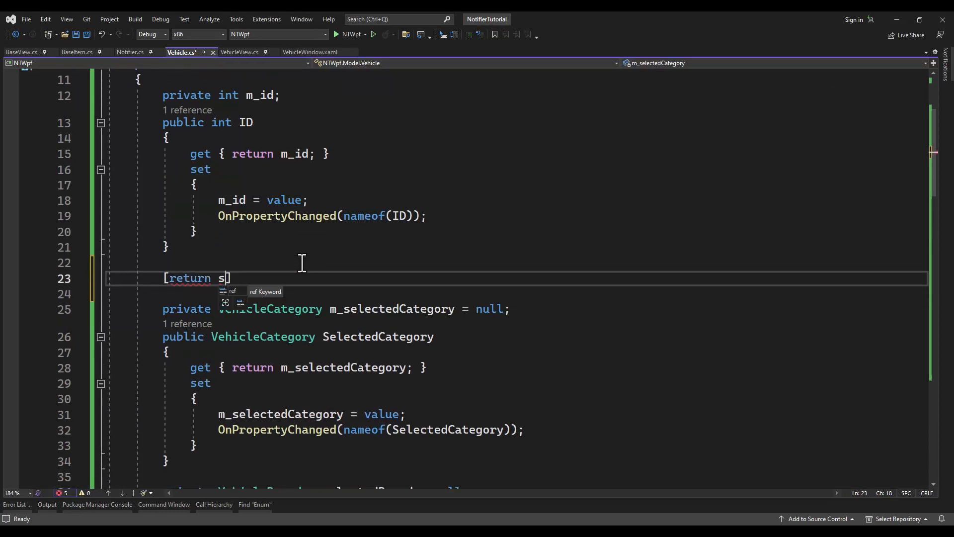
text(pri)
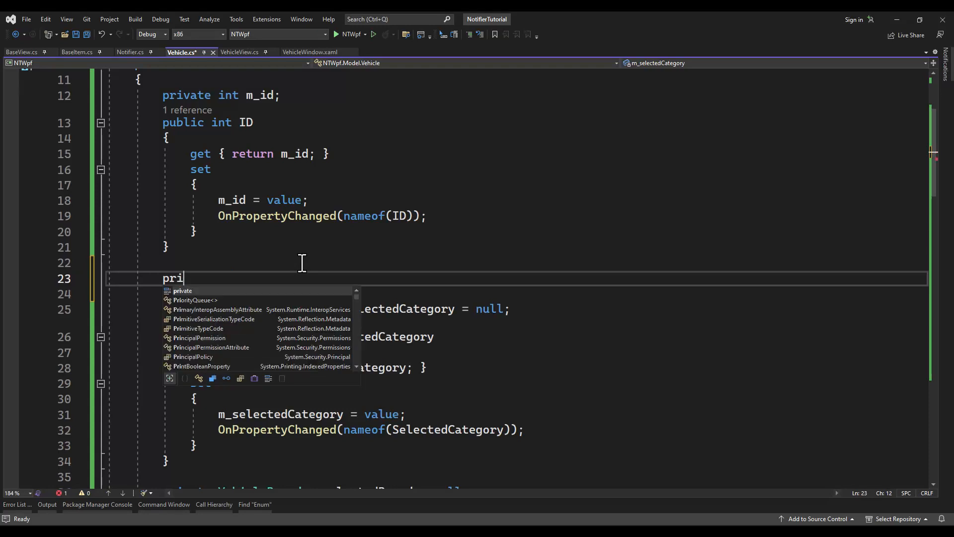
text(vate string m)
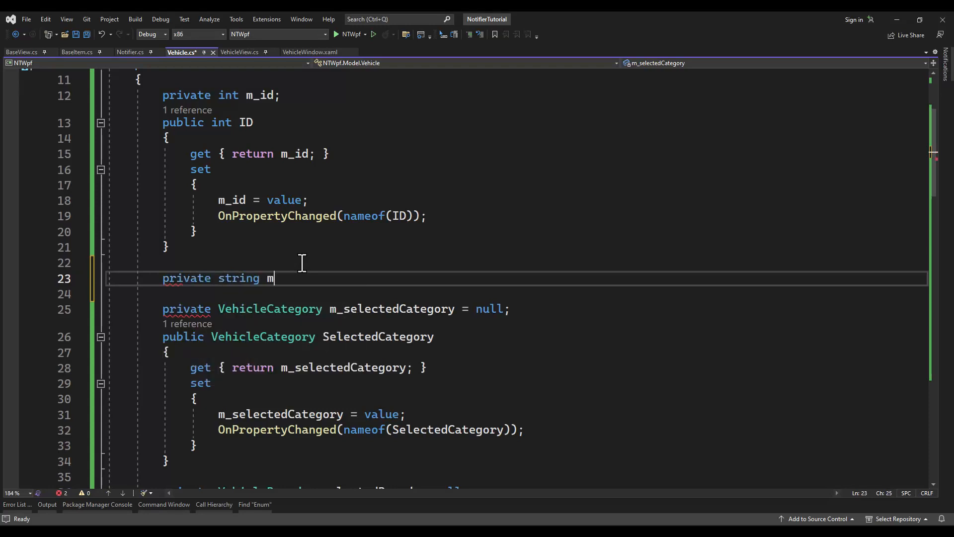
text(_vehicle)
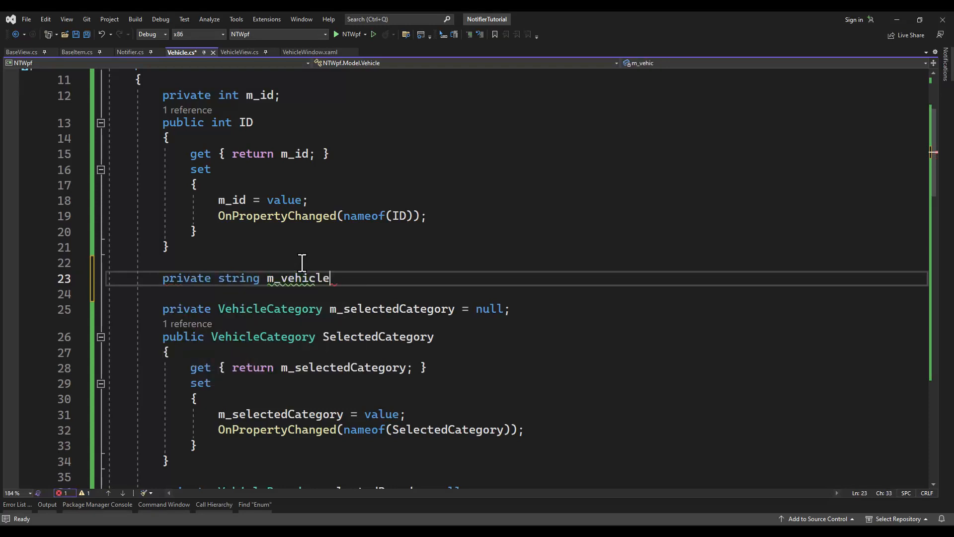
text(Err)
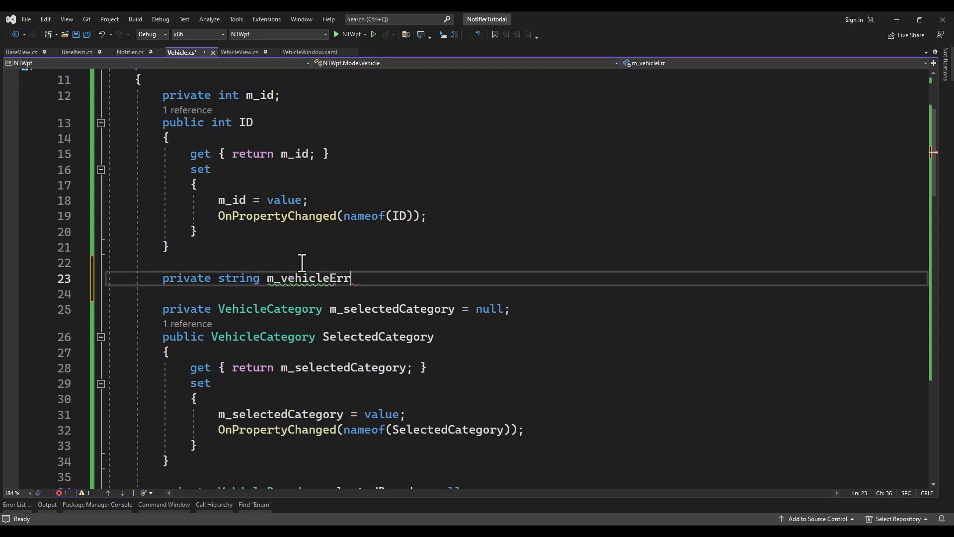
text(Msg = string.Empty;)
text(public string VehicleErrMs)
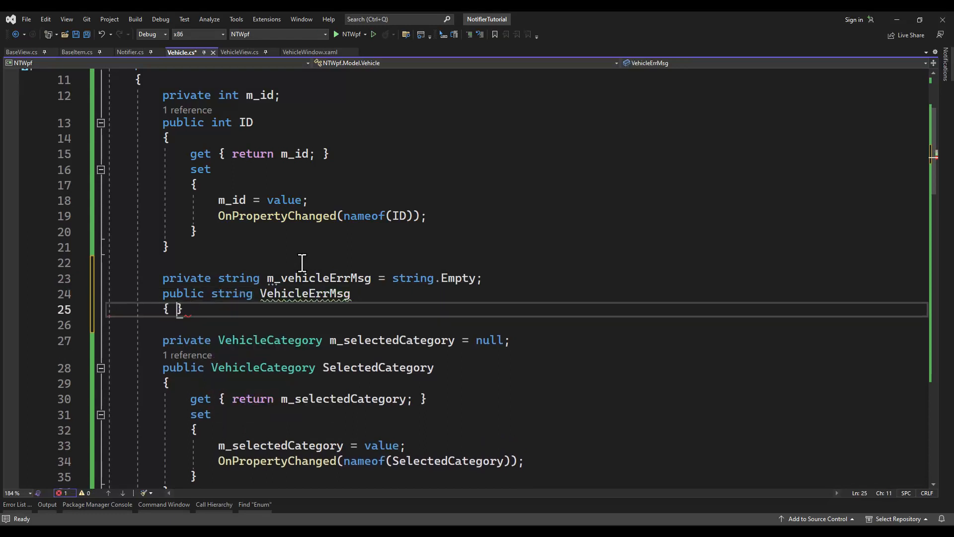
text(get { return m_vehicleErrMsg;)
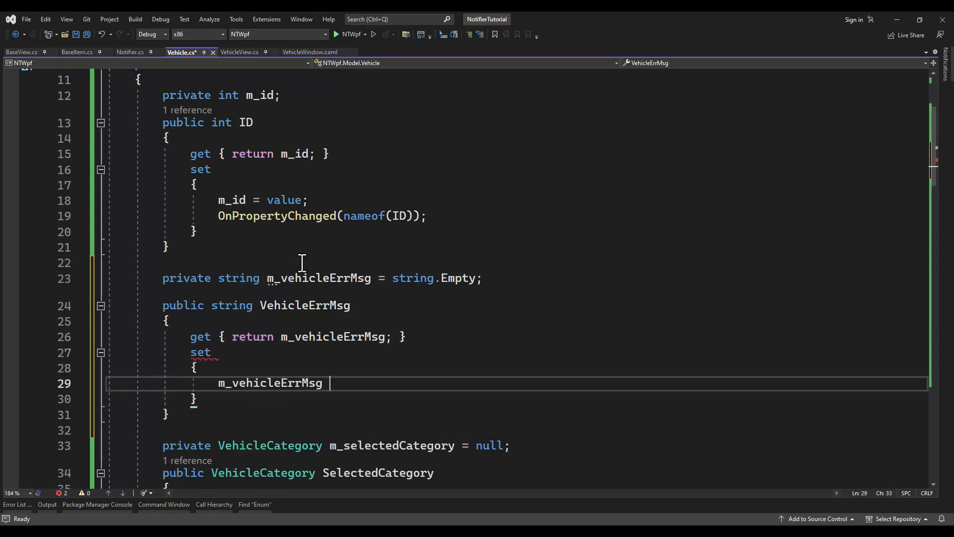
text(= value;)
text(OnPropertyChanged(nameof()
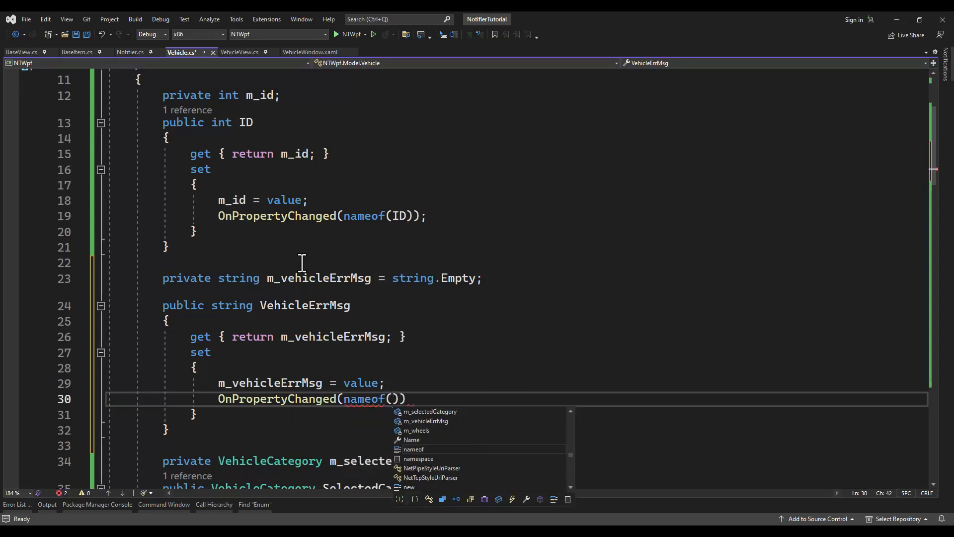
text(VehicleErrMsg)
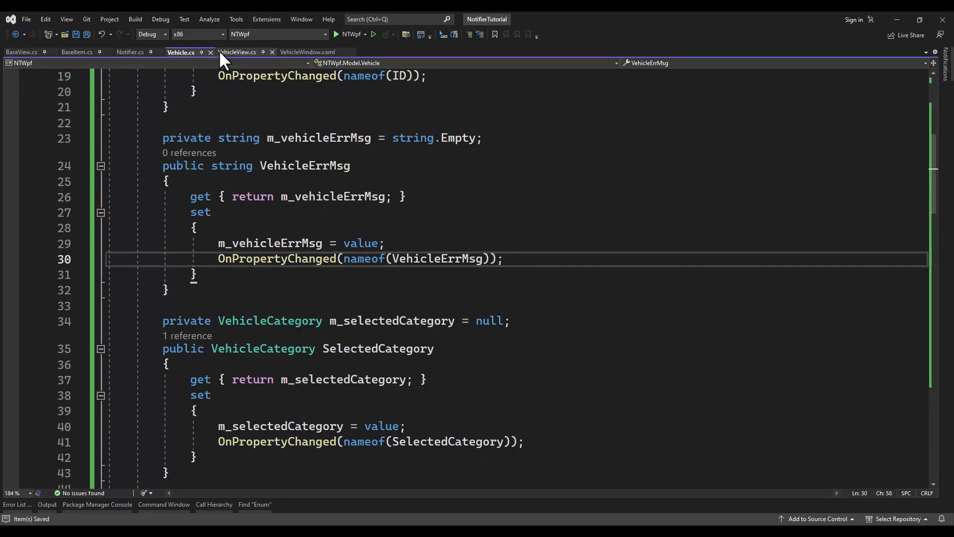
- In VehicleView.cs, add an ObservableCollection<Vehicle> m_vehicles field and a notifying Vehicles property
click(236, 52)
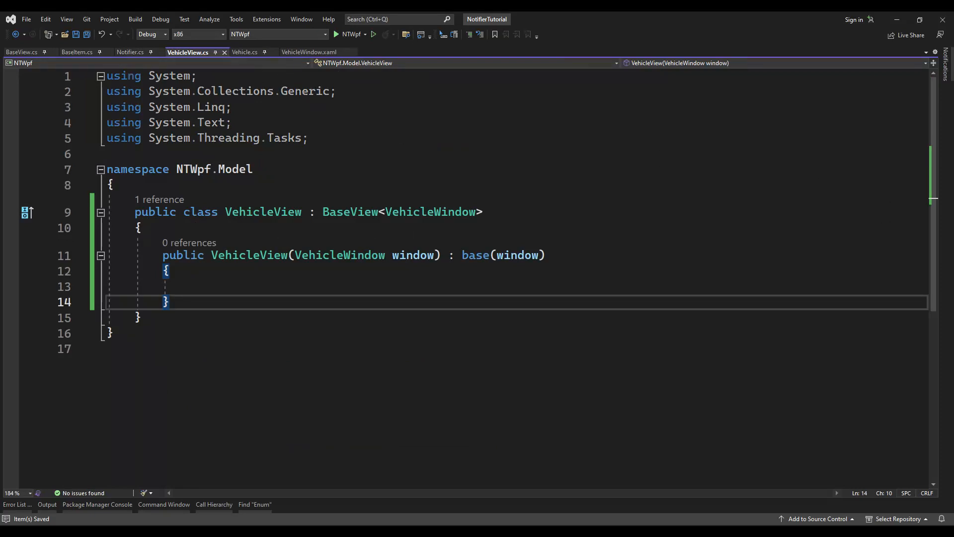
text(priv)
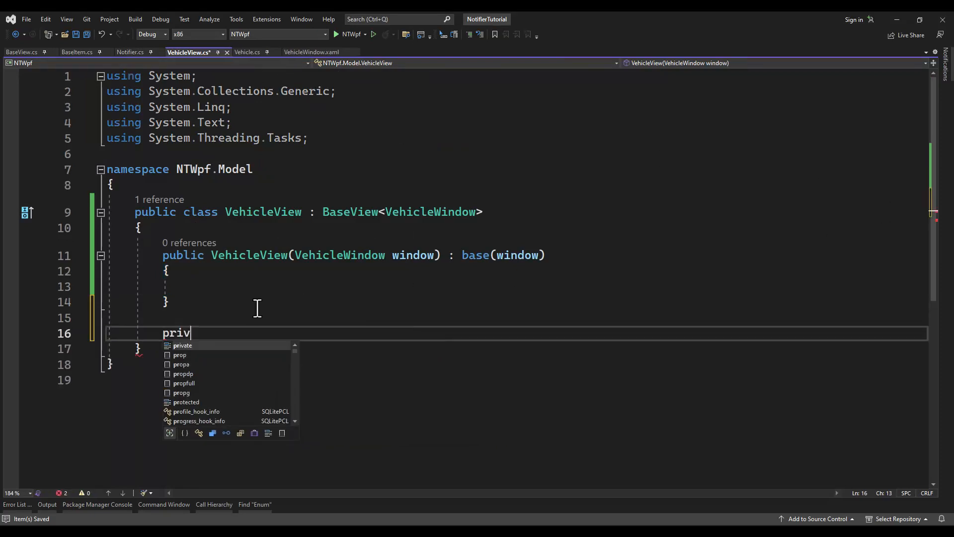
text(ate ObservableCollection<>)
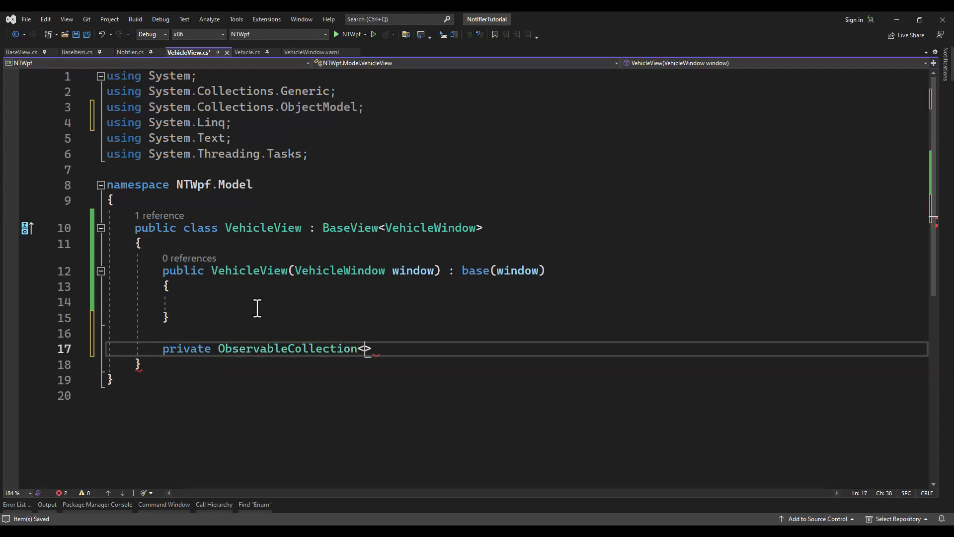
text(Vehicle)
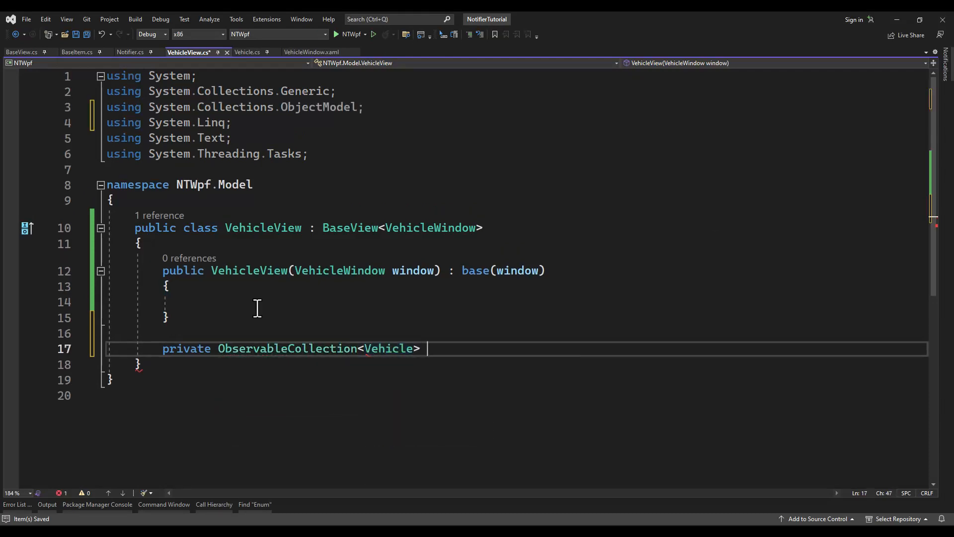
text(m_vehicles = new ObservableCollection<Vehicle>()
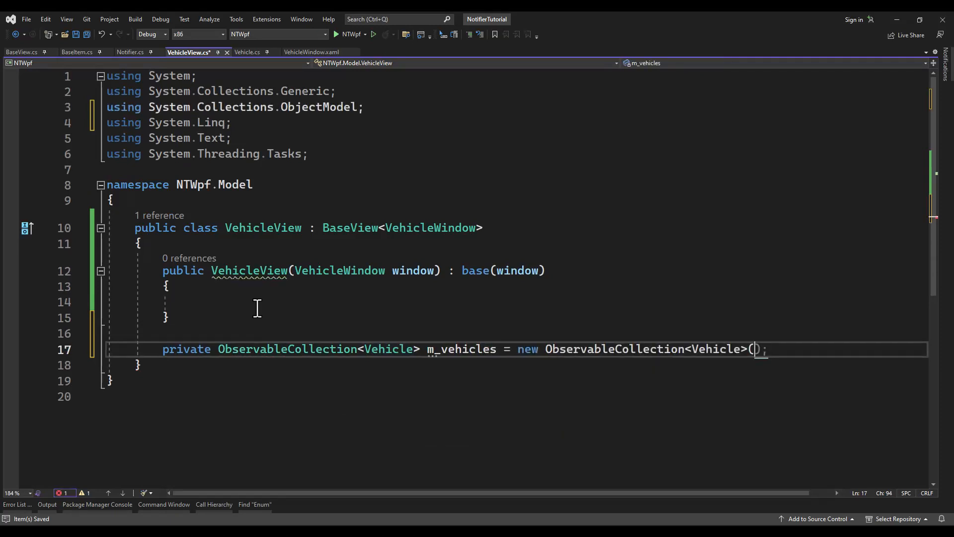
text(public ObservableCollection<Vehicle> Vehicles)
text({)
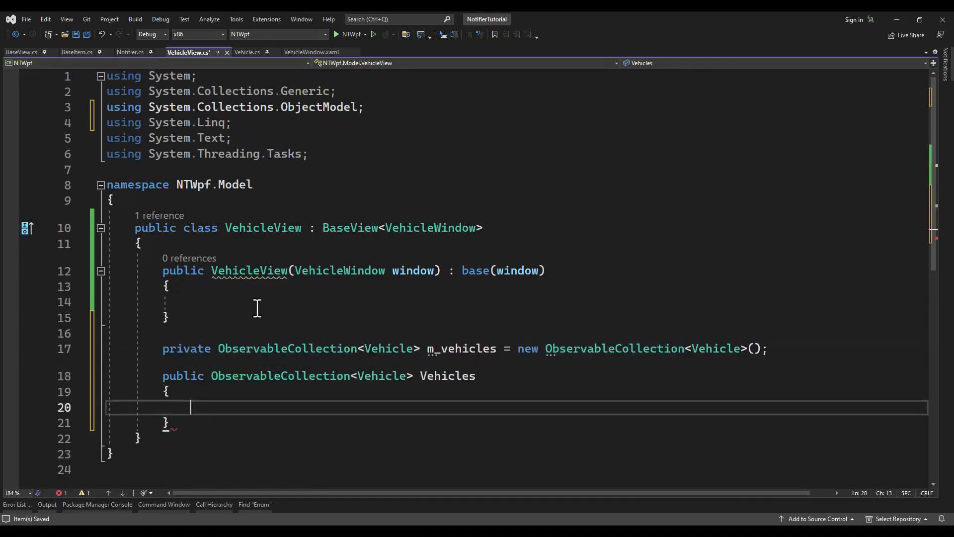
text(get { return m_vehicles;)
text(m_vehicles =)
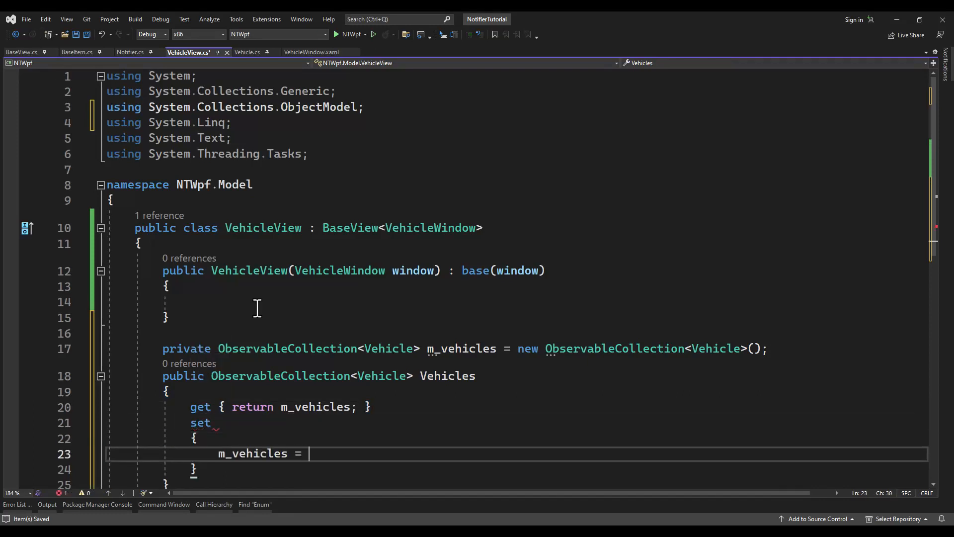
text(value;)
text(OnPropertyChanged(nameof)
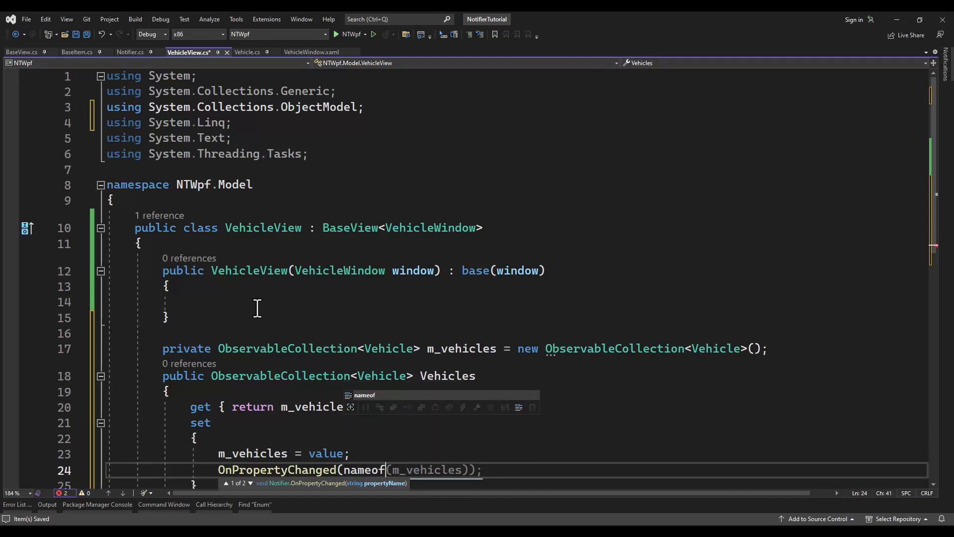
text(Vehicles));)
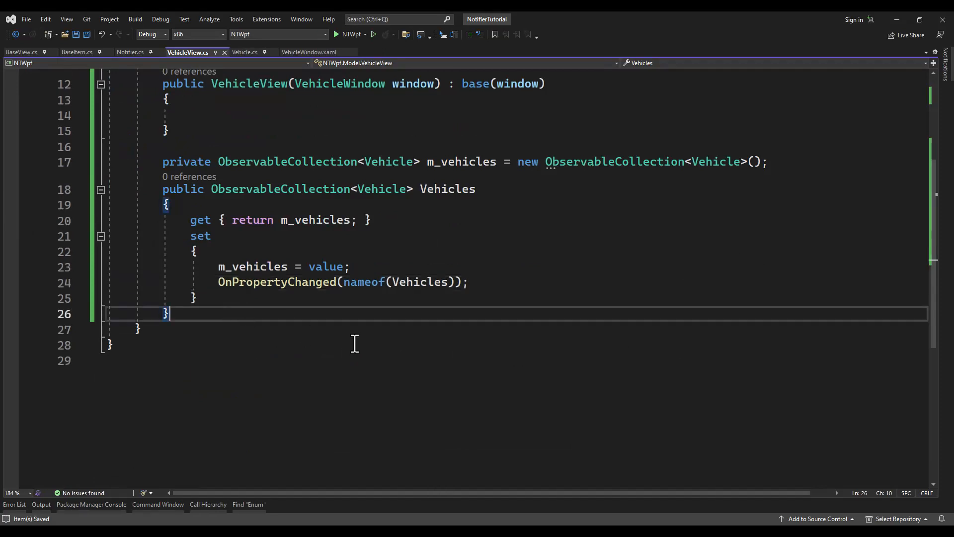
- Declare private Vehicle m_selectedVehicle and a SelectedVehicle property whose setter calls OnPropertyChanged
text(private)
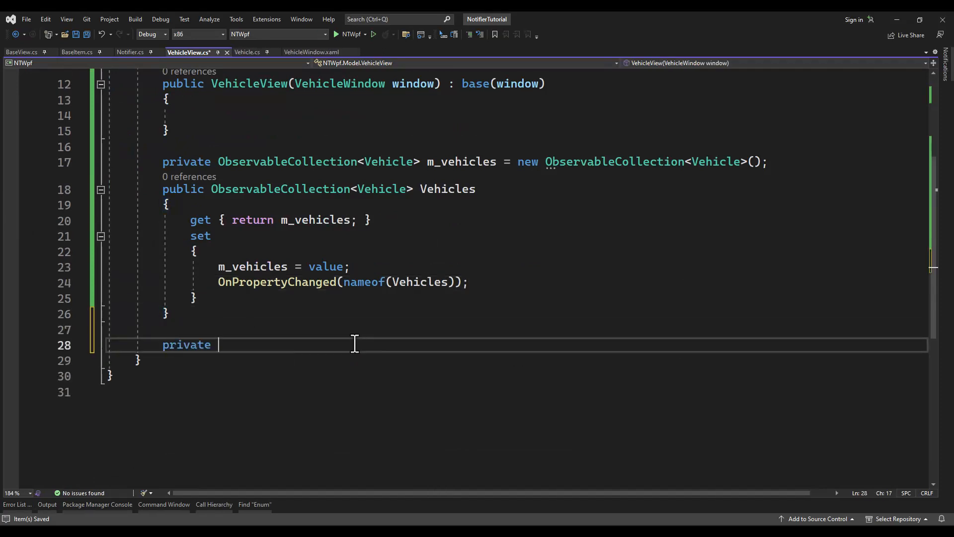
text(Vehicle)
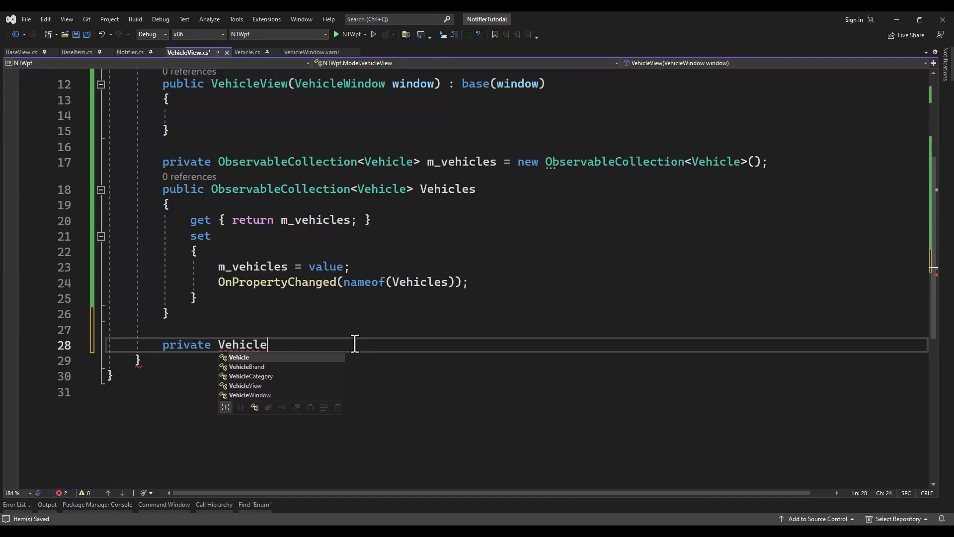
text(m)
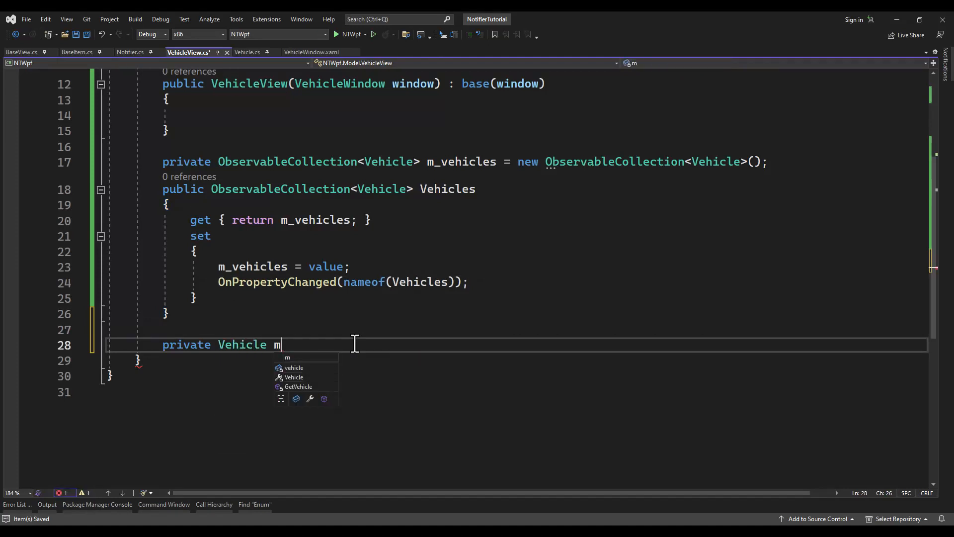
text(_selectedVe)
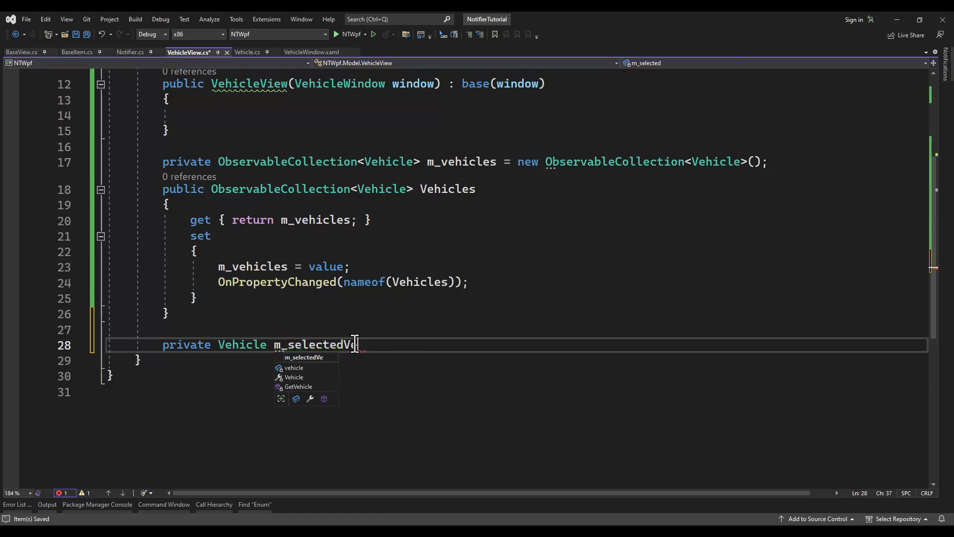
text(hicle;)
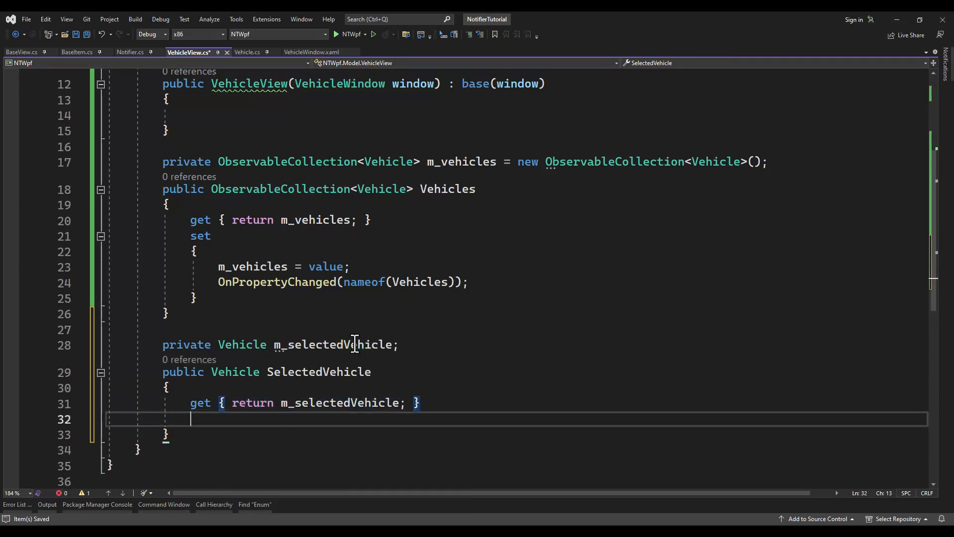
text(set)
text(On)
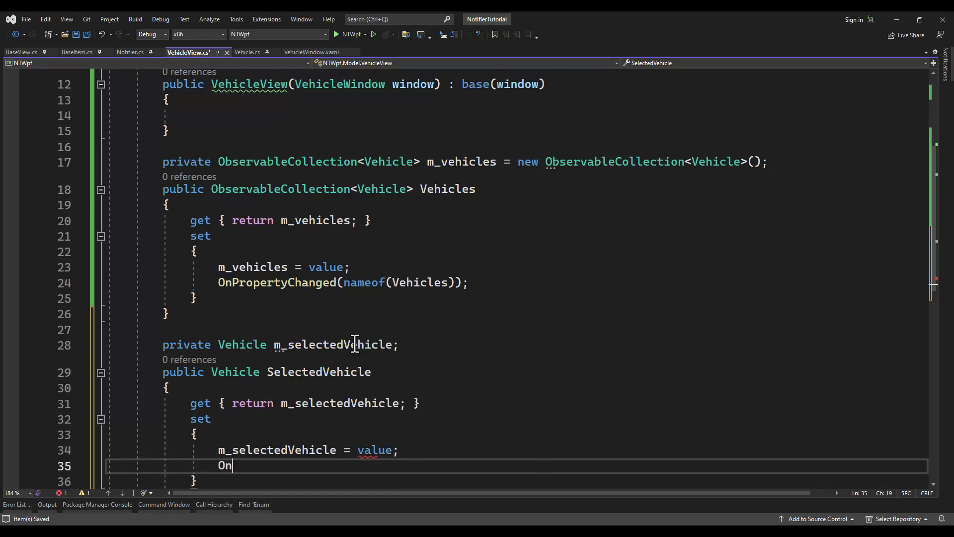
text(PropertyChanged(nameo)
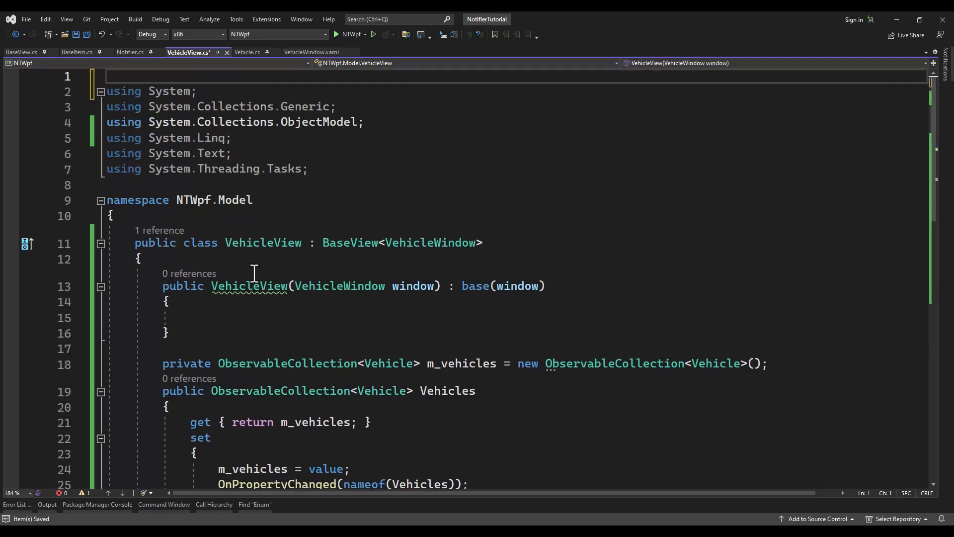
- Add '#pragma warning disable 8618' as the first line of VehicleView.cs
text(#pragma warning disable 8625)
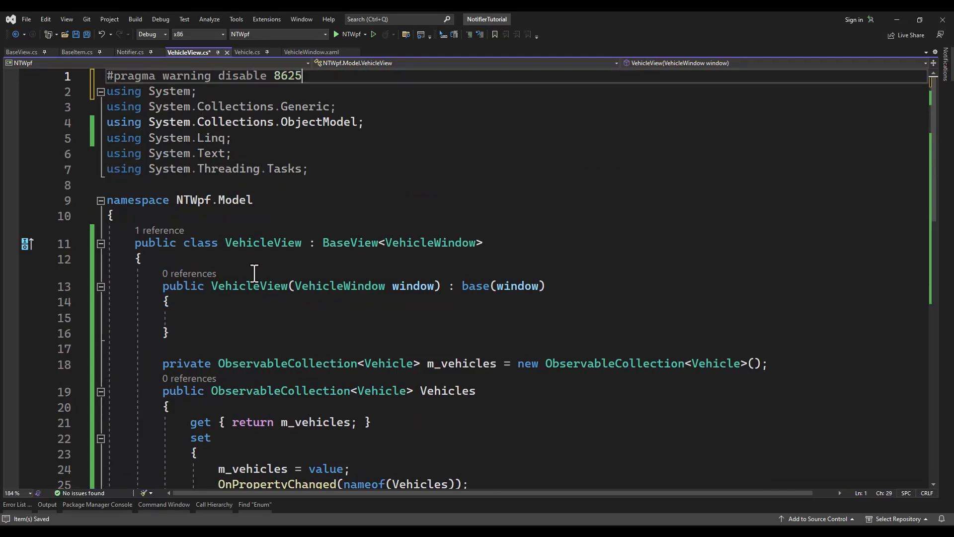
scroll(down, 3)
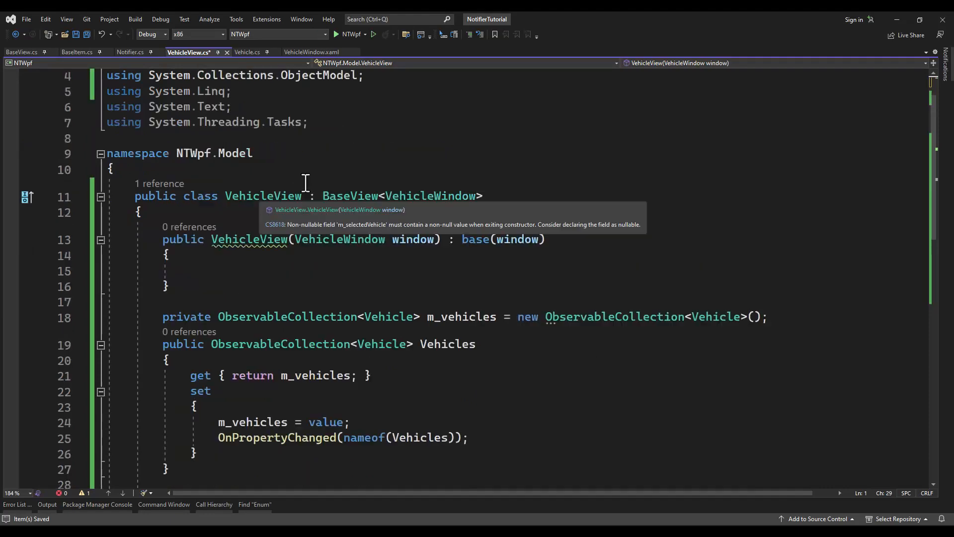
text(#pragma warning disable 8618)
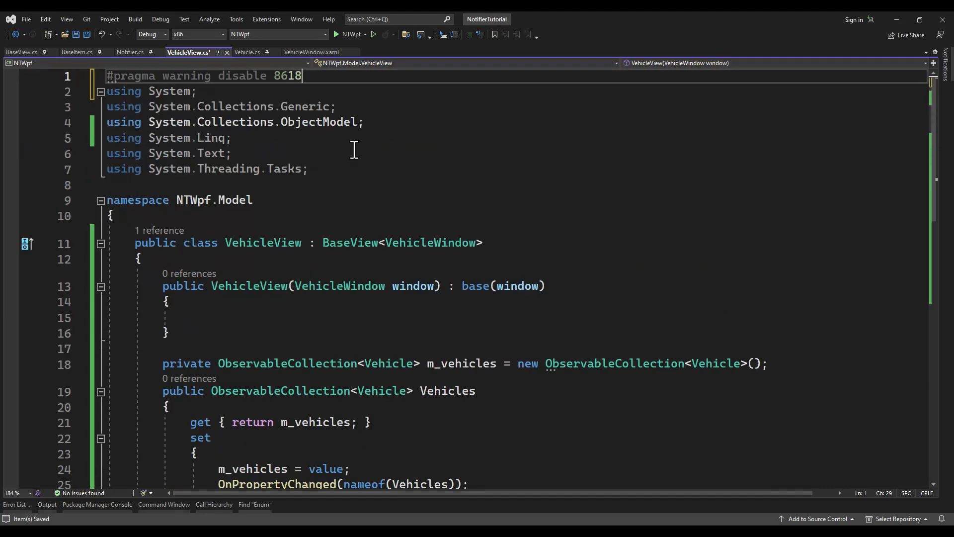
scroll(down, 3)
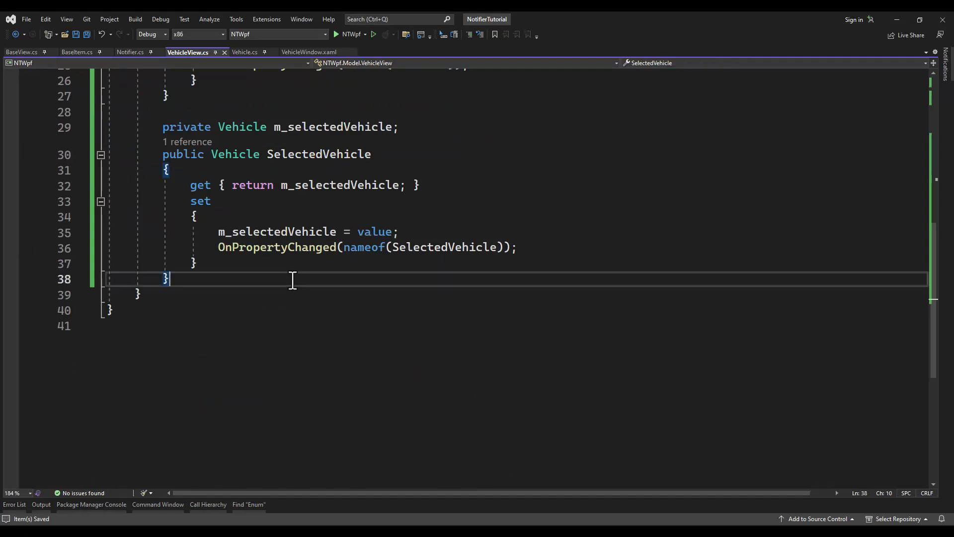
- Declare m_previousVehicle and an m_categories field initialized to a new ObservableCollection<VehicleCategory>
text(private Vehicle m_previousVehicle;)
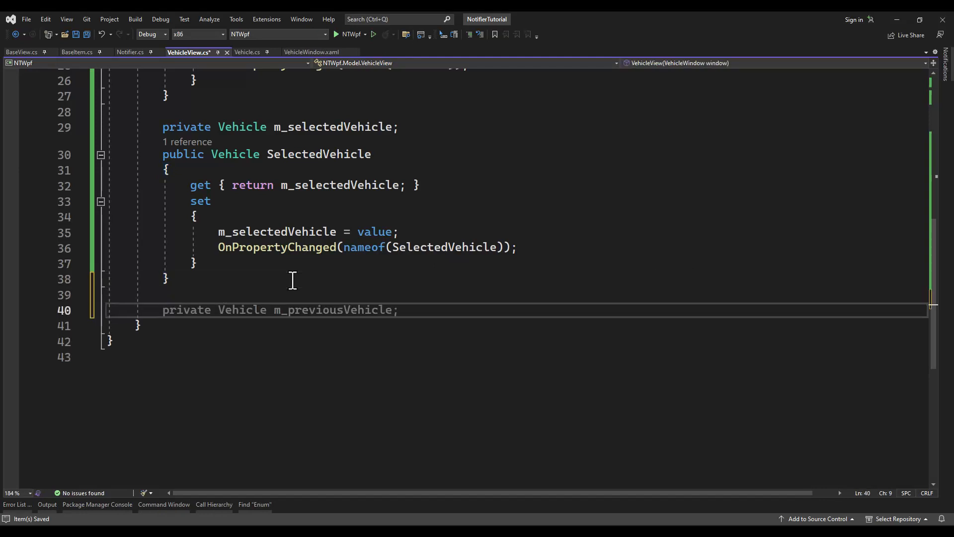
text(ObservableCollection<Veh>)
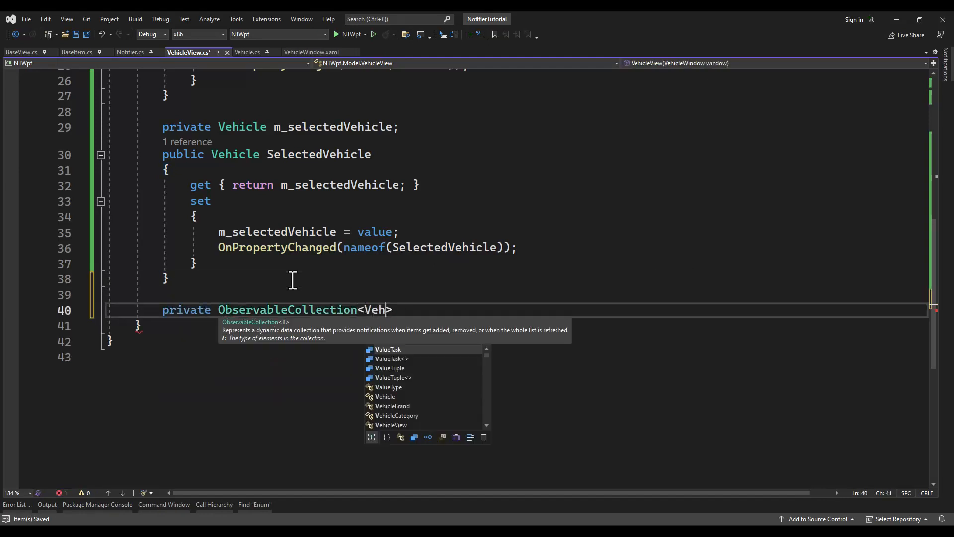
text(icleCategory)
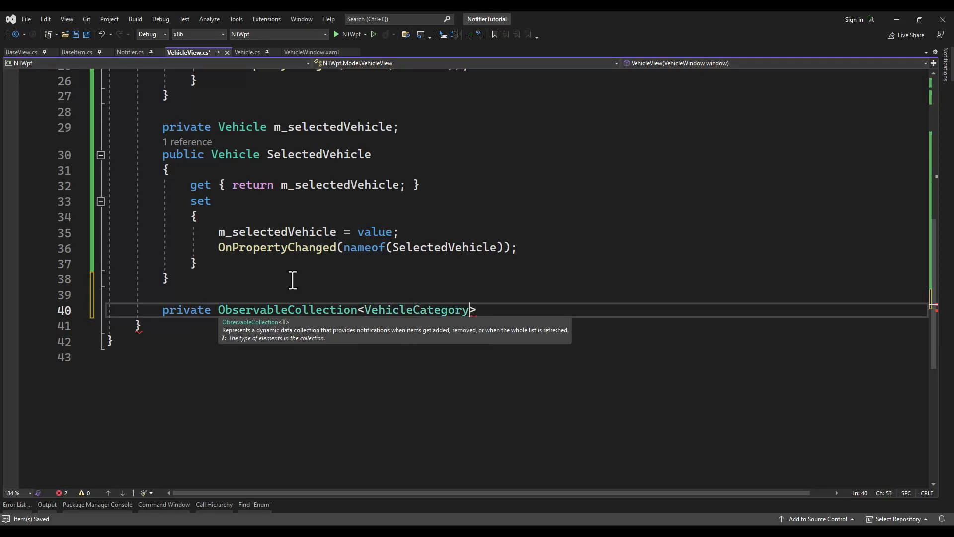
text(m_categor)
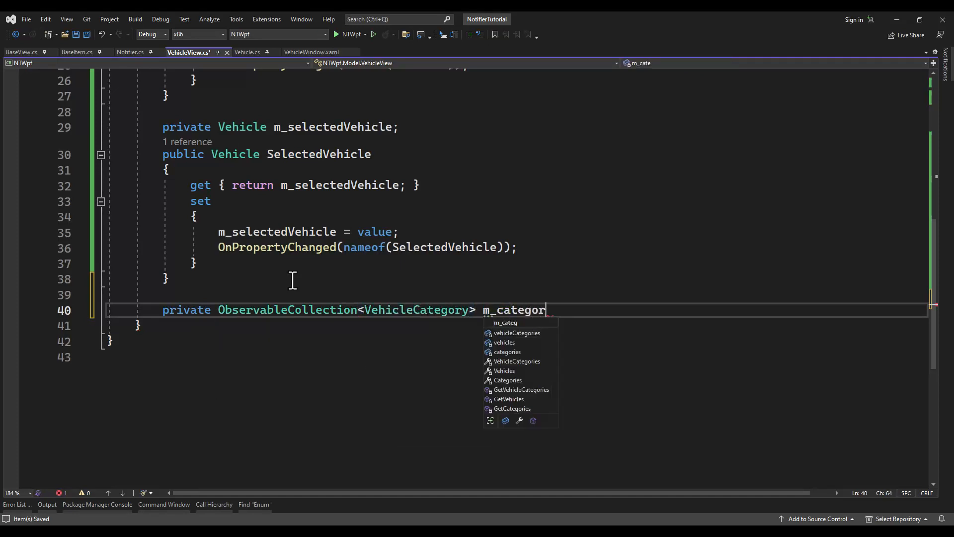
text(ies = new ObservableCollection<VehicleCategory>();)
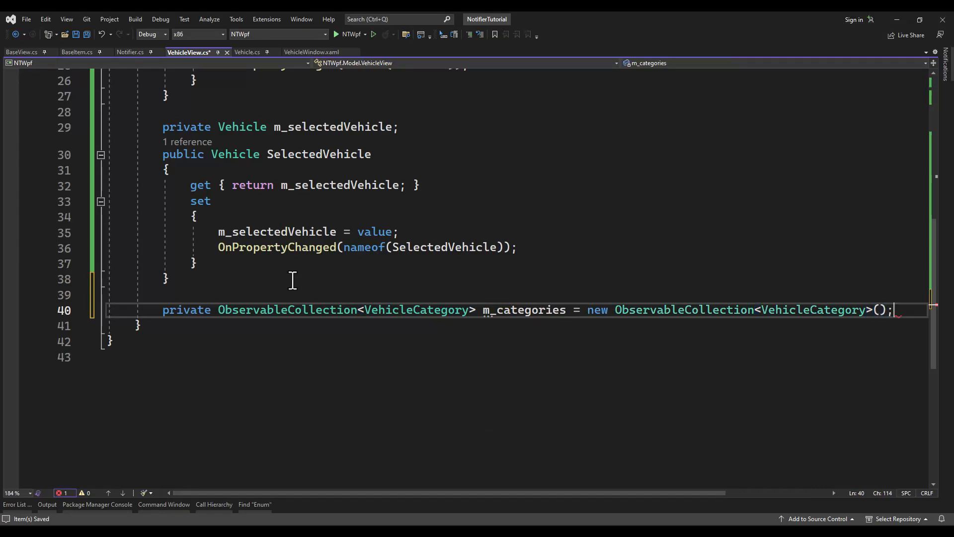
- Add a public Categories property returning m_categories, with a setter raising OnPropertyChanged(nameof(Categories))
text(public ObservableCollection)
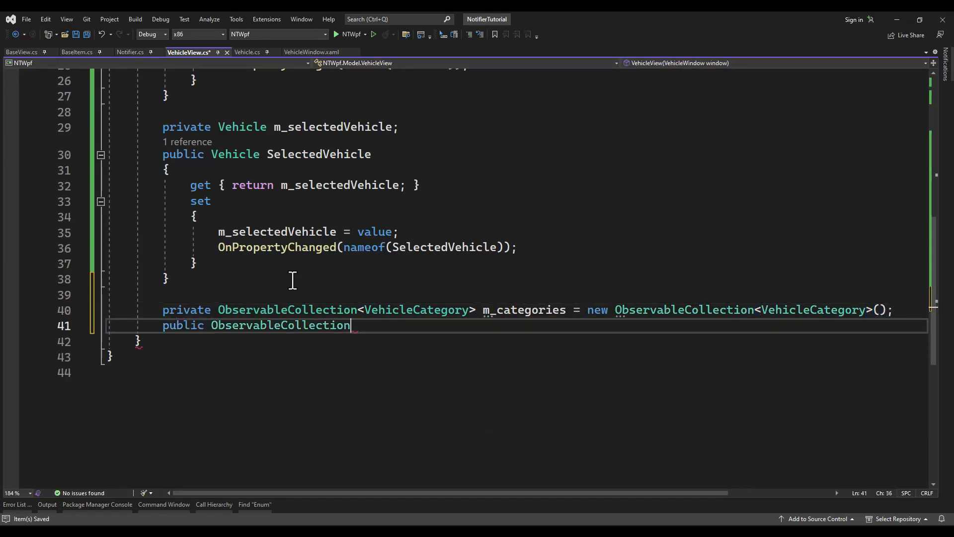
text(<Vehicle>)
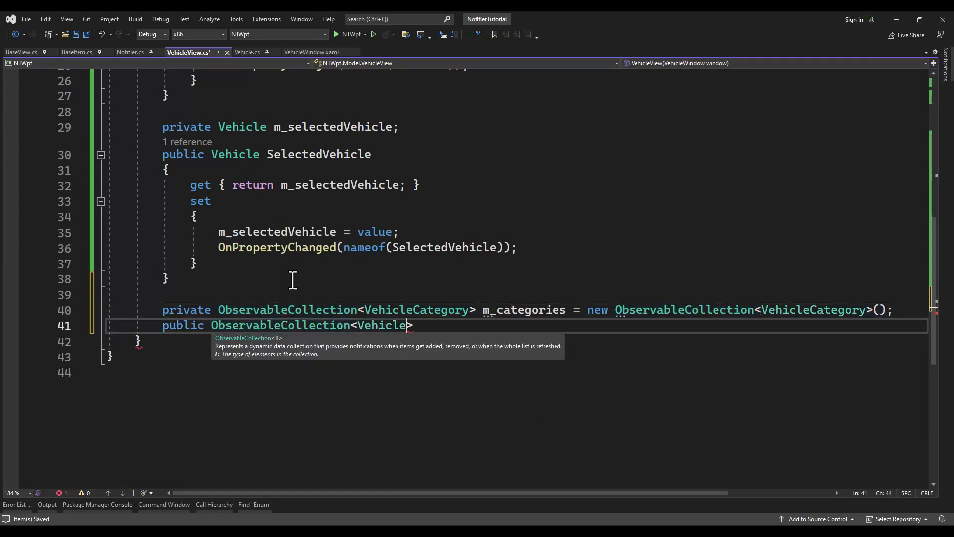
text(Category)
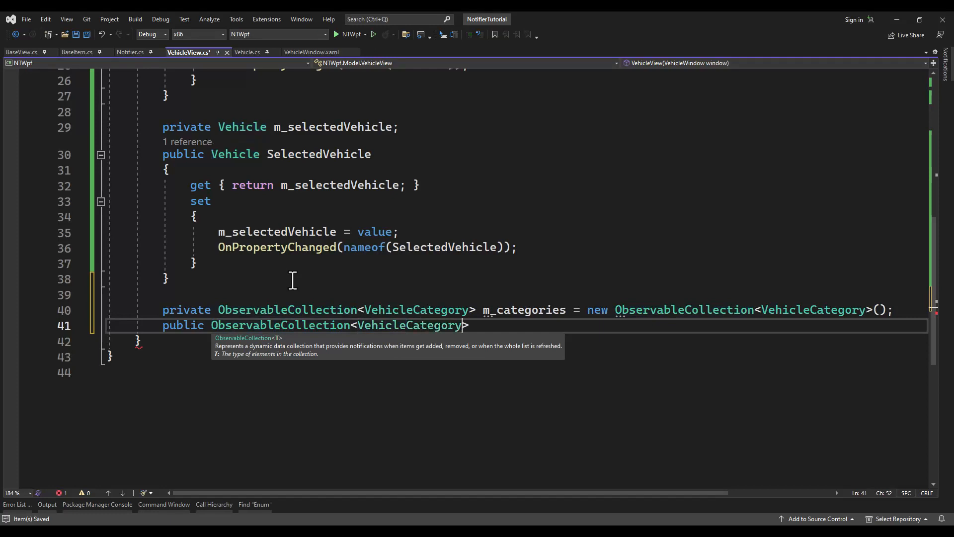
text(Categories)
text(get { return)
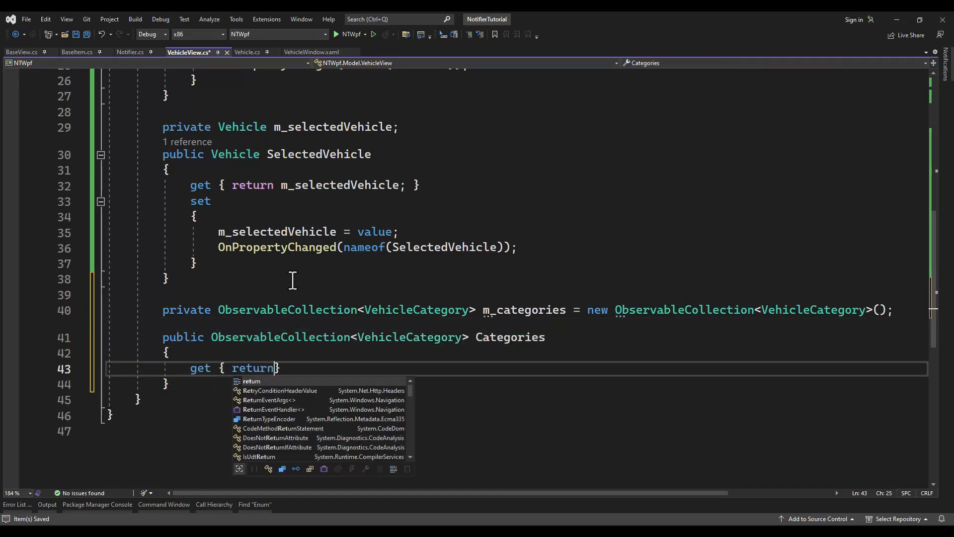
text(m_categories;)
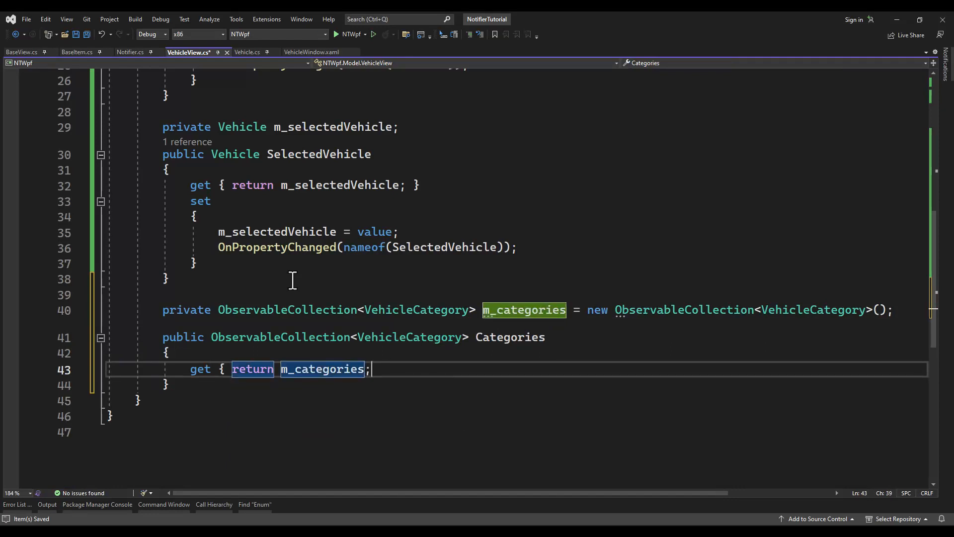
text(set)
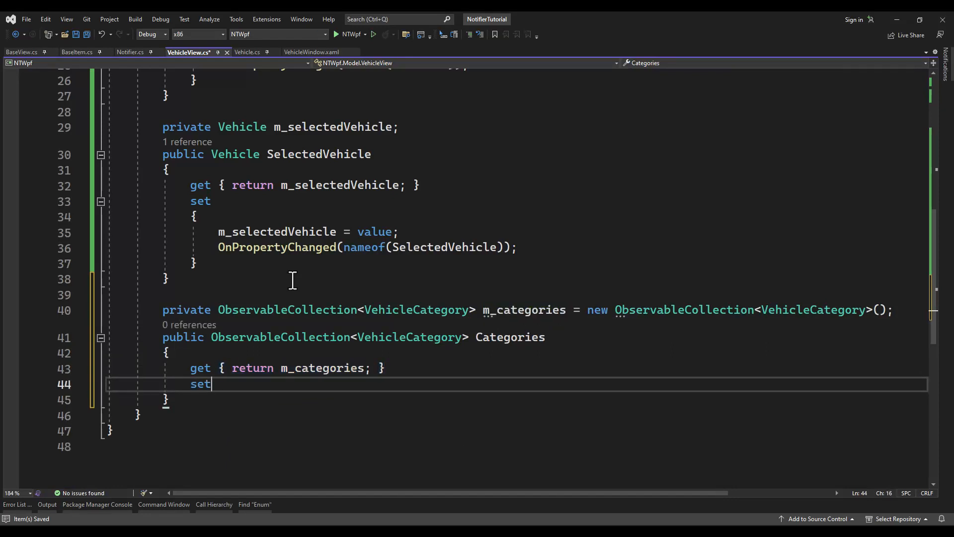
text({)
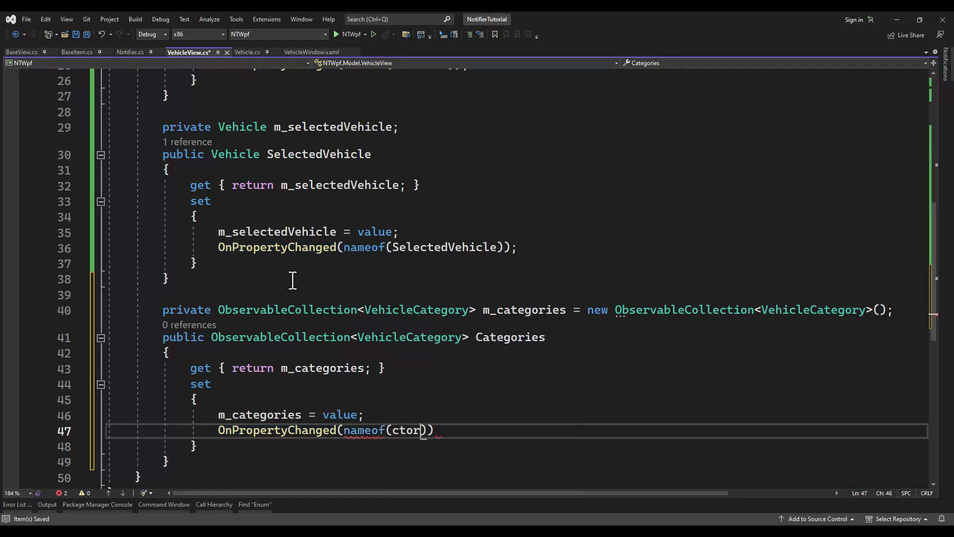
text(Categories)
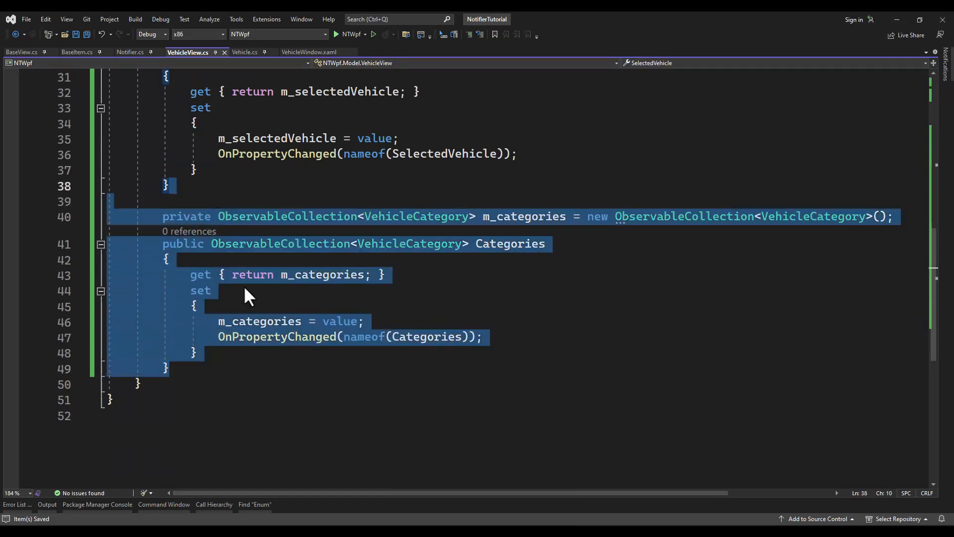
- Declare m_selectedCategory and a SelectedCategory property that stores value and calls OnPropertyChanged
text(p)
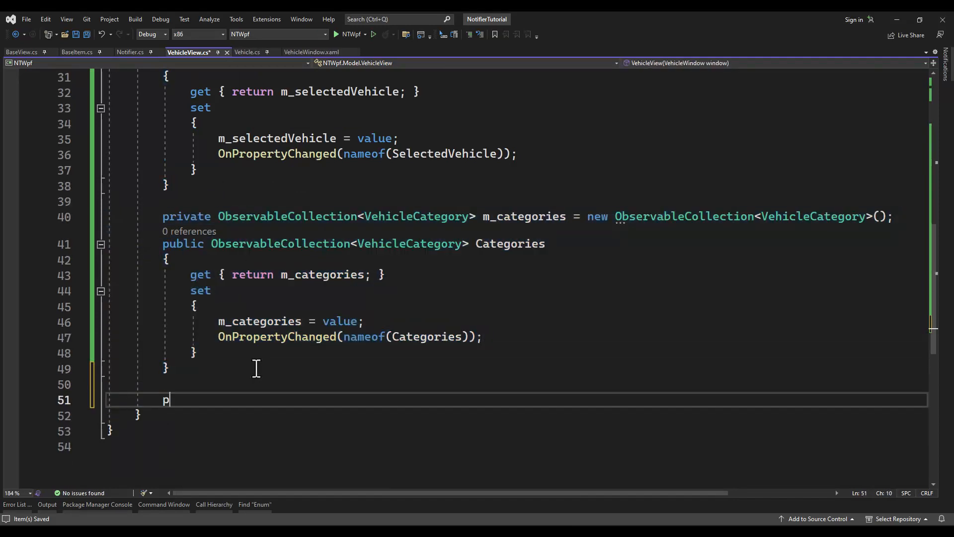
text(rivate VehicleCategory m_selectedCategory;)
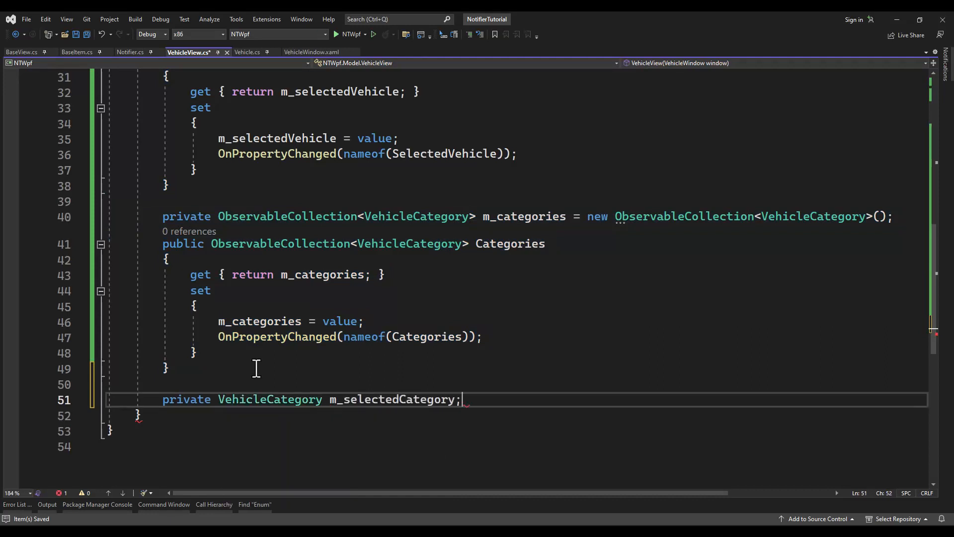
text(public VehicleCategory SelectedCategory)
text(get { ret)
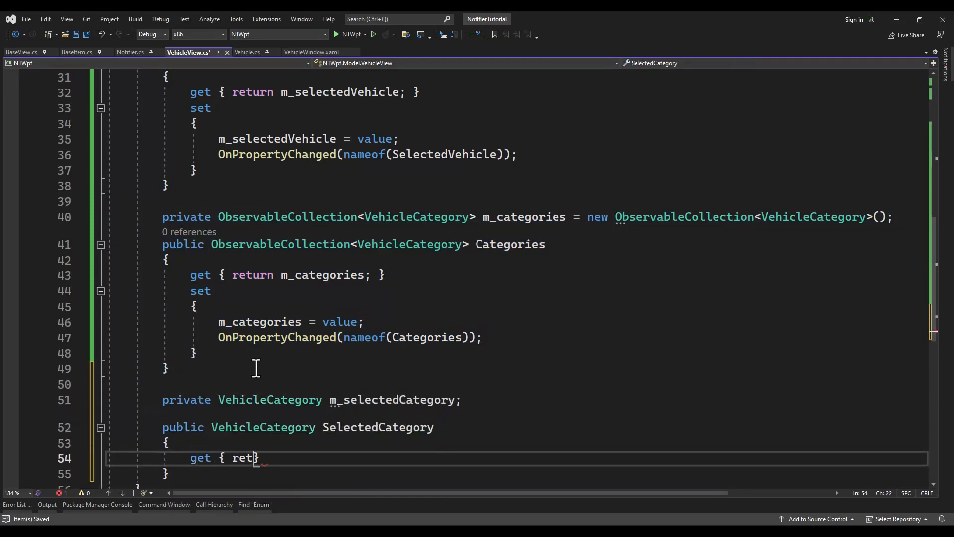
text(urn m_selectedCategory;)
text(set)
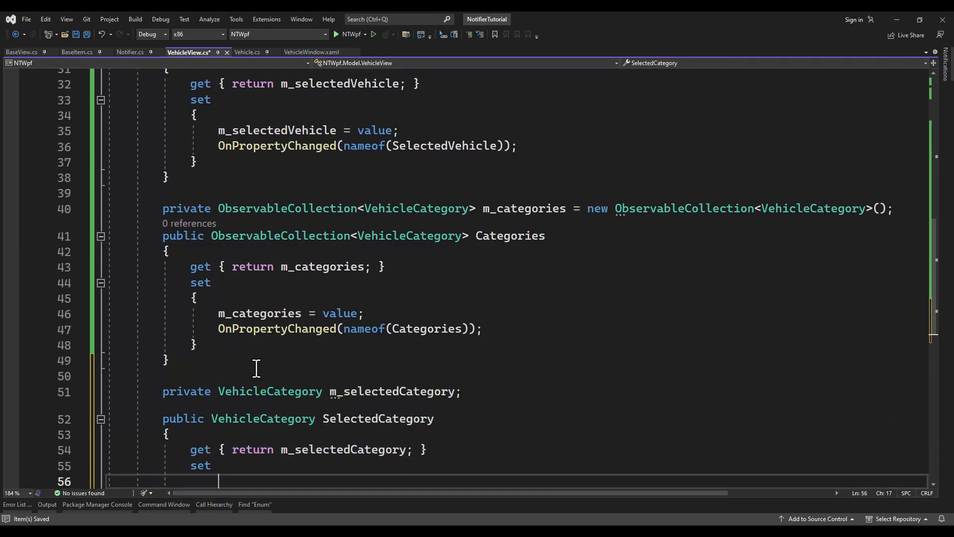
text(m_selectedCategory = value;)
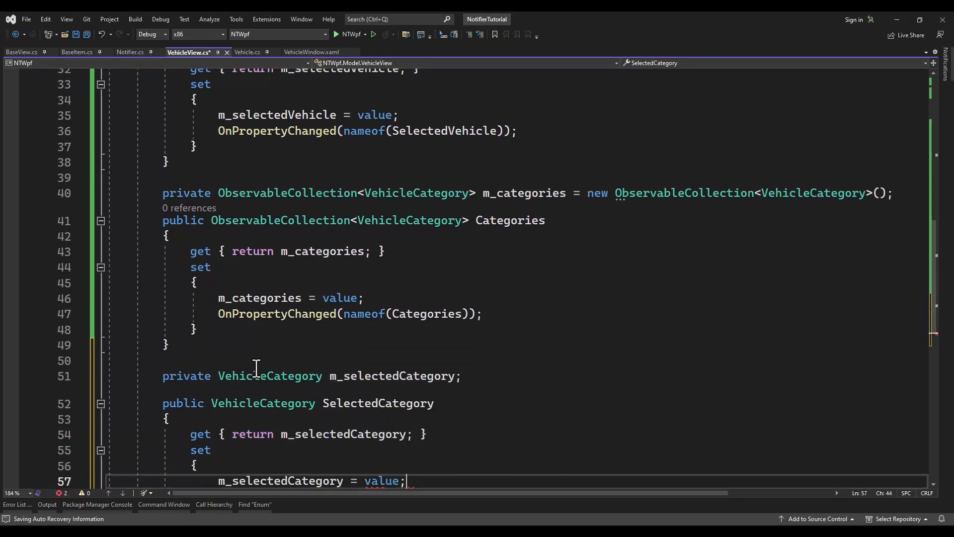
text(OnPropertyChanged(nameof(SelectedCategory));)
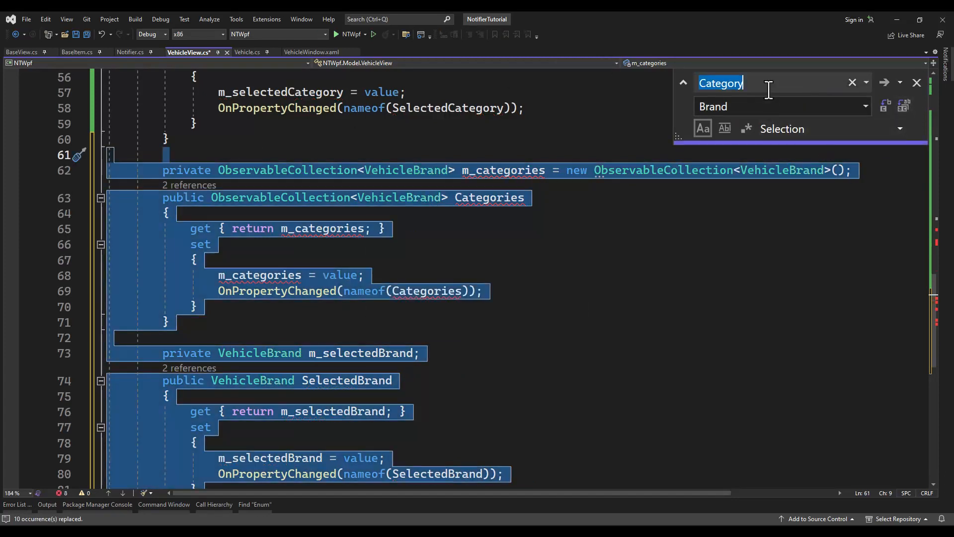
- In the pasted block, replace m_categories with m_brands and Categories with Brands
text(m_c)
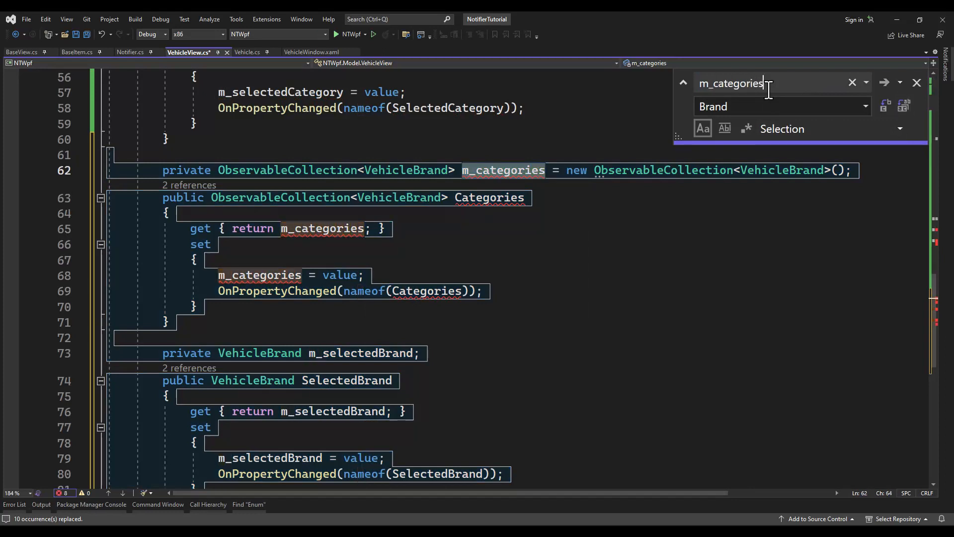
text(m_brand)
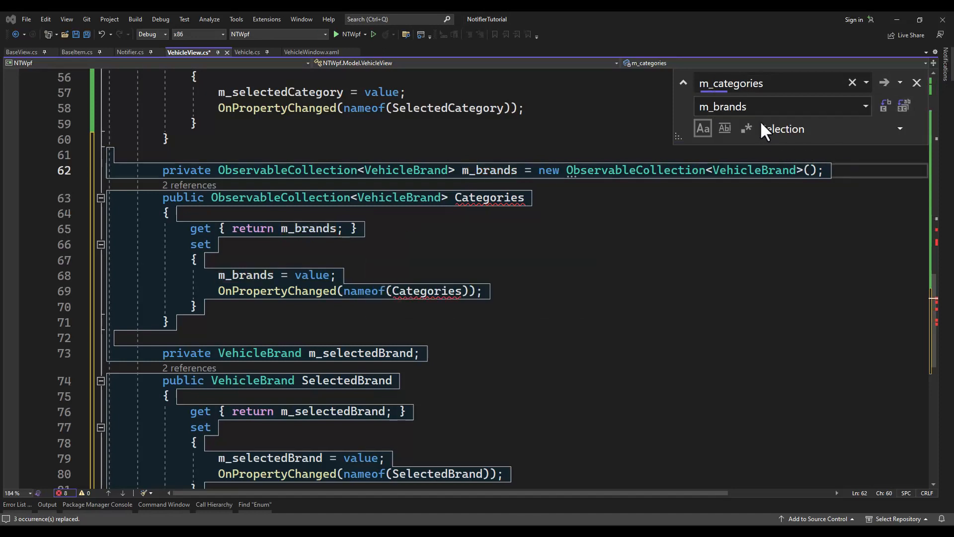
click(772, 83)
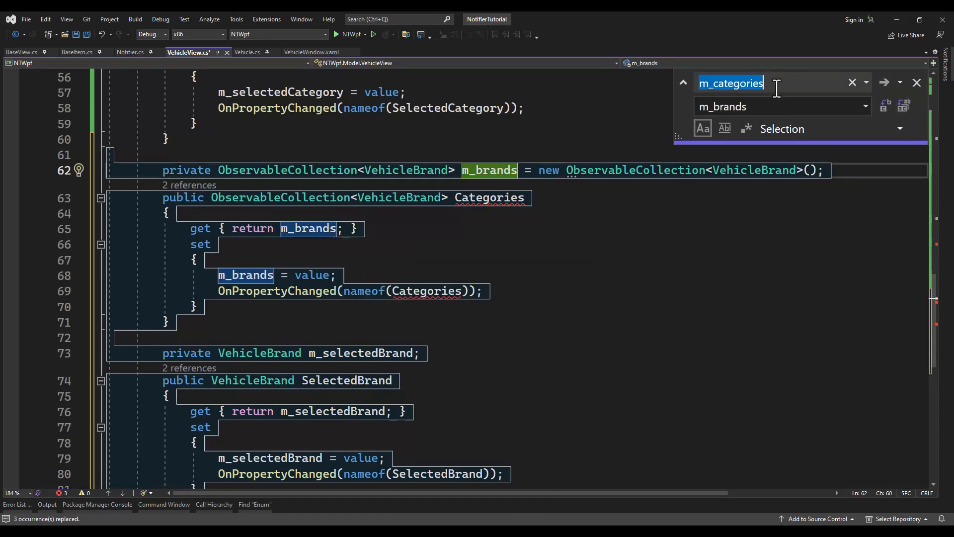
text(Categor)
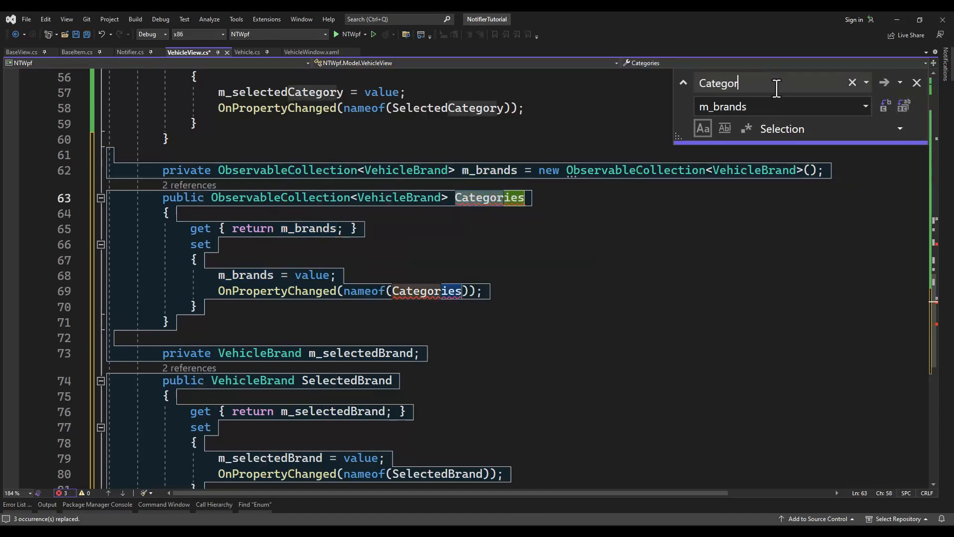
text(Bra)
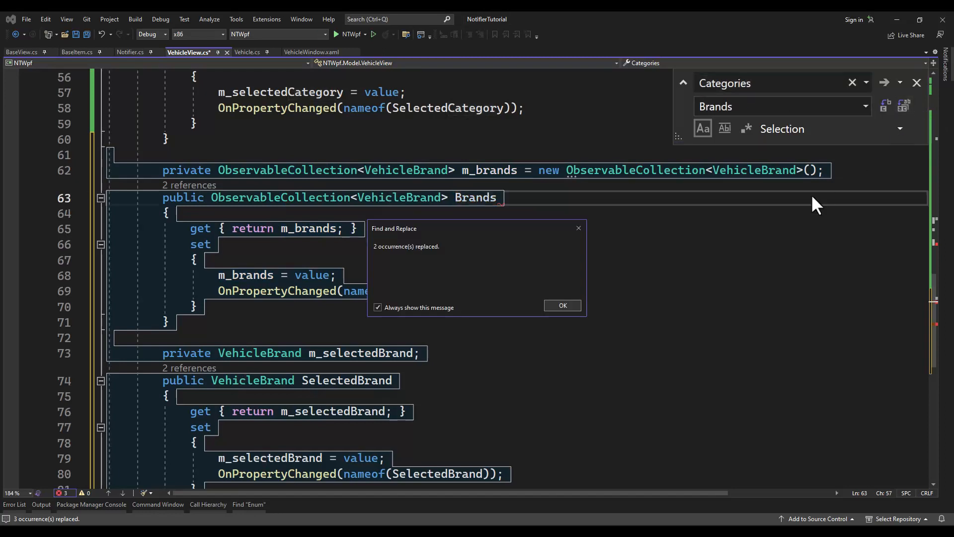
click(561, 305)
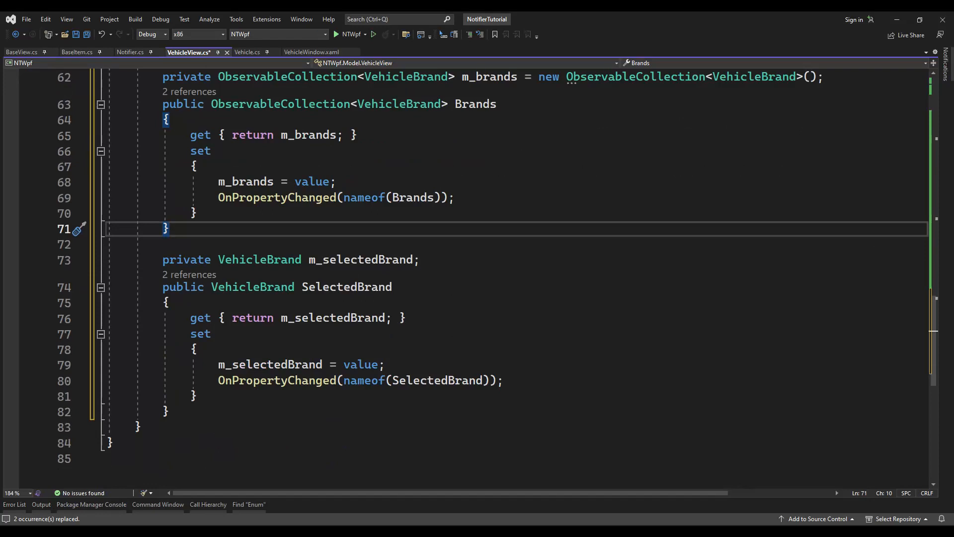
mouse_move(294, 116)
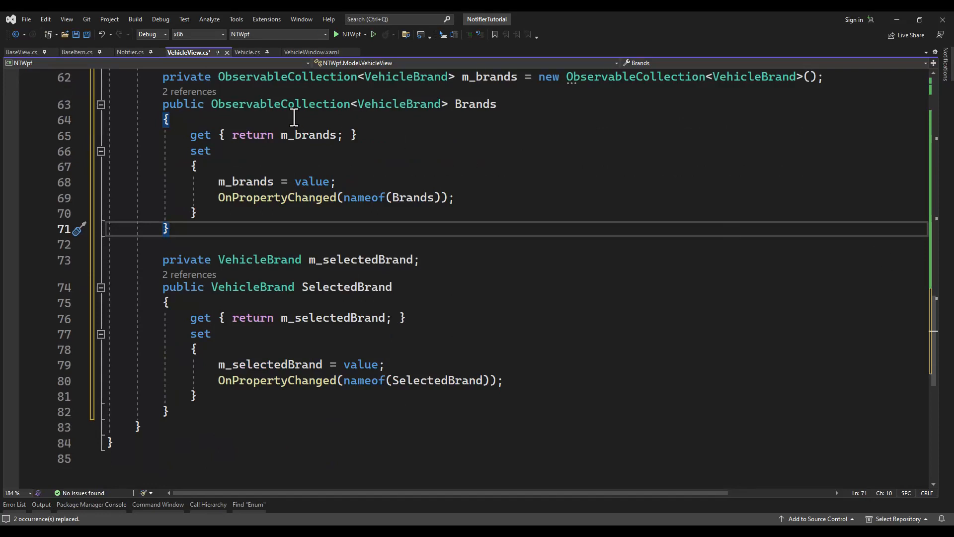
- Open VehicleWindow's code-behind via View Code on the VehicleWindow.xaml designer
click(311, 52)
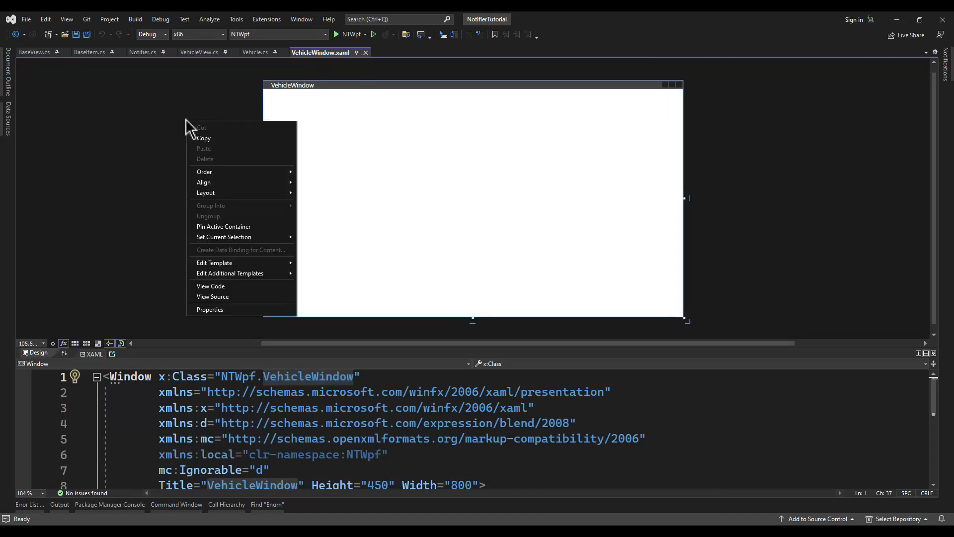
click(239, 271)
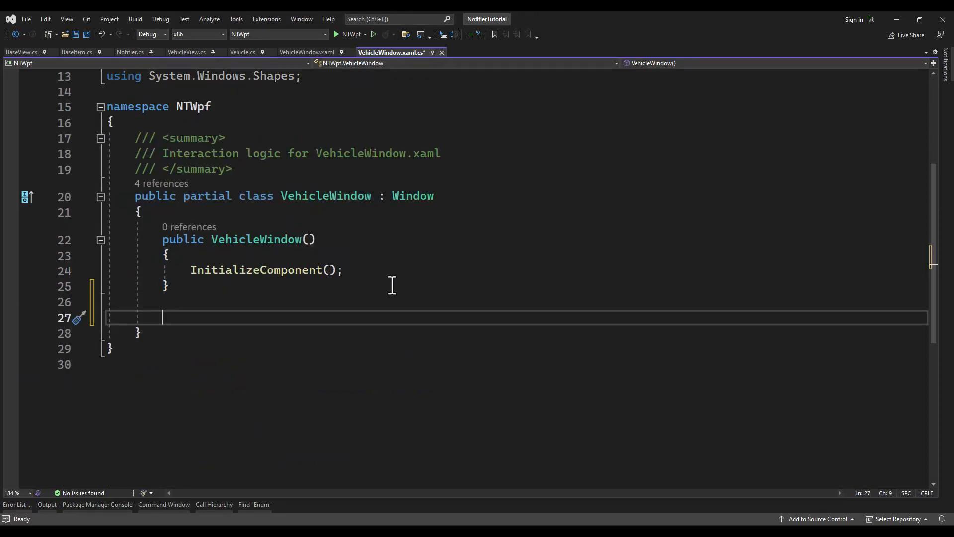
- Add a private ViewModel property returning DataContext cast to VehicleView
text(private)
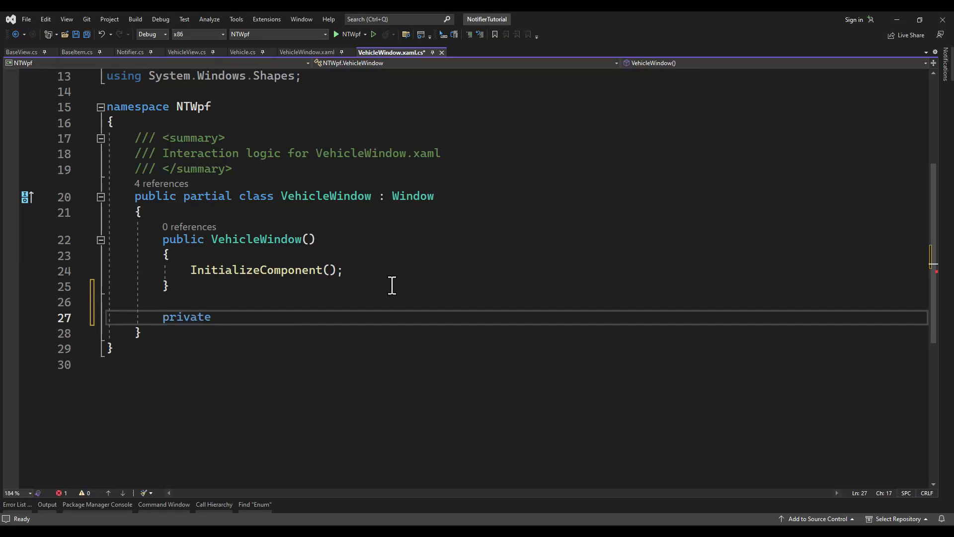
text(Vehicl)
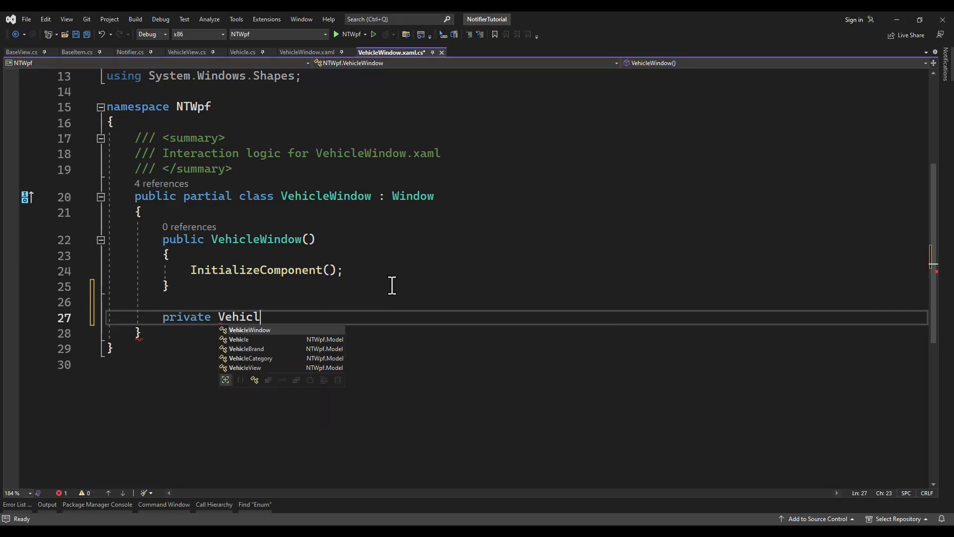
text(eView)
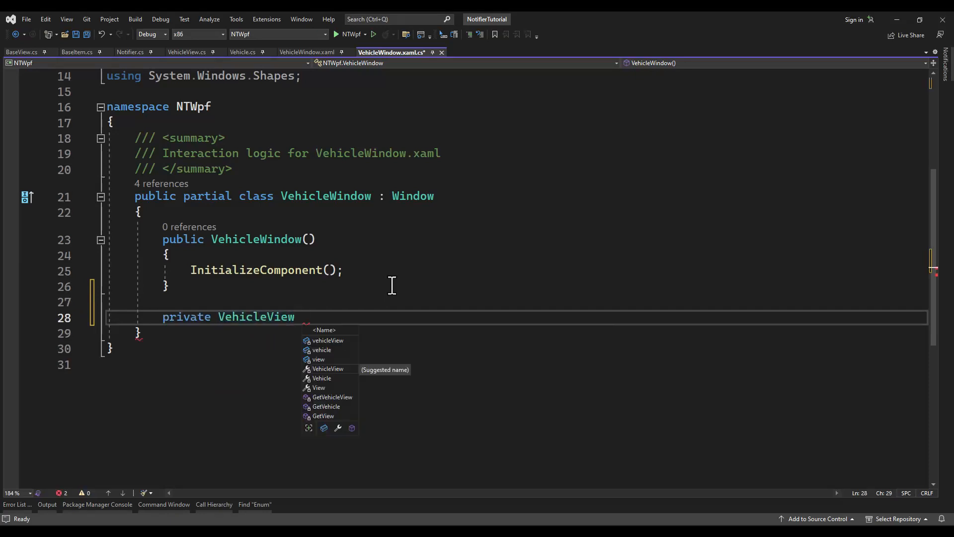
text(ViewModel)
text(get { return )
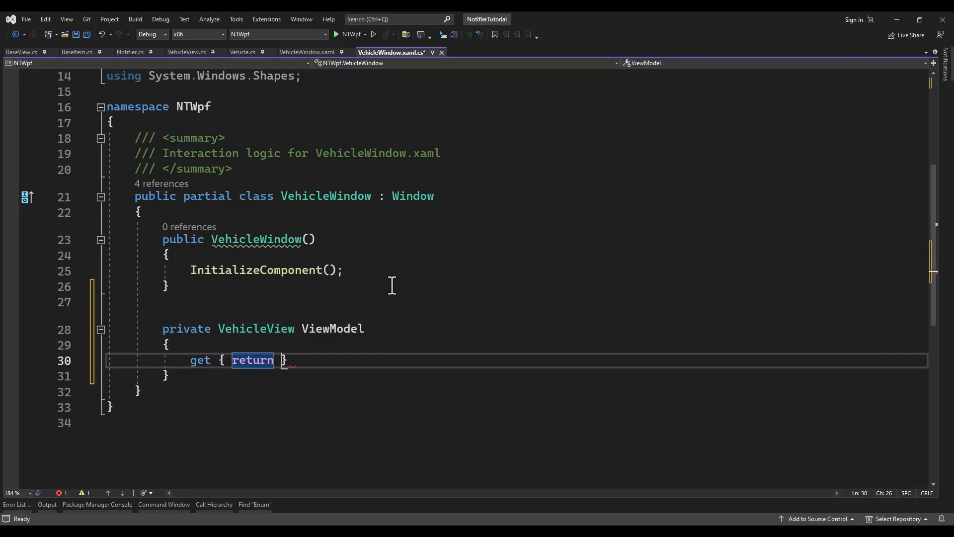
text((VehicleView)DataContext;)
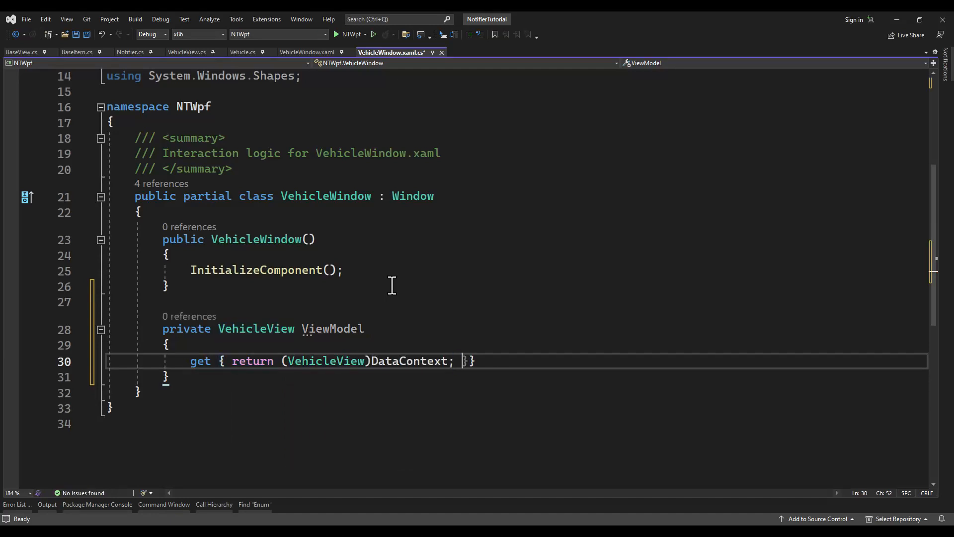
key(Enter)
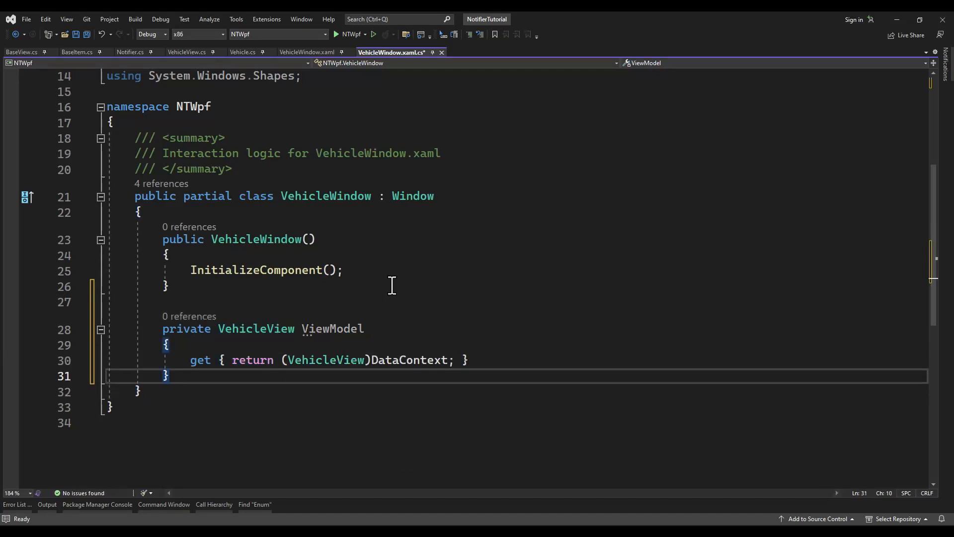
- In the constructor, begin assigning DataContext = new VehicleView
text(D)
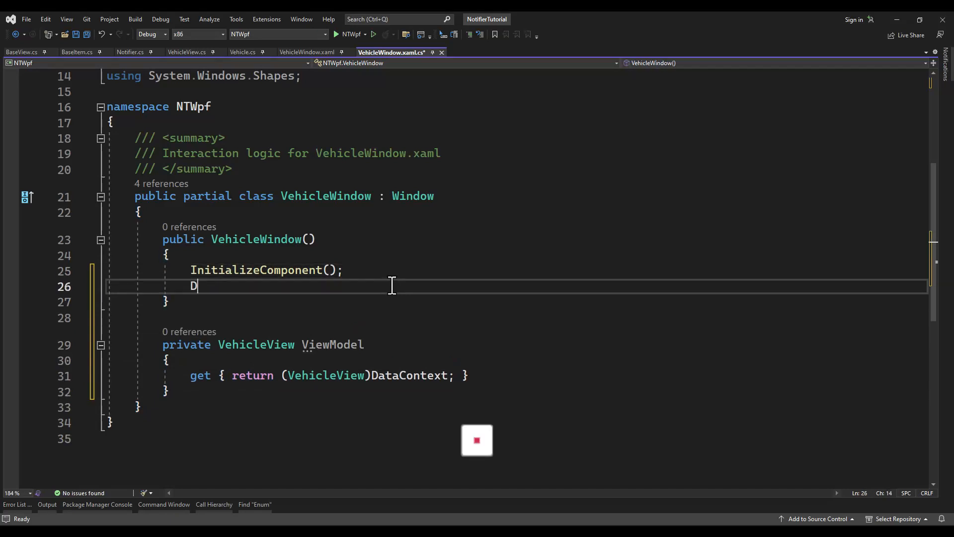
text(ataContext)
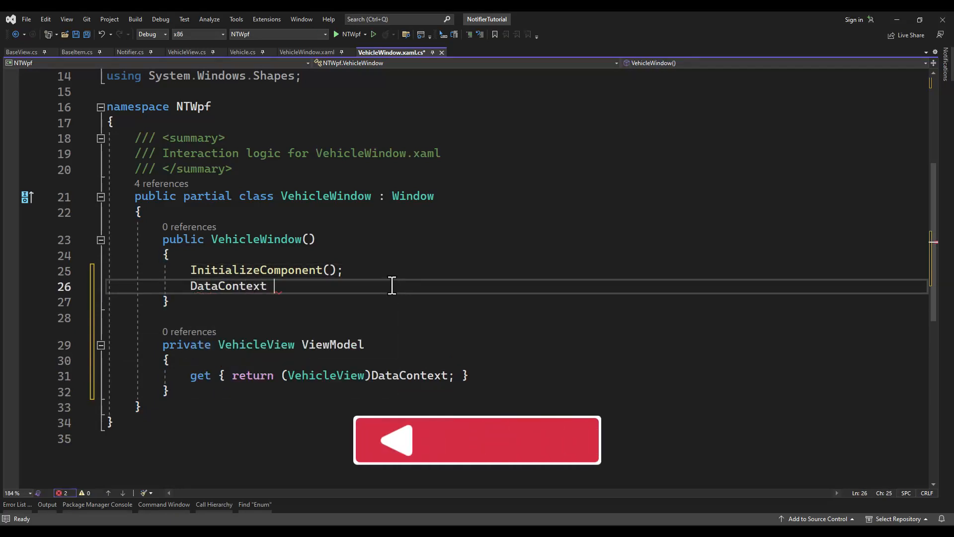
text(= new Vehic)
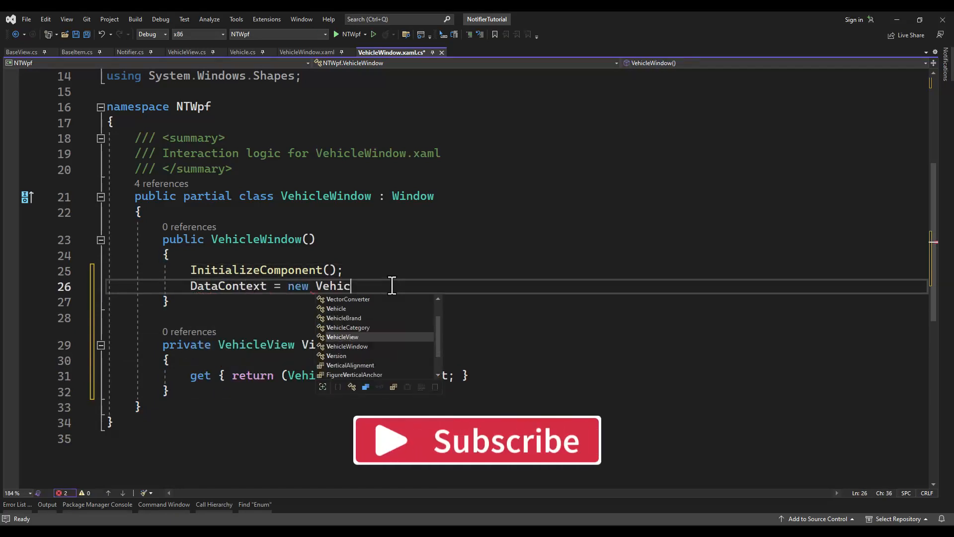